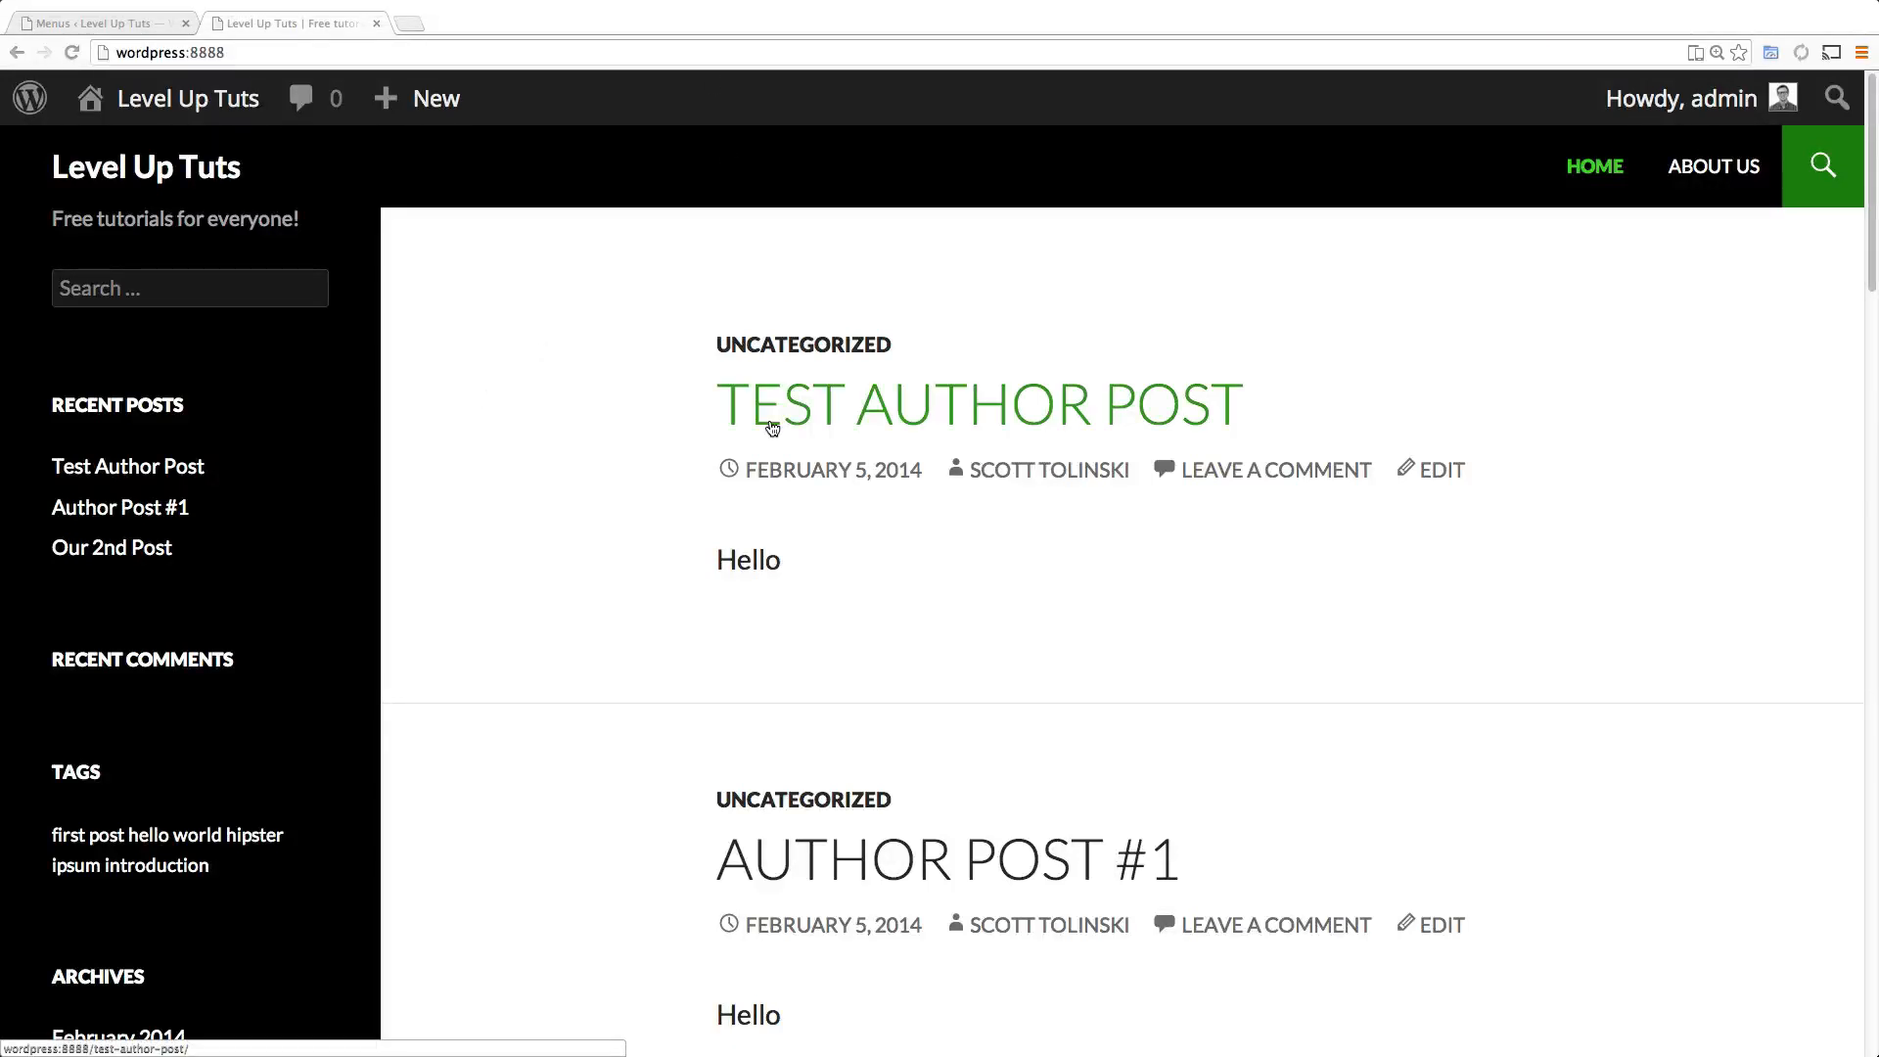
mouse_move(824, 503)
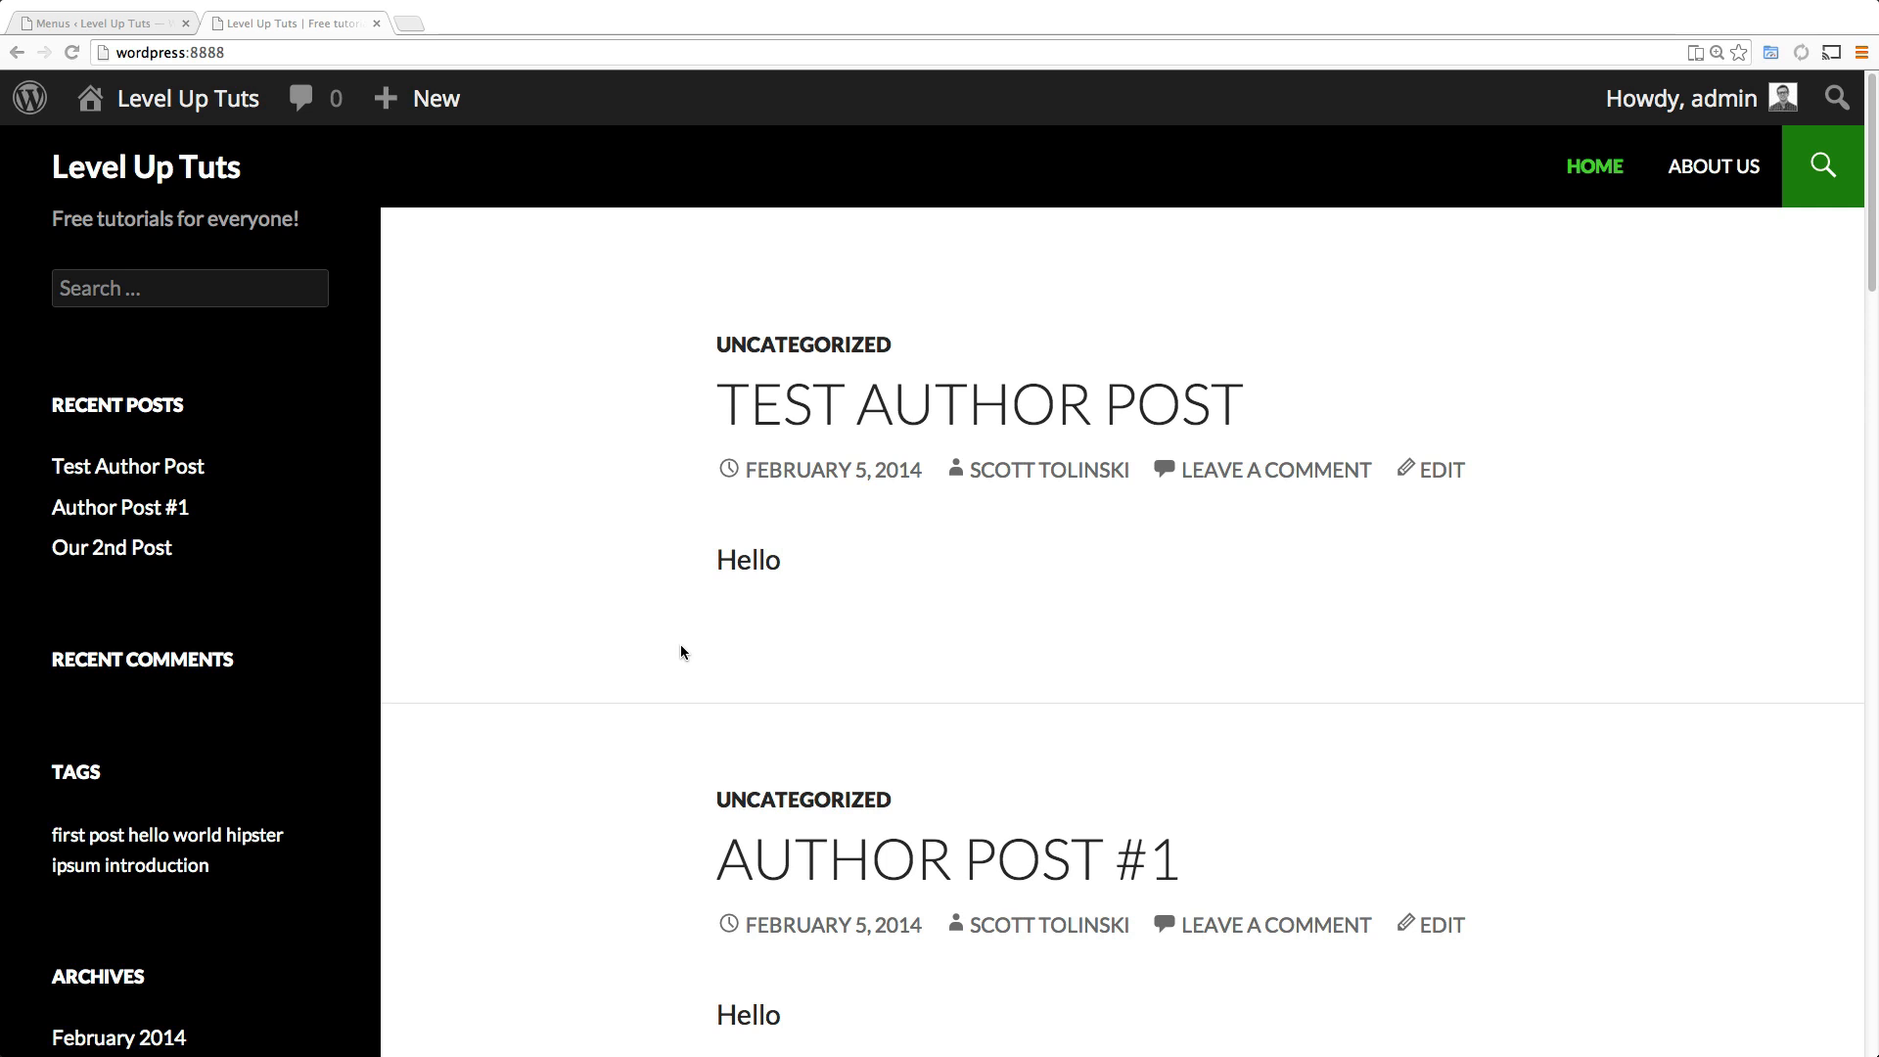
mouse_move(520, 552)
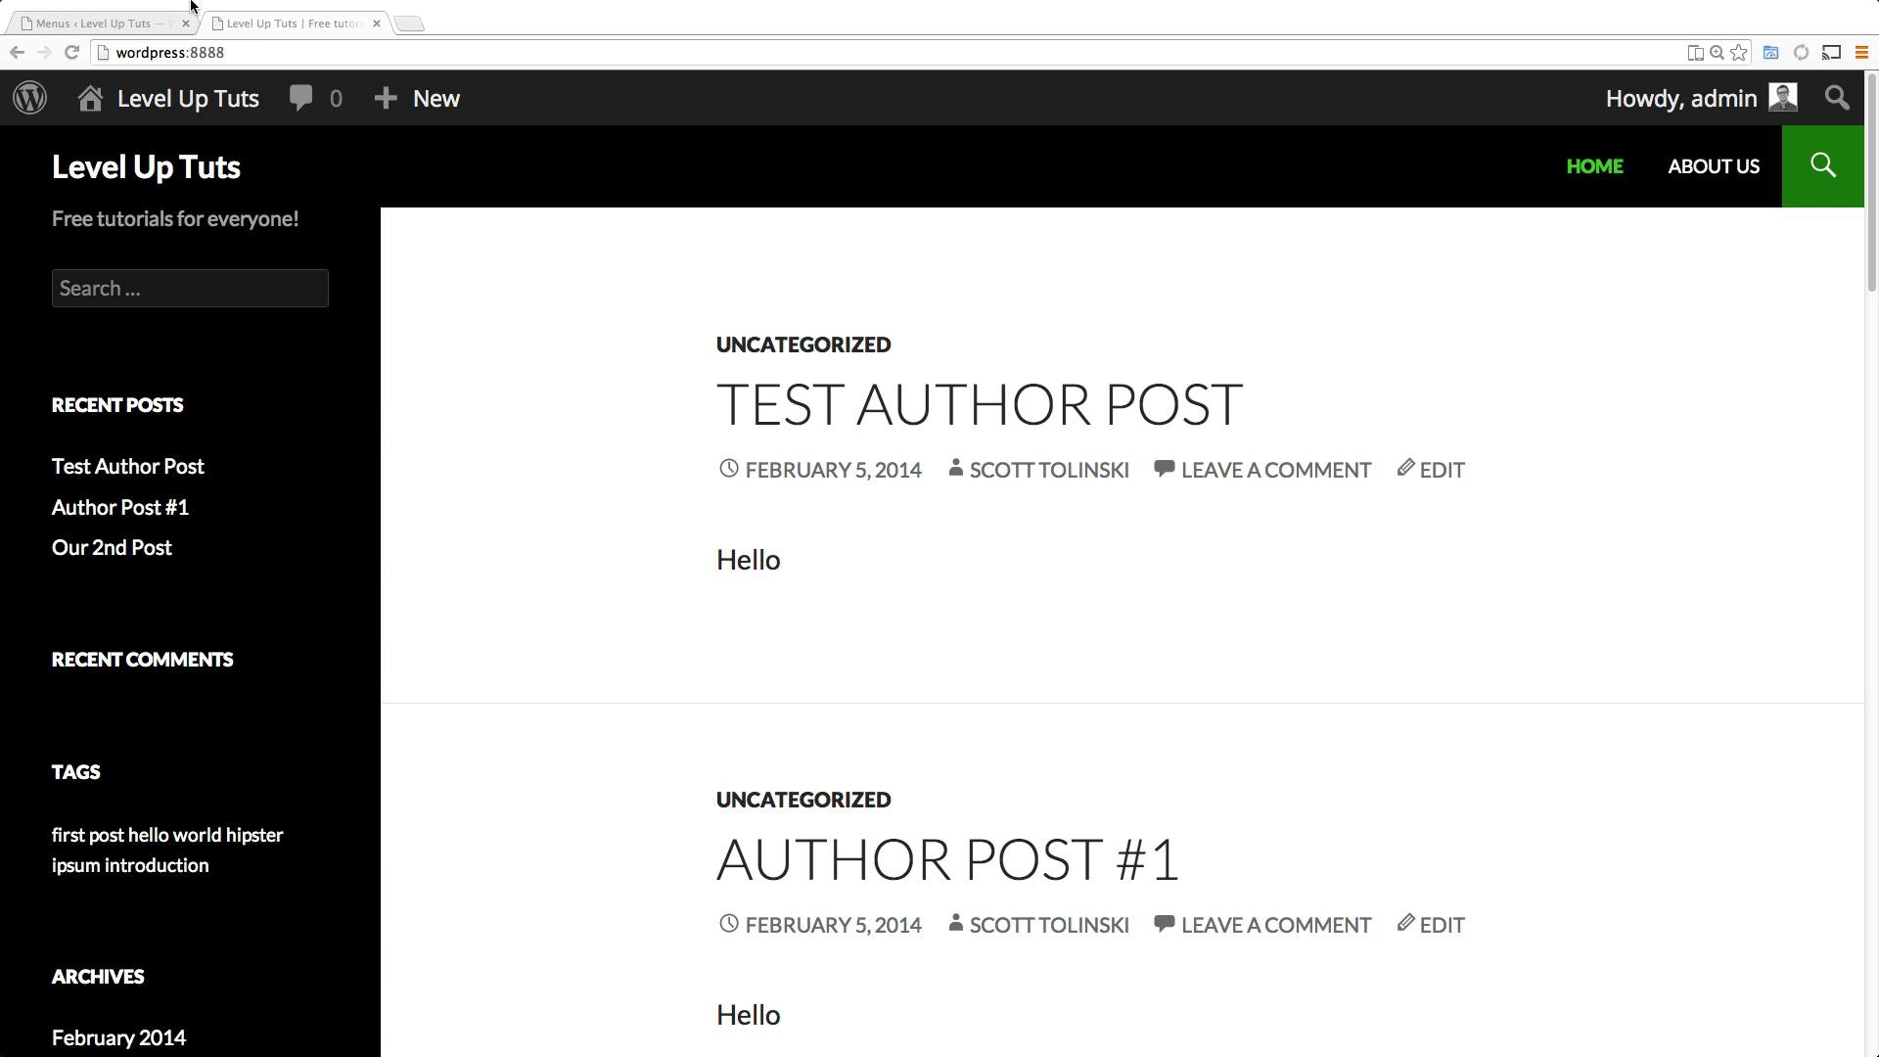
Expand the Home and About Us items of Main Nav to reveal their label and title settings.
click(96, 23)
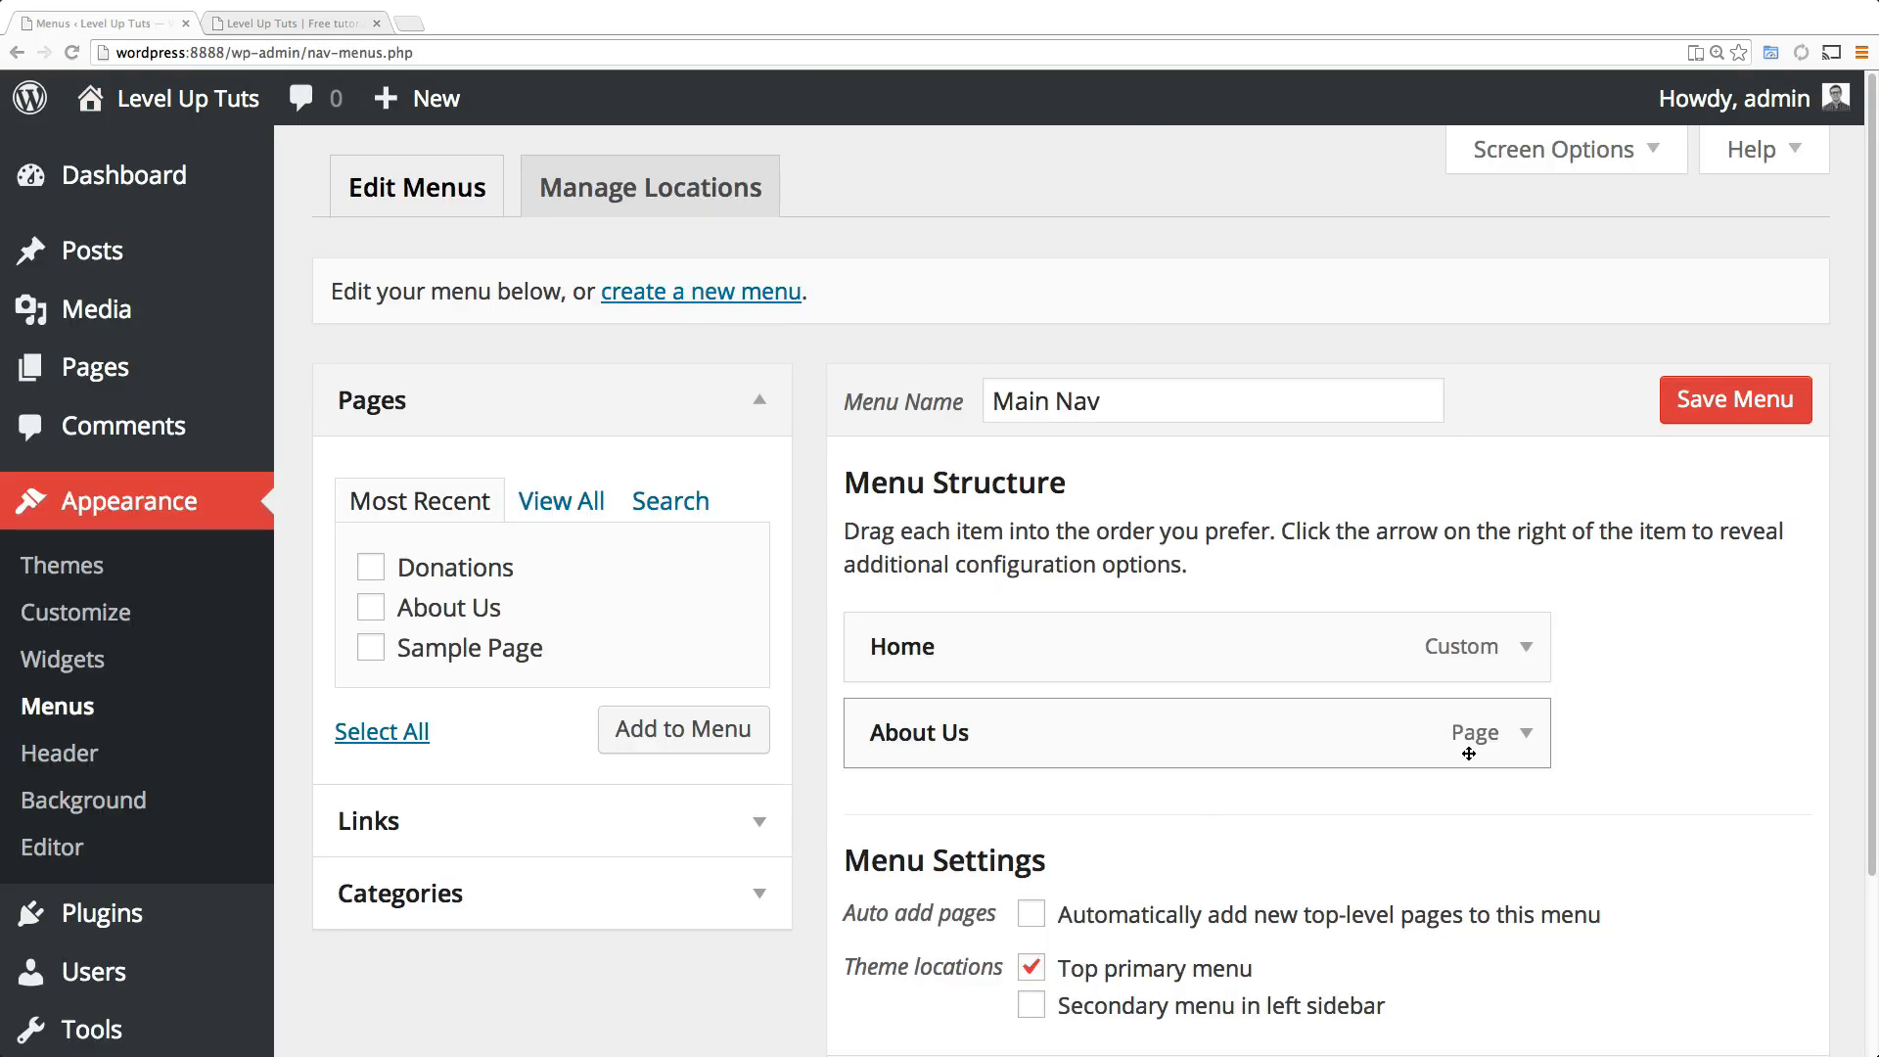
mouse_move(1444, 904)
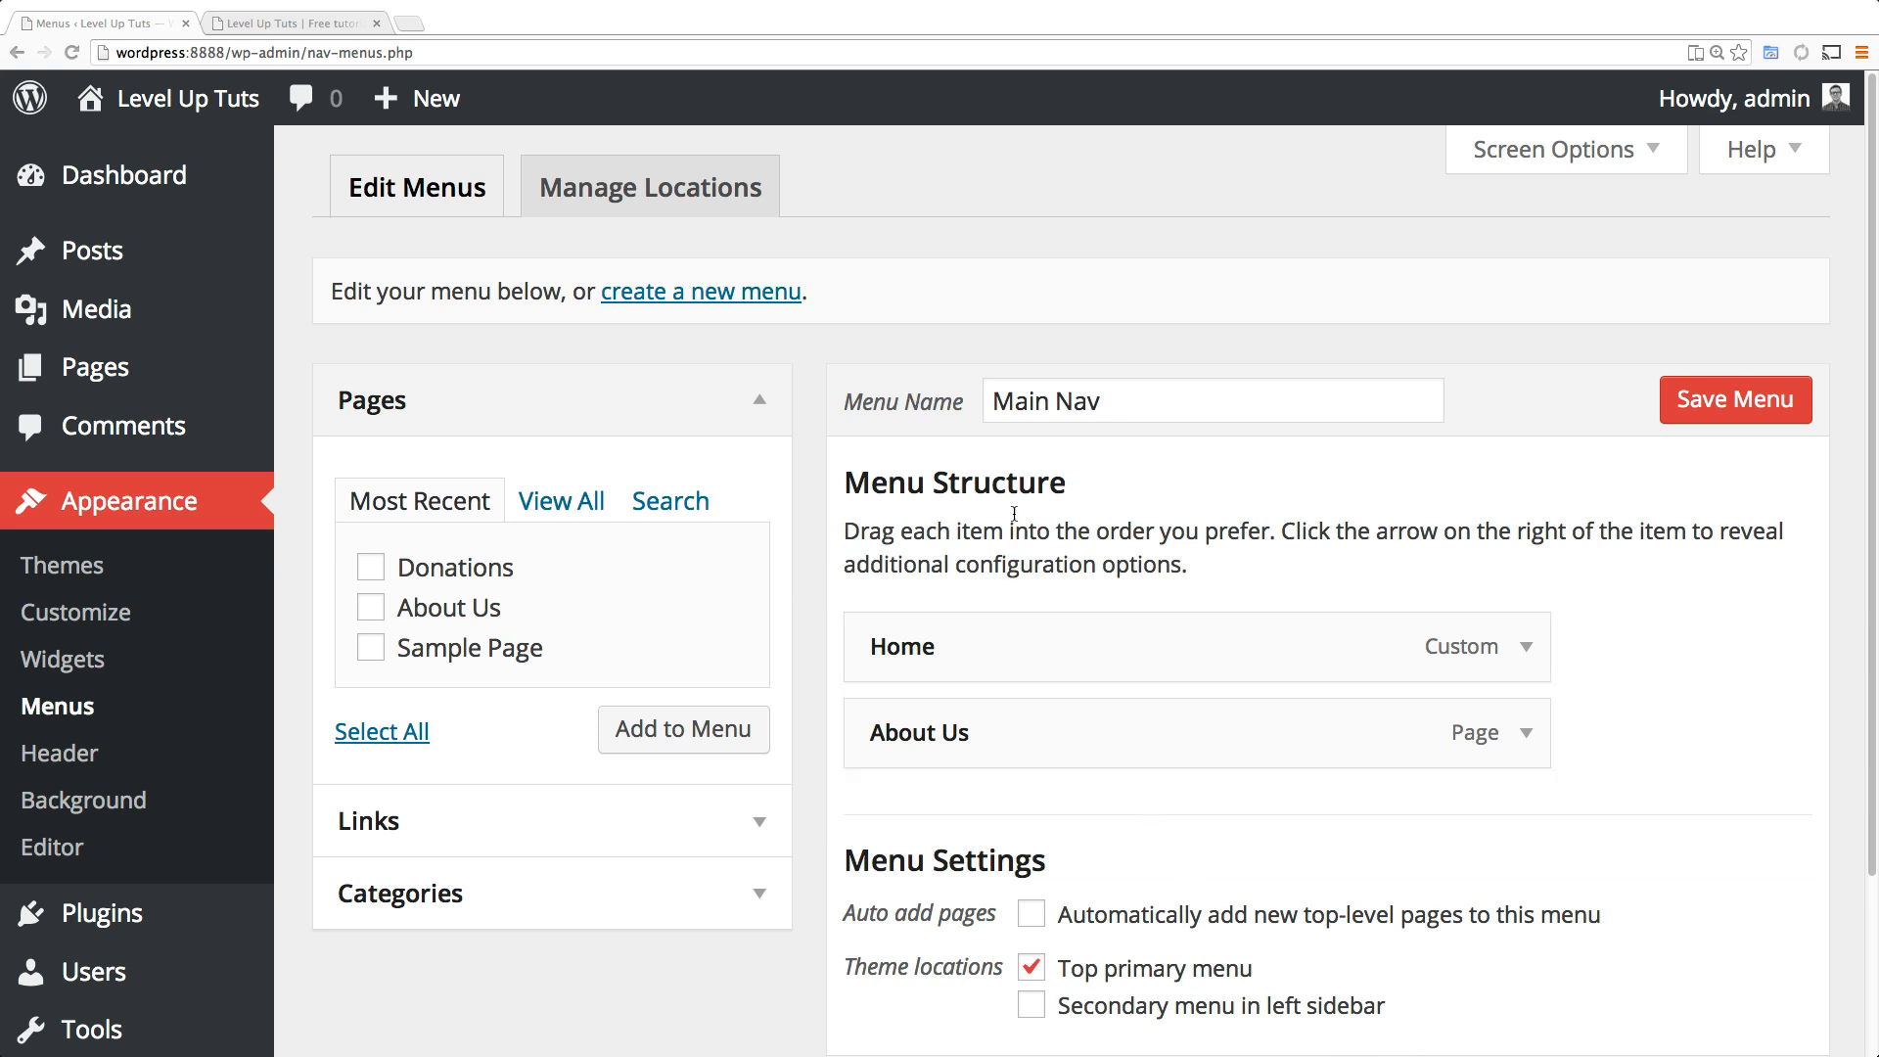
mouse_move(1075, 508)
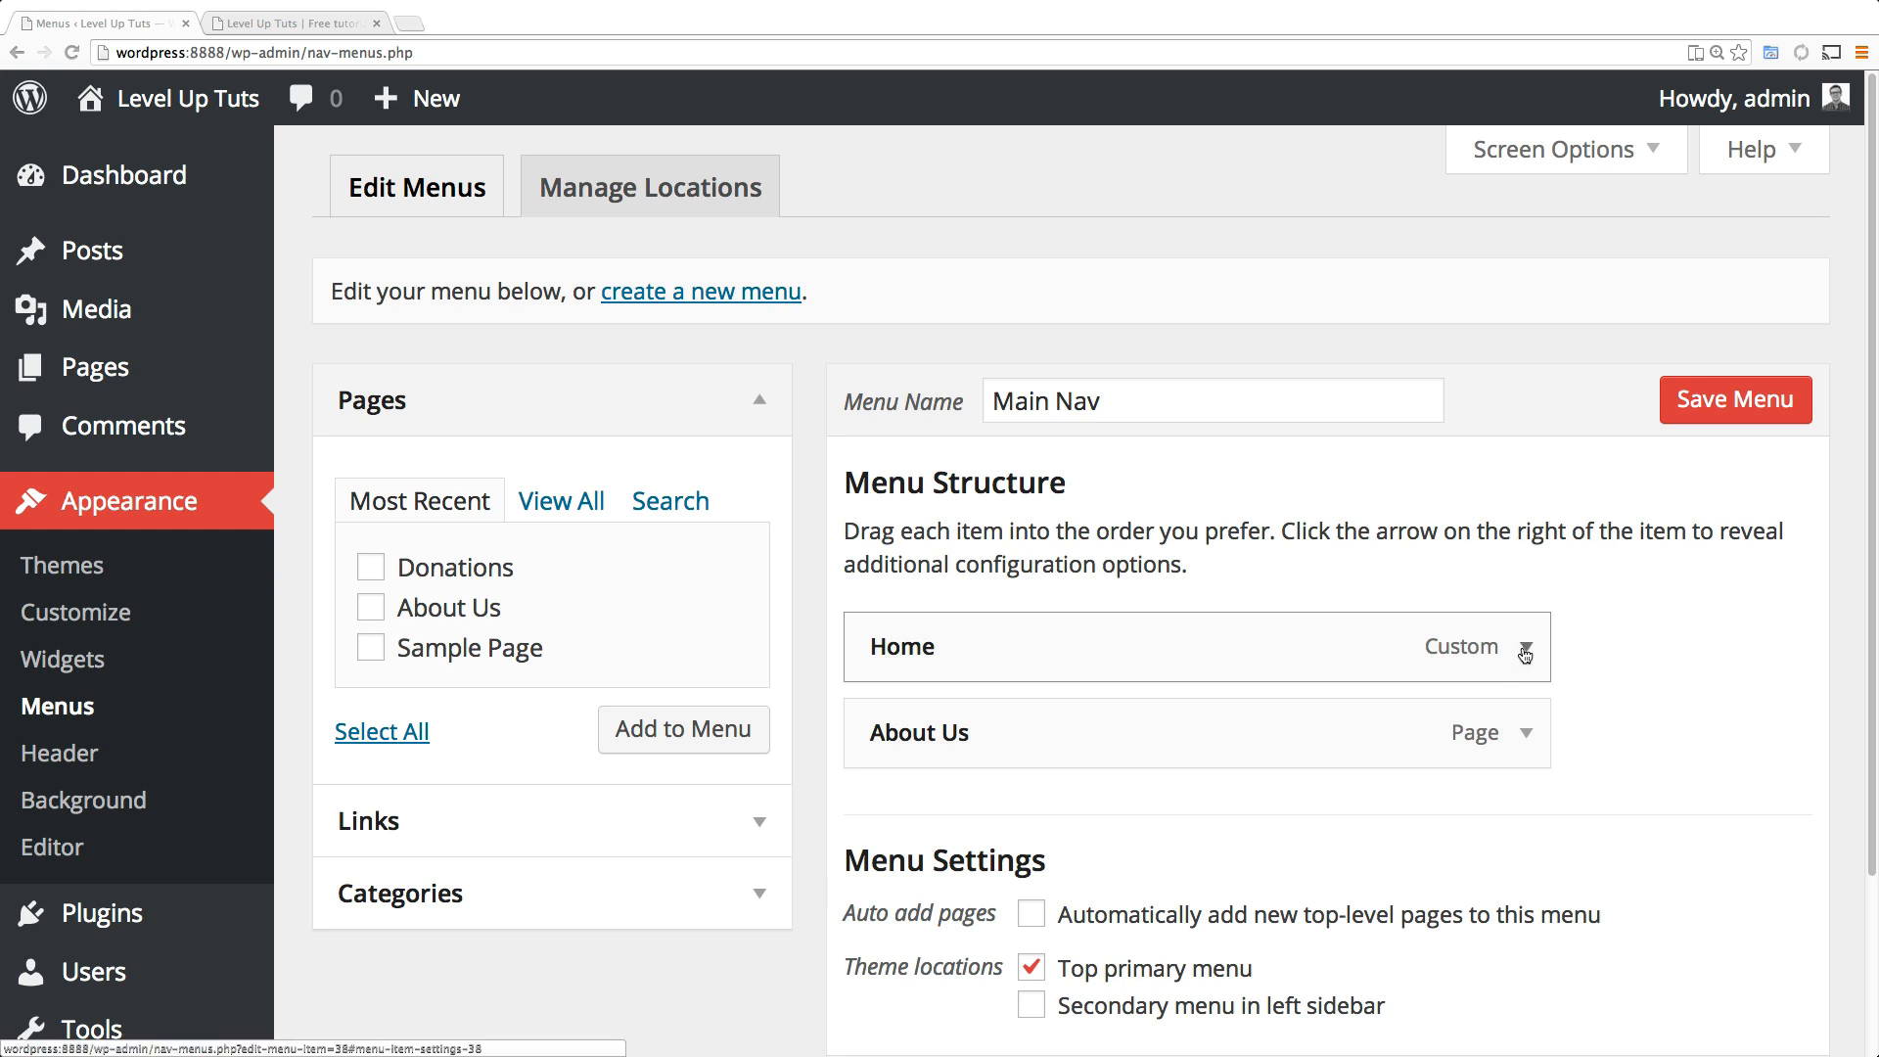
mouse_move(1630, 659)
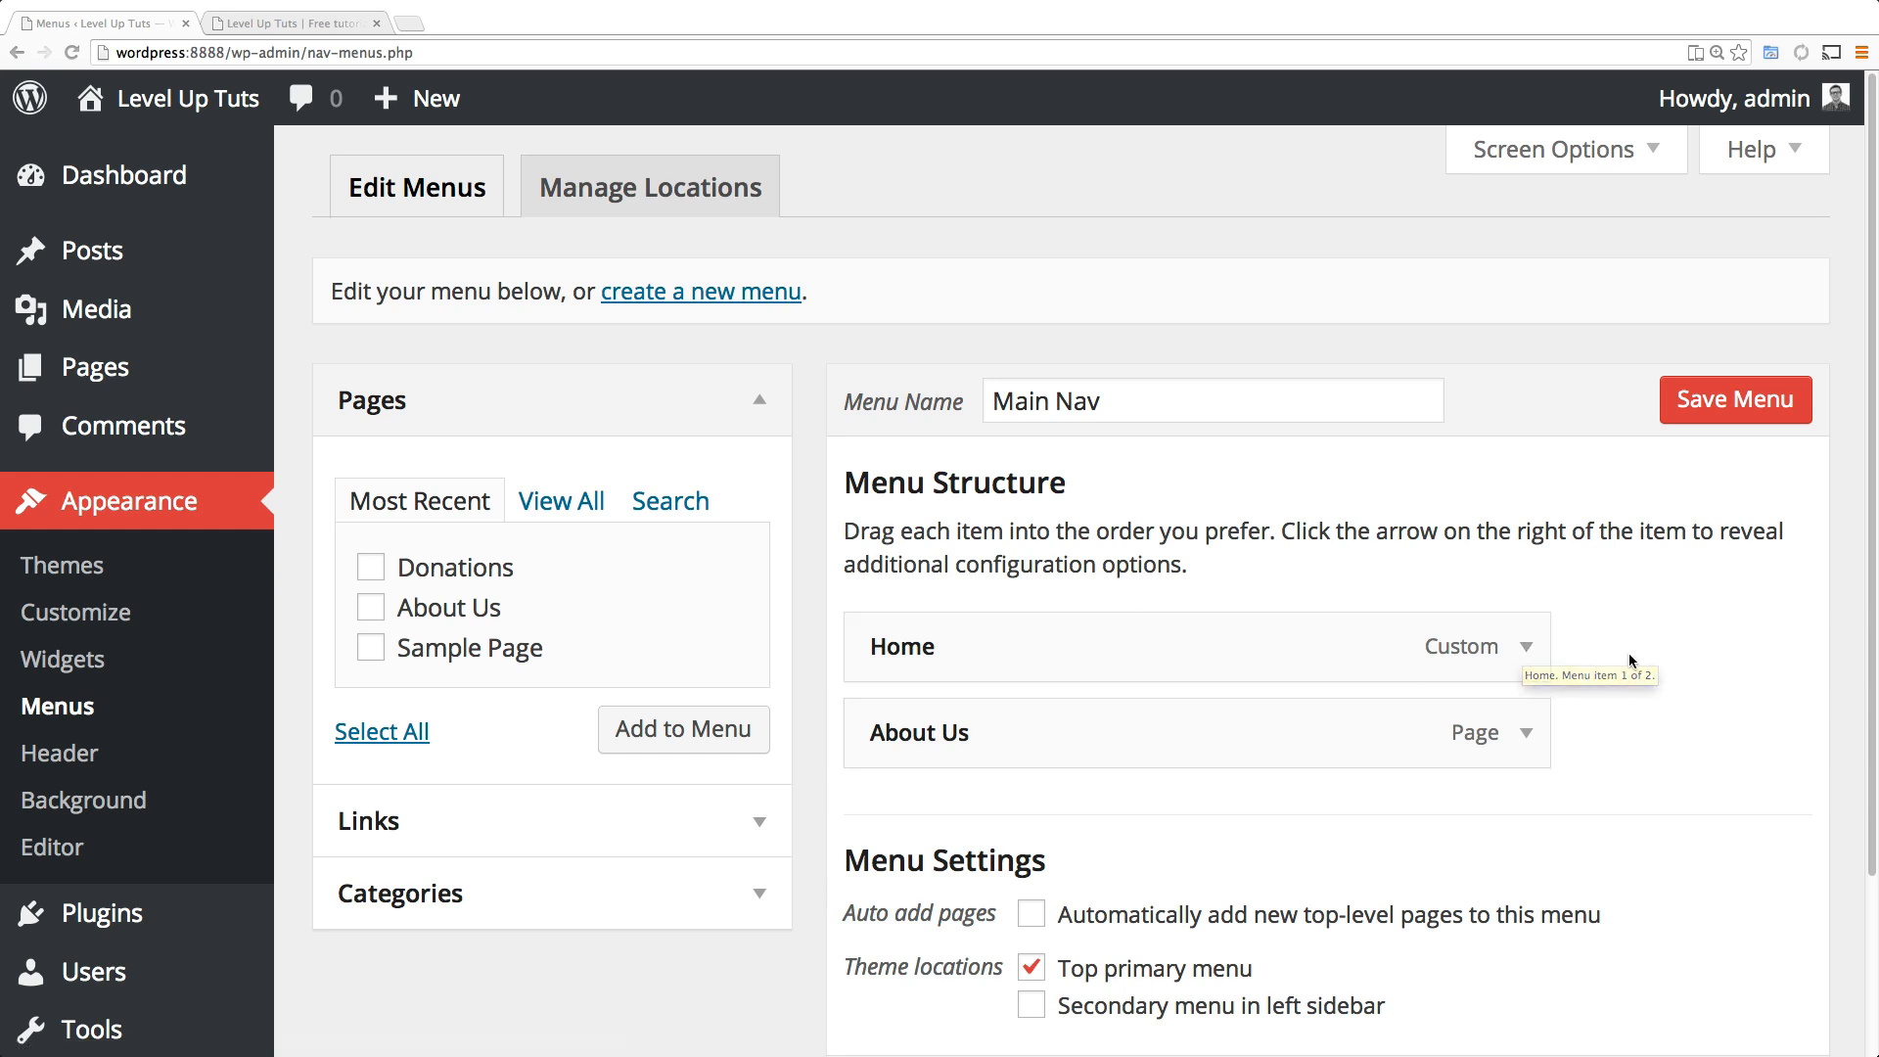
click(1532, 646)
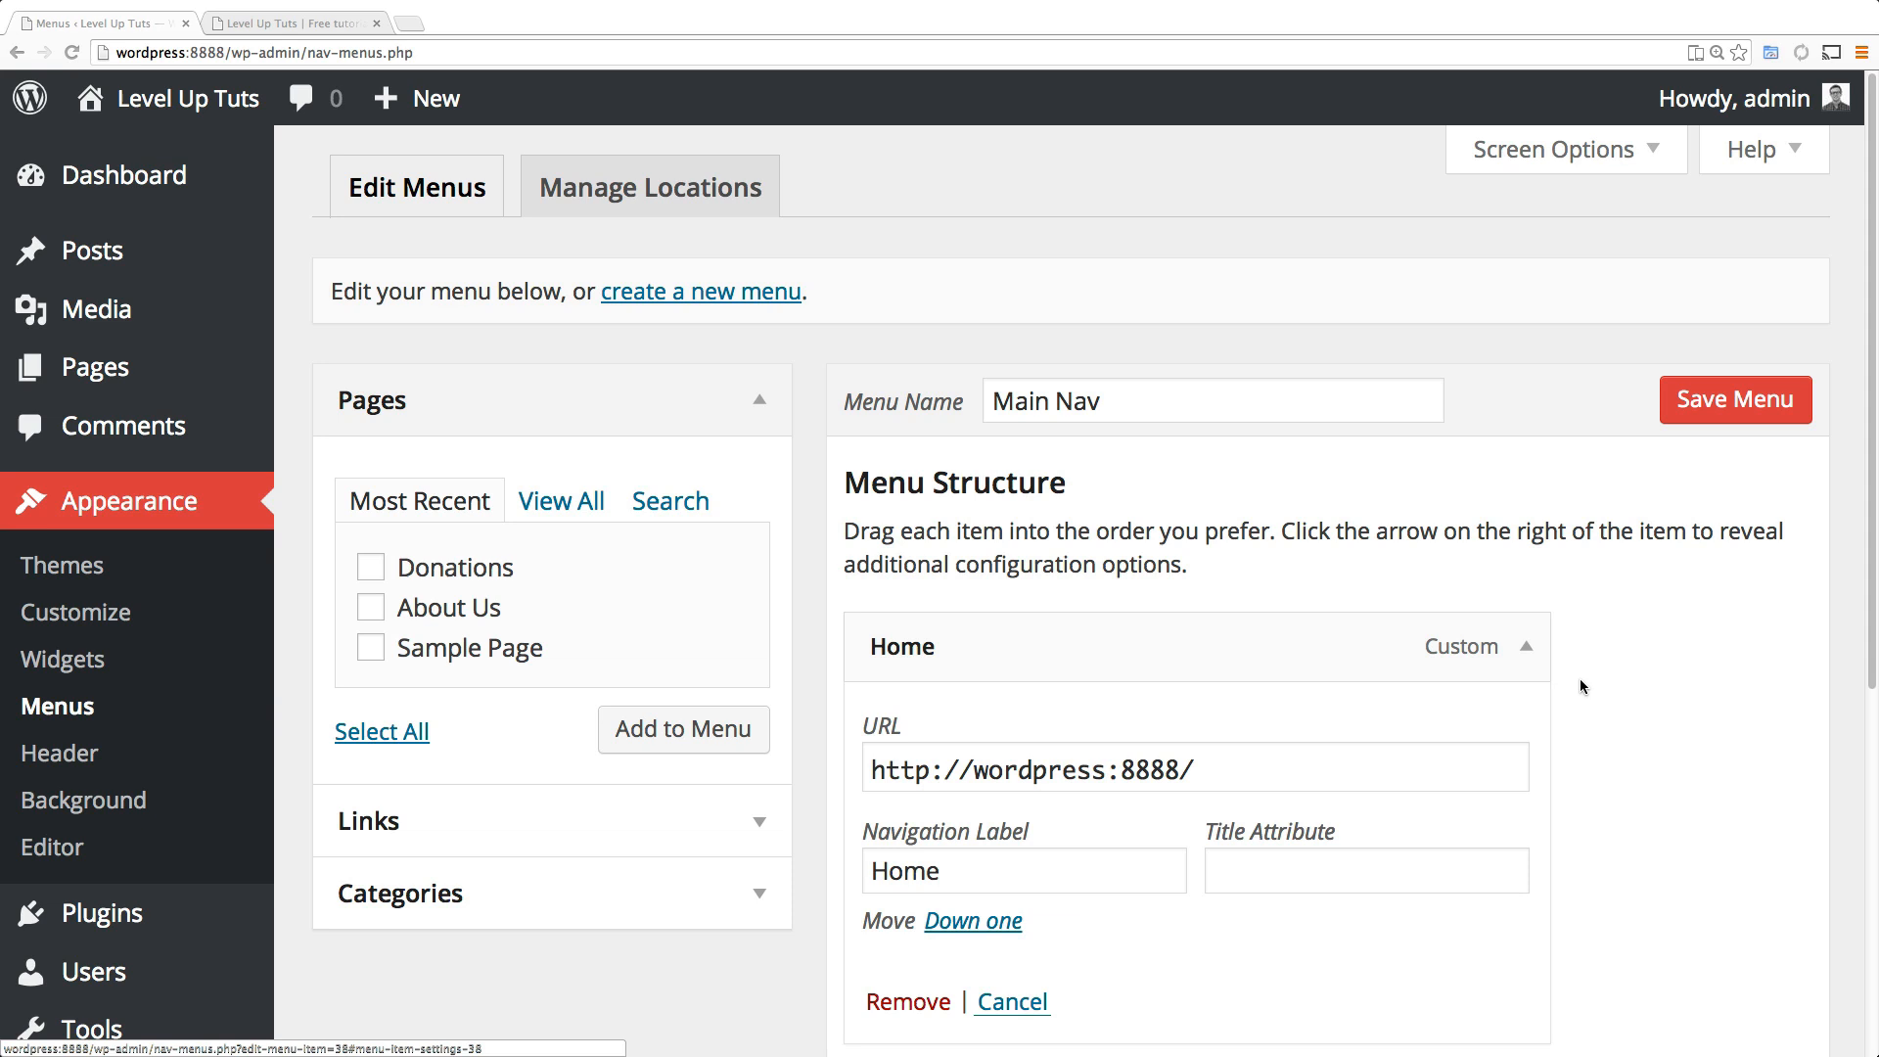
scroll(down, 3)
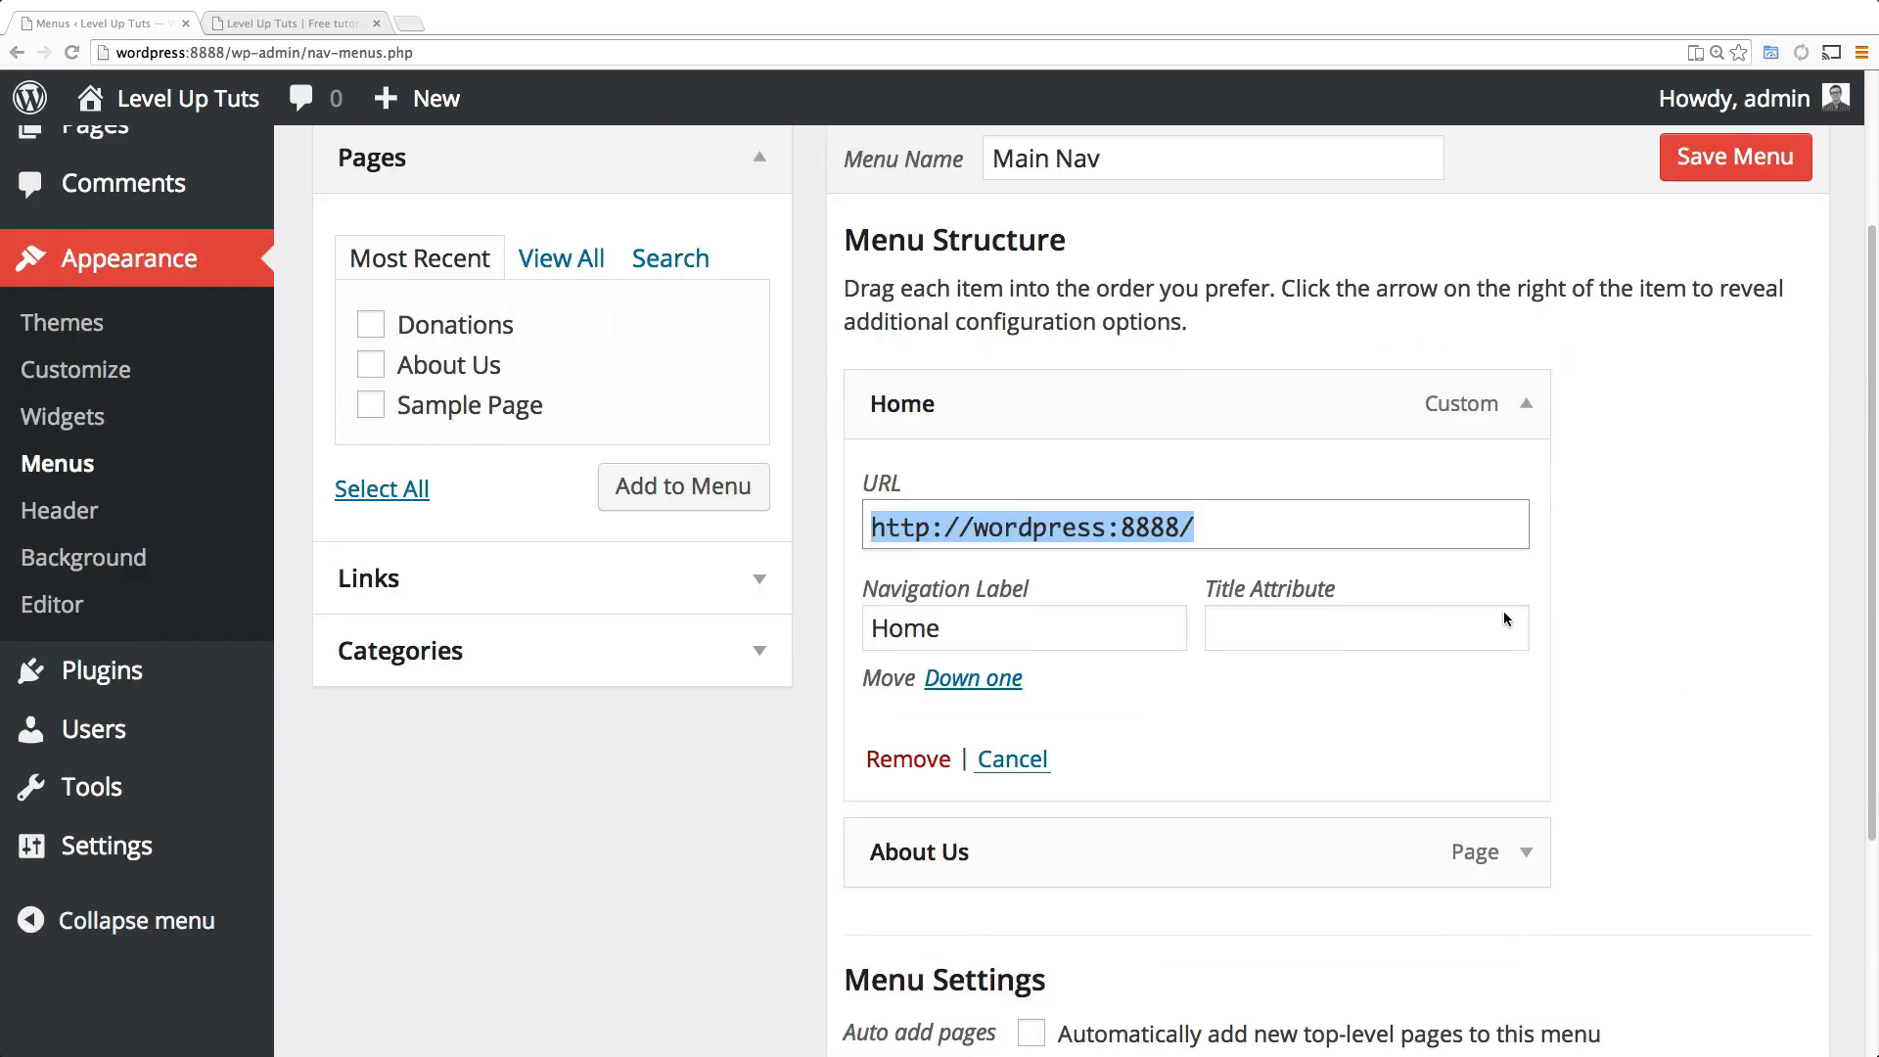
click(1364, 627)
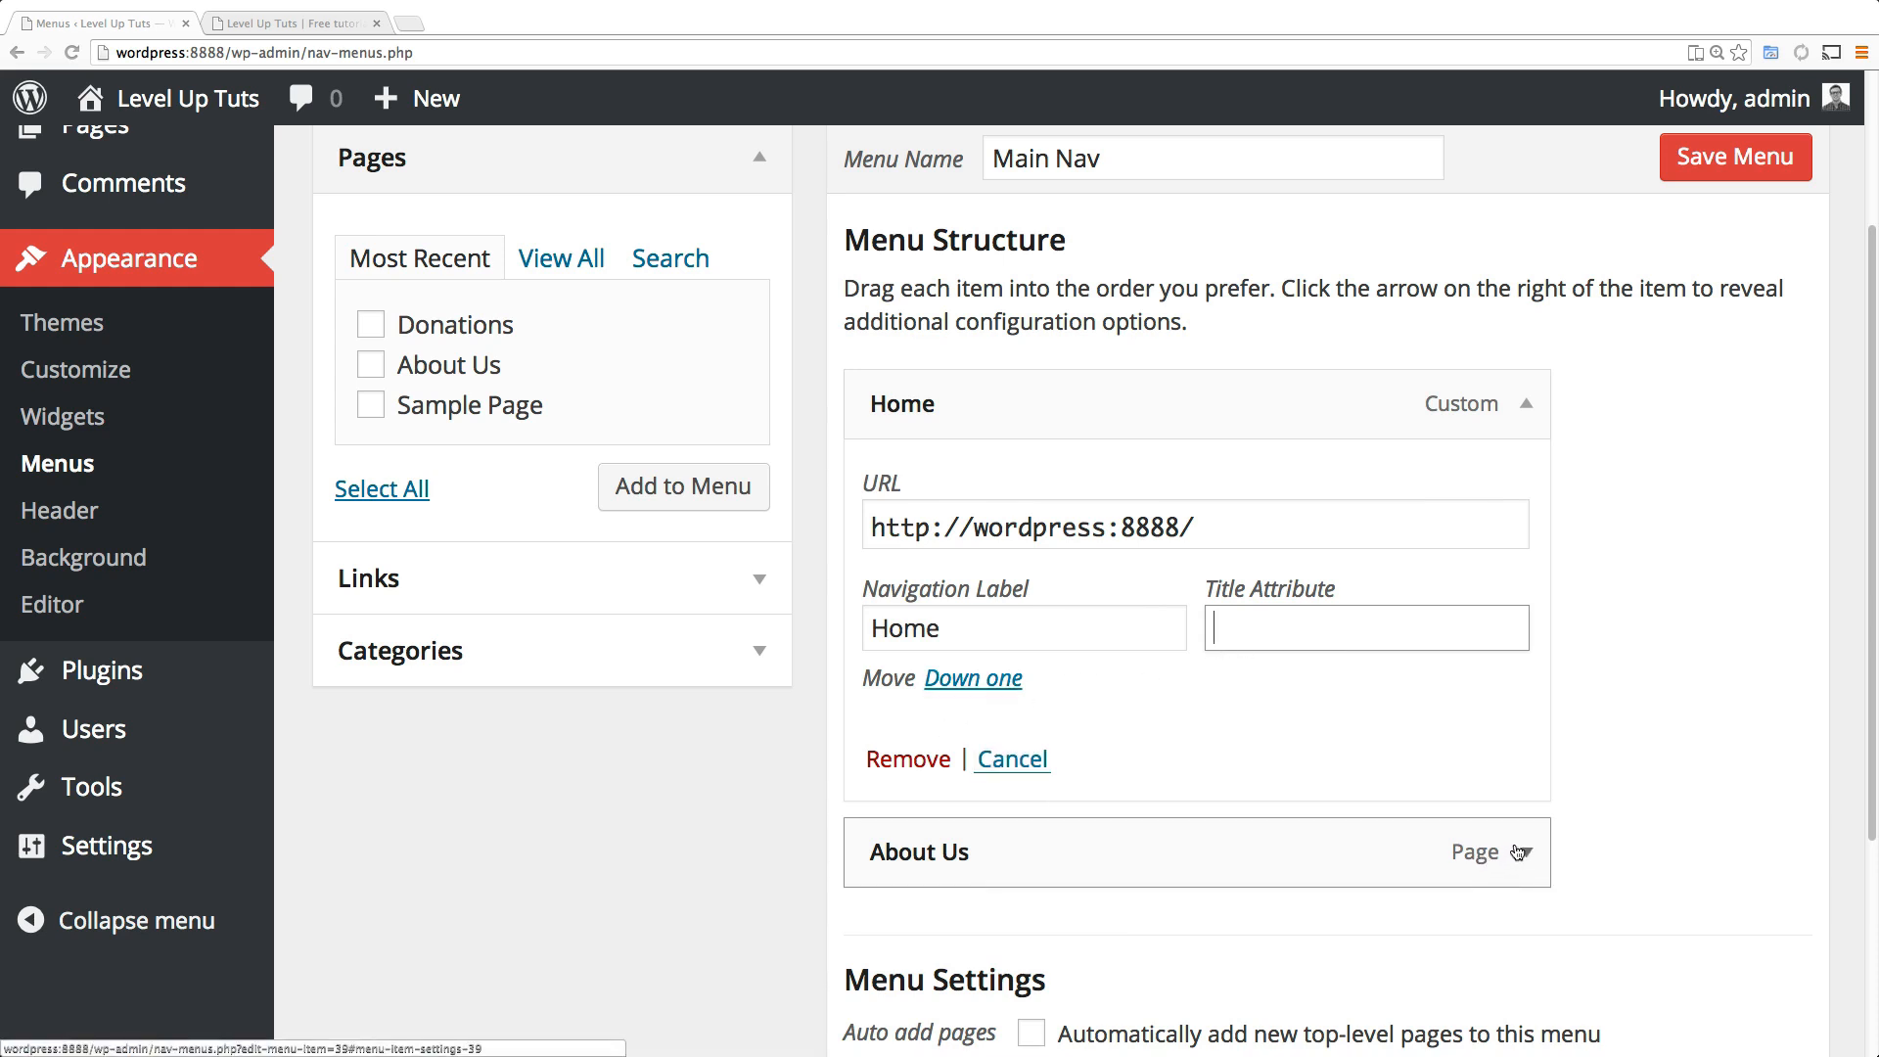
click(1522, 851)
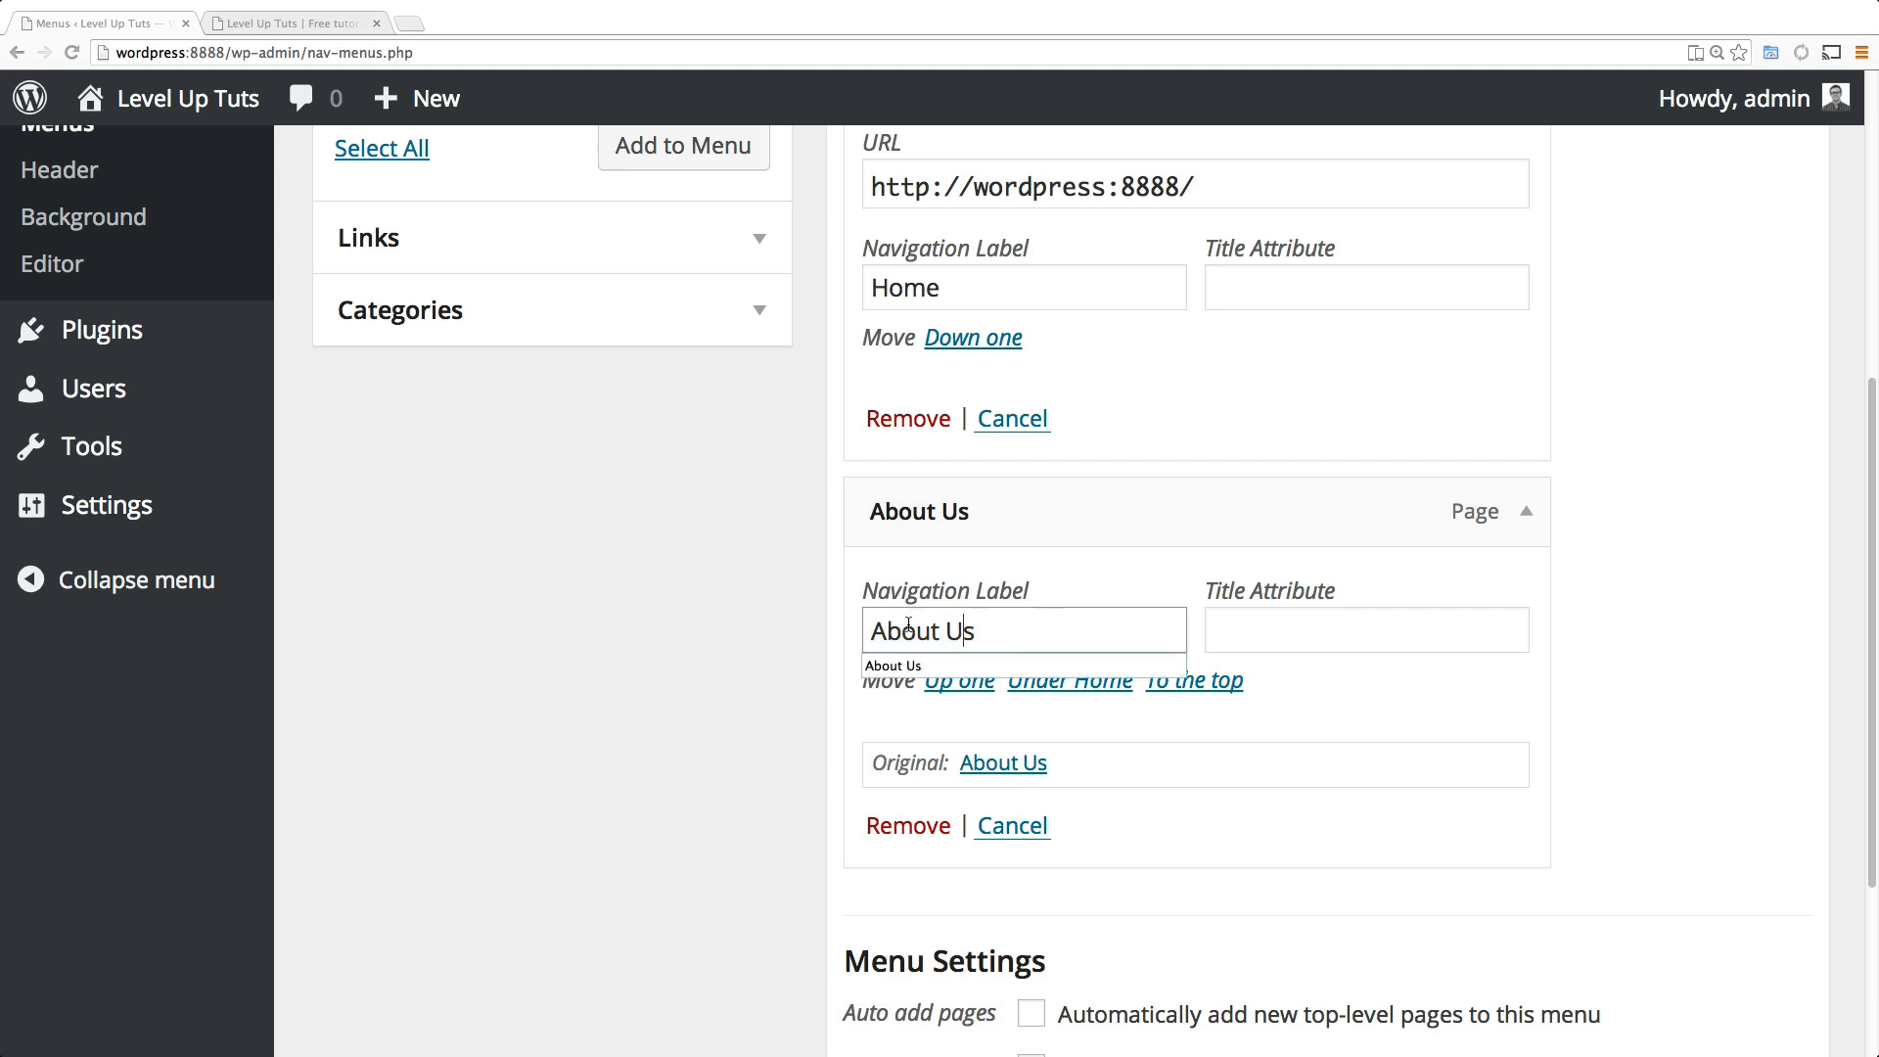
mouse_move(1039, 511)
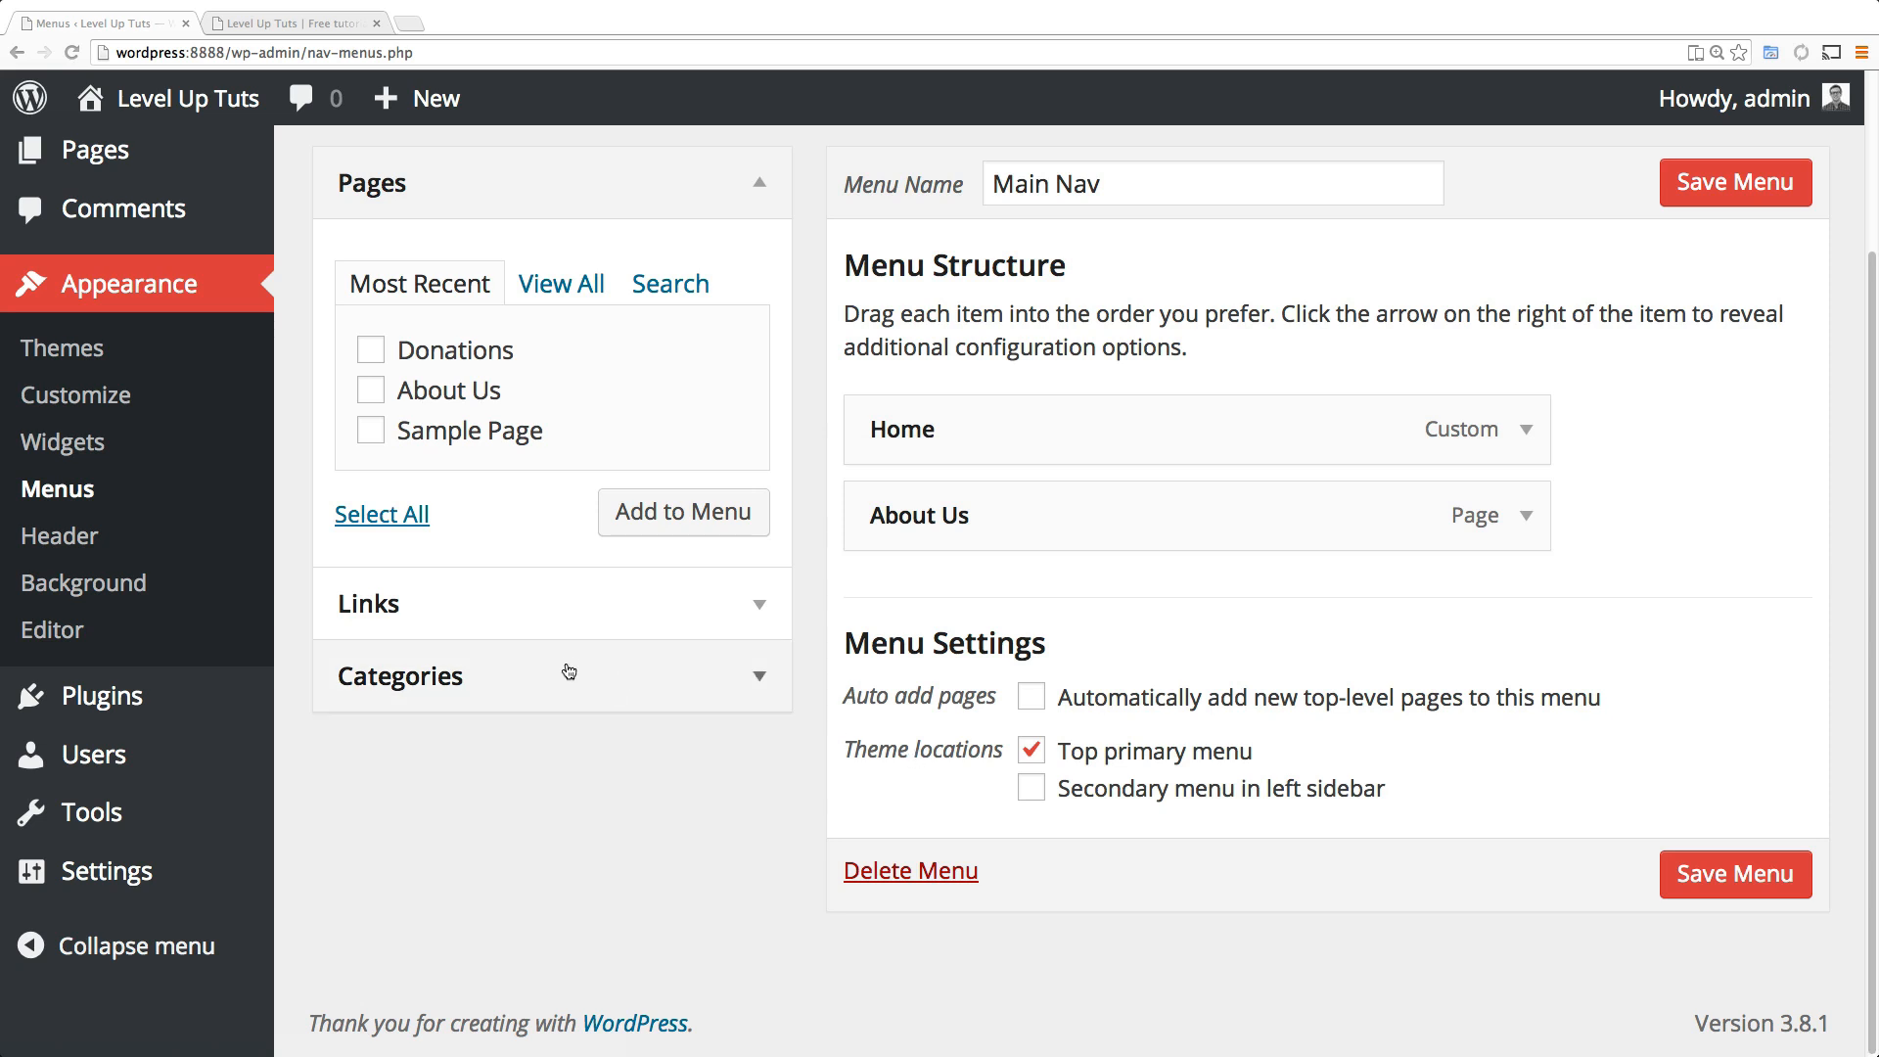
mouse_move(613, 636)
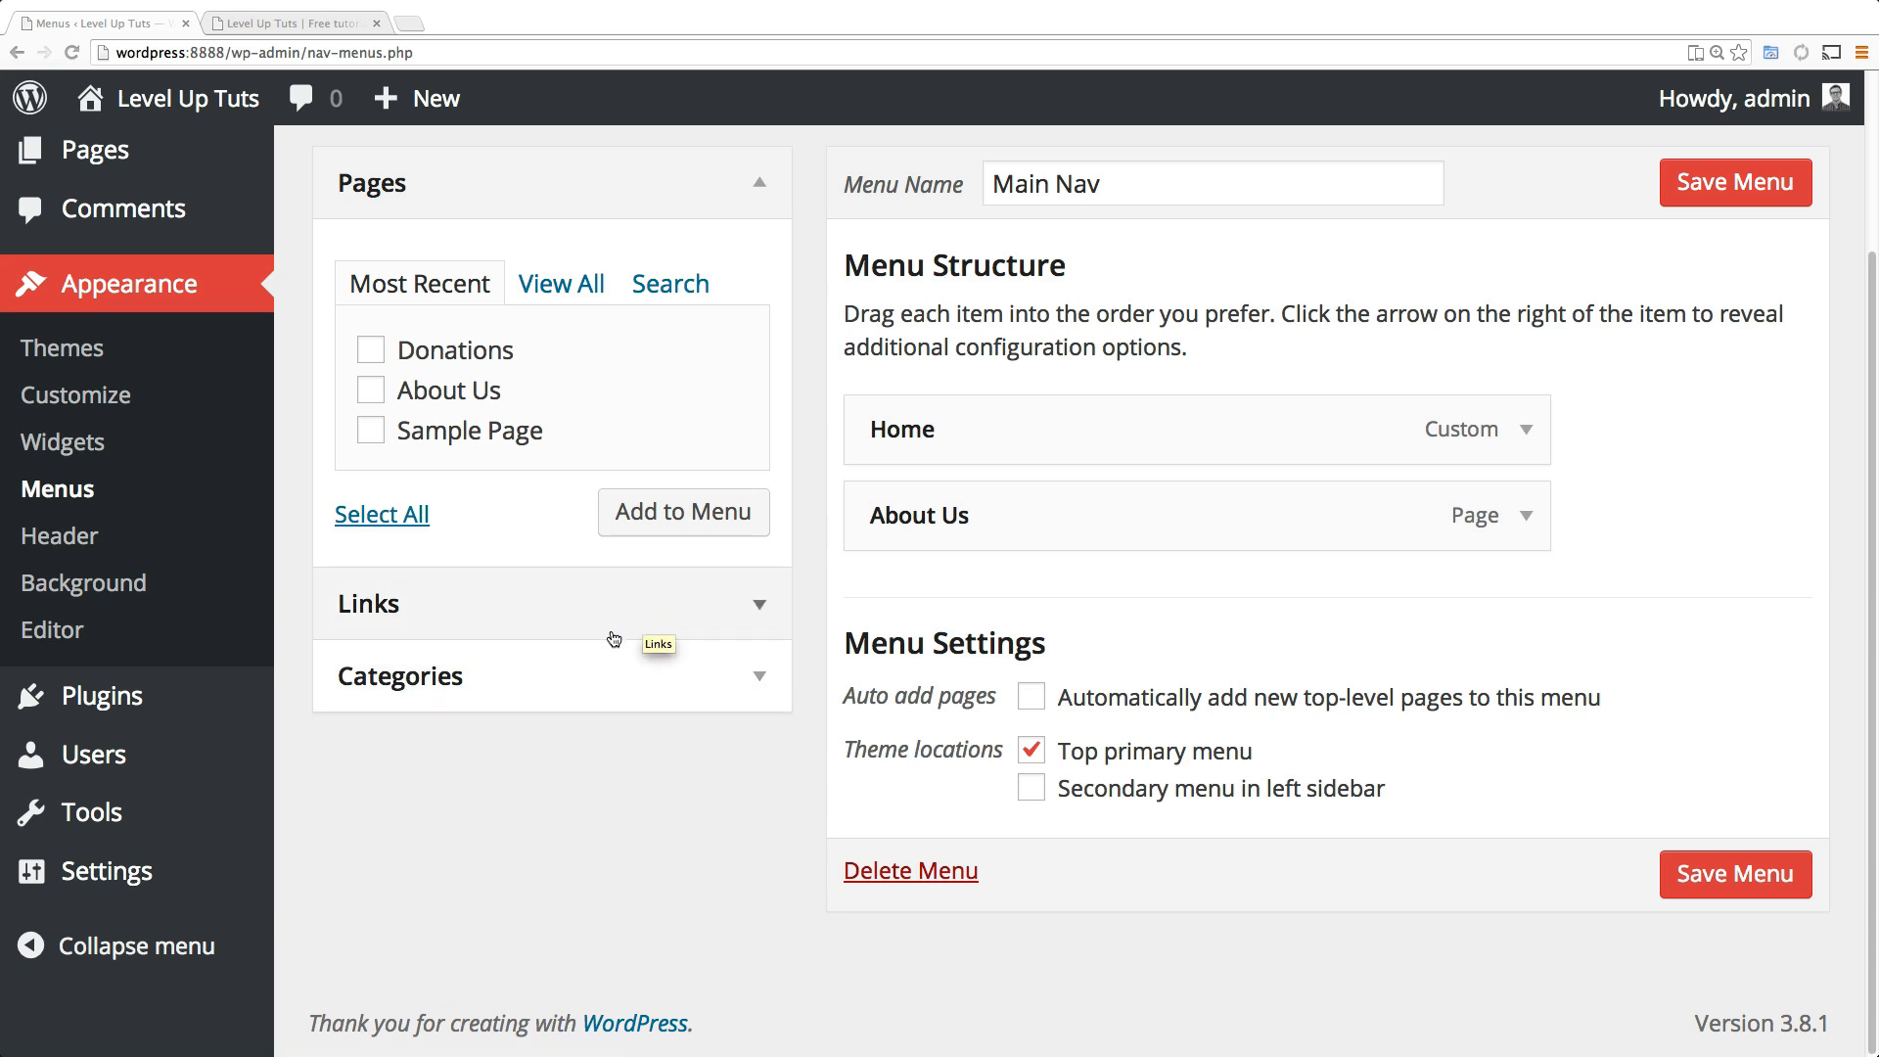
mouse_move(585, 618)
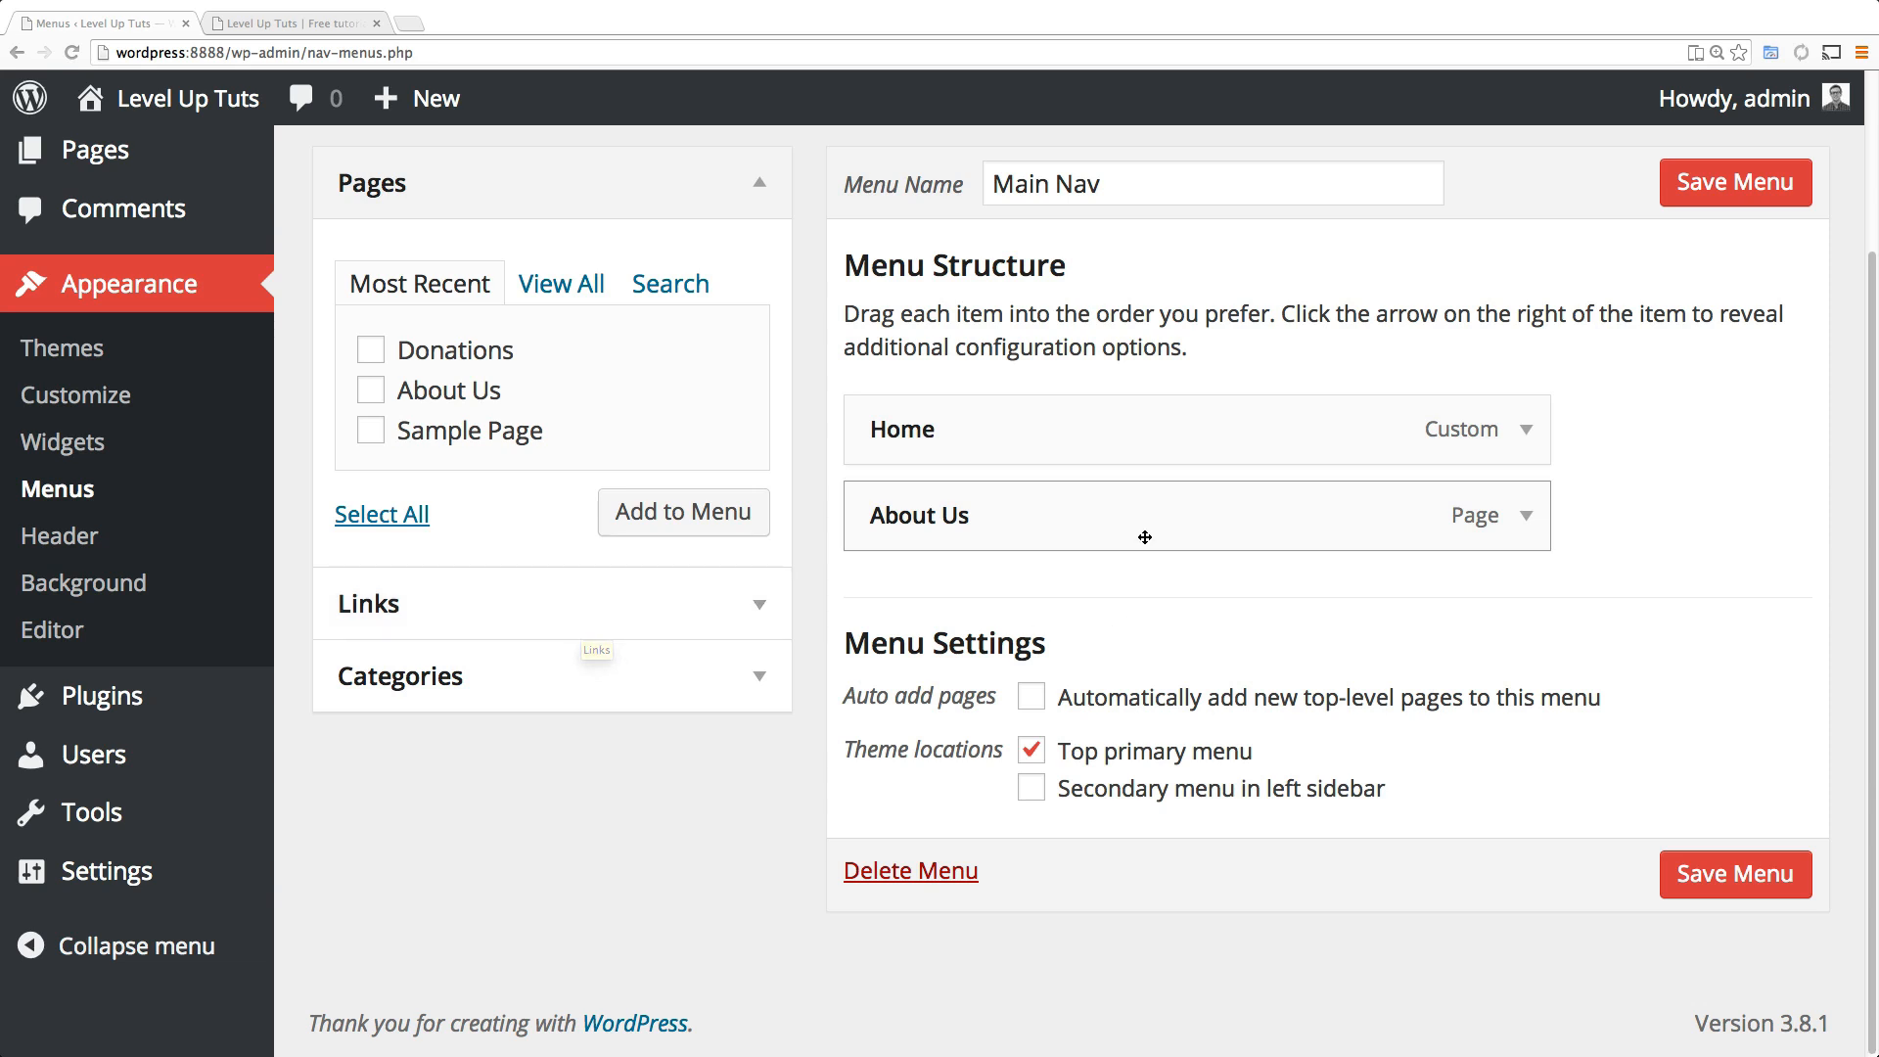
mouse_move(1123, 537)
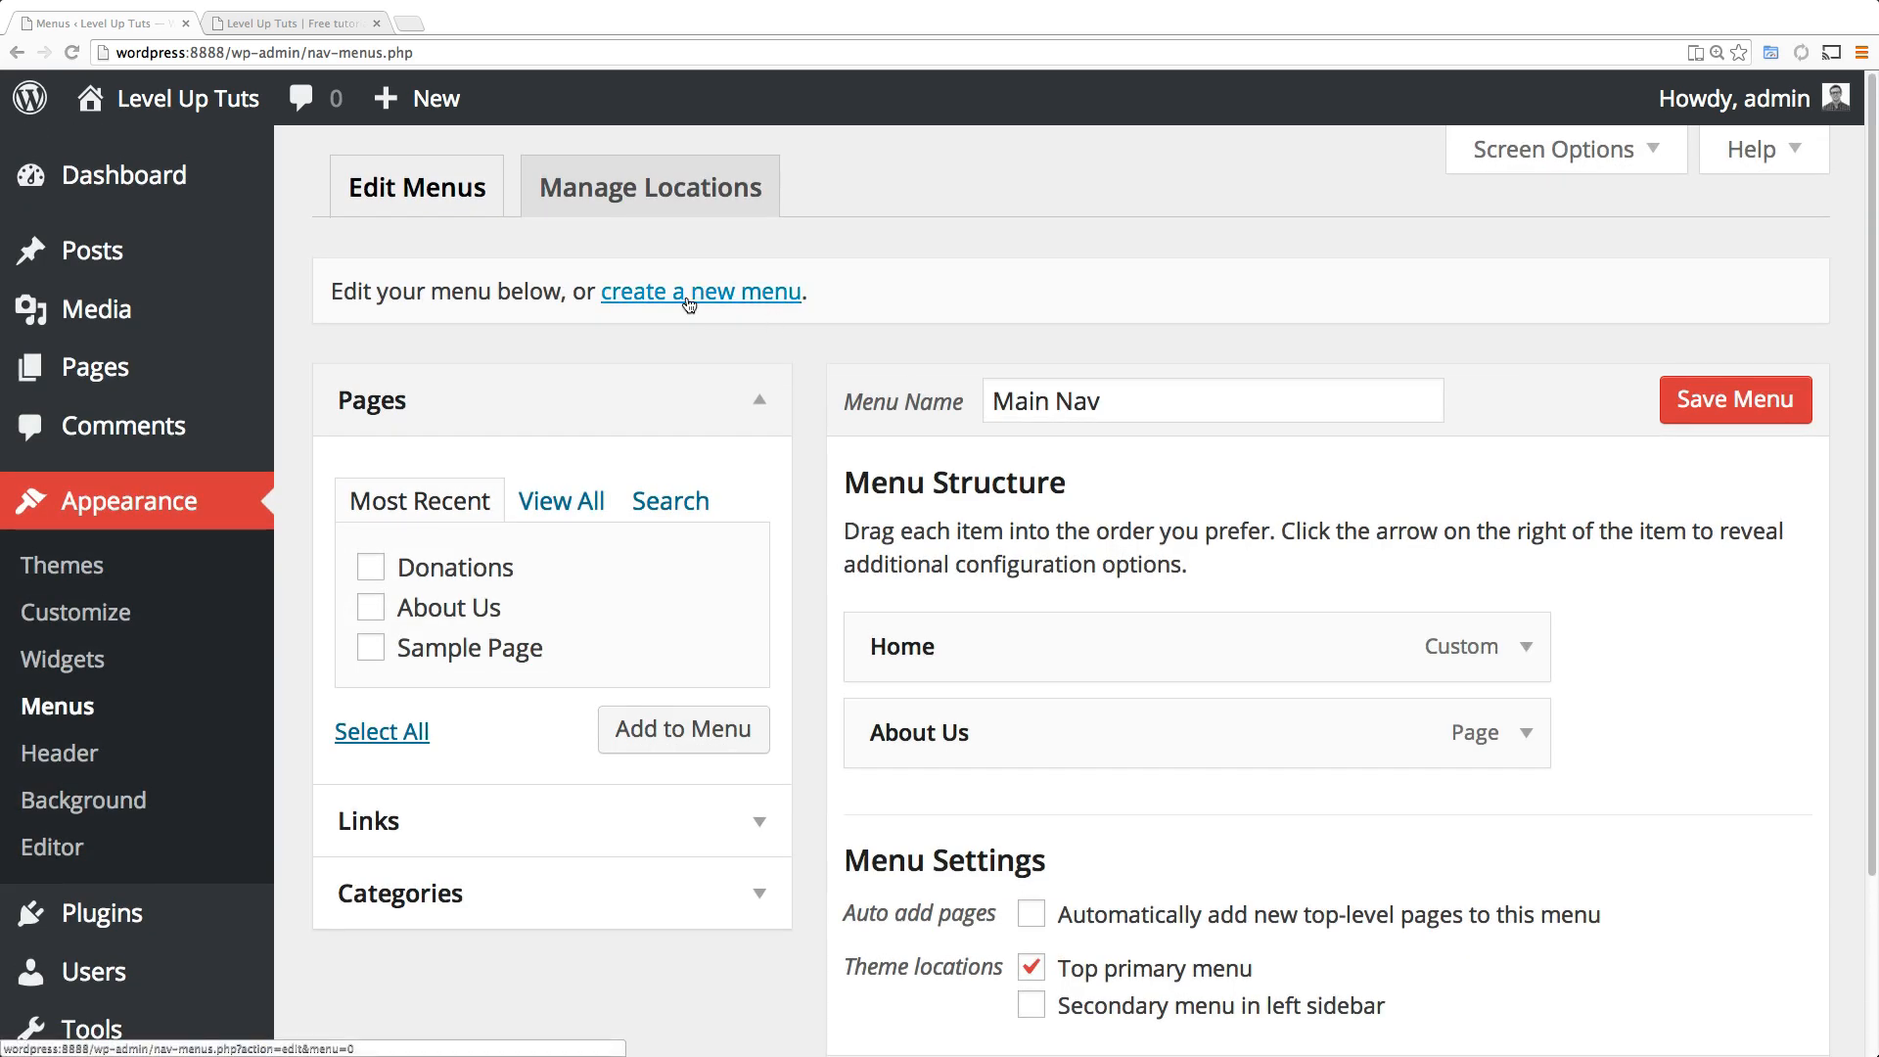
Leave the unsaved page and create a new empty menu named Footer Menu.
click(701, 291)
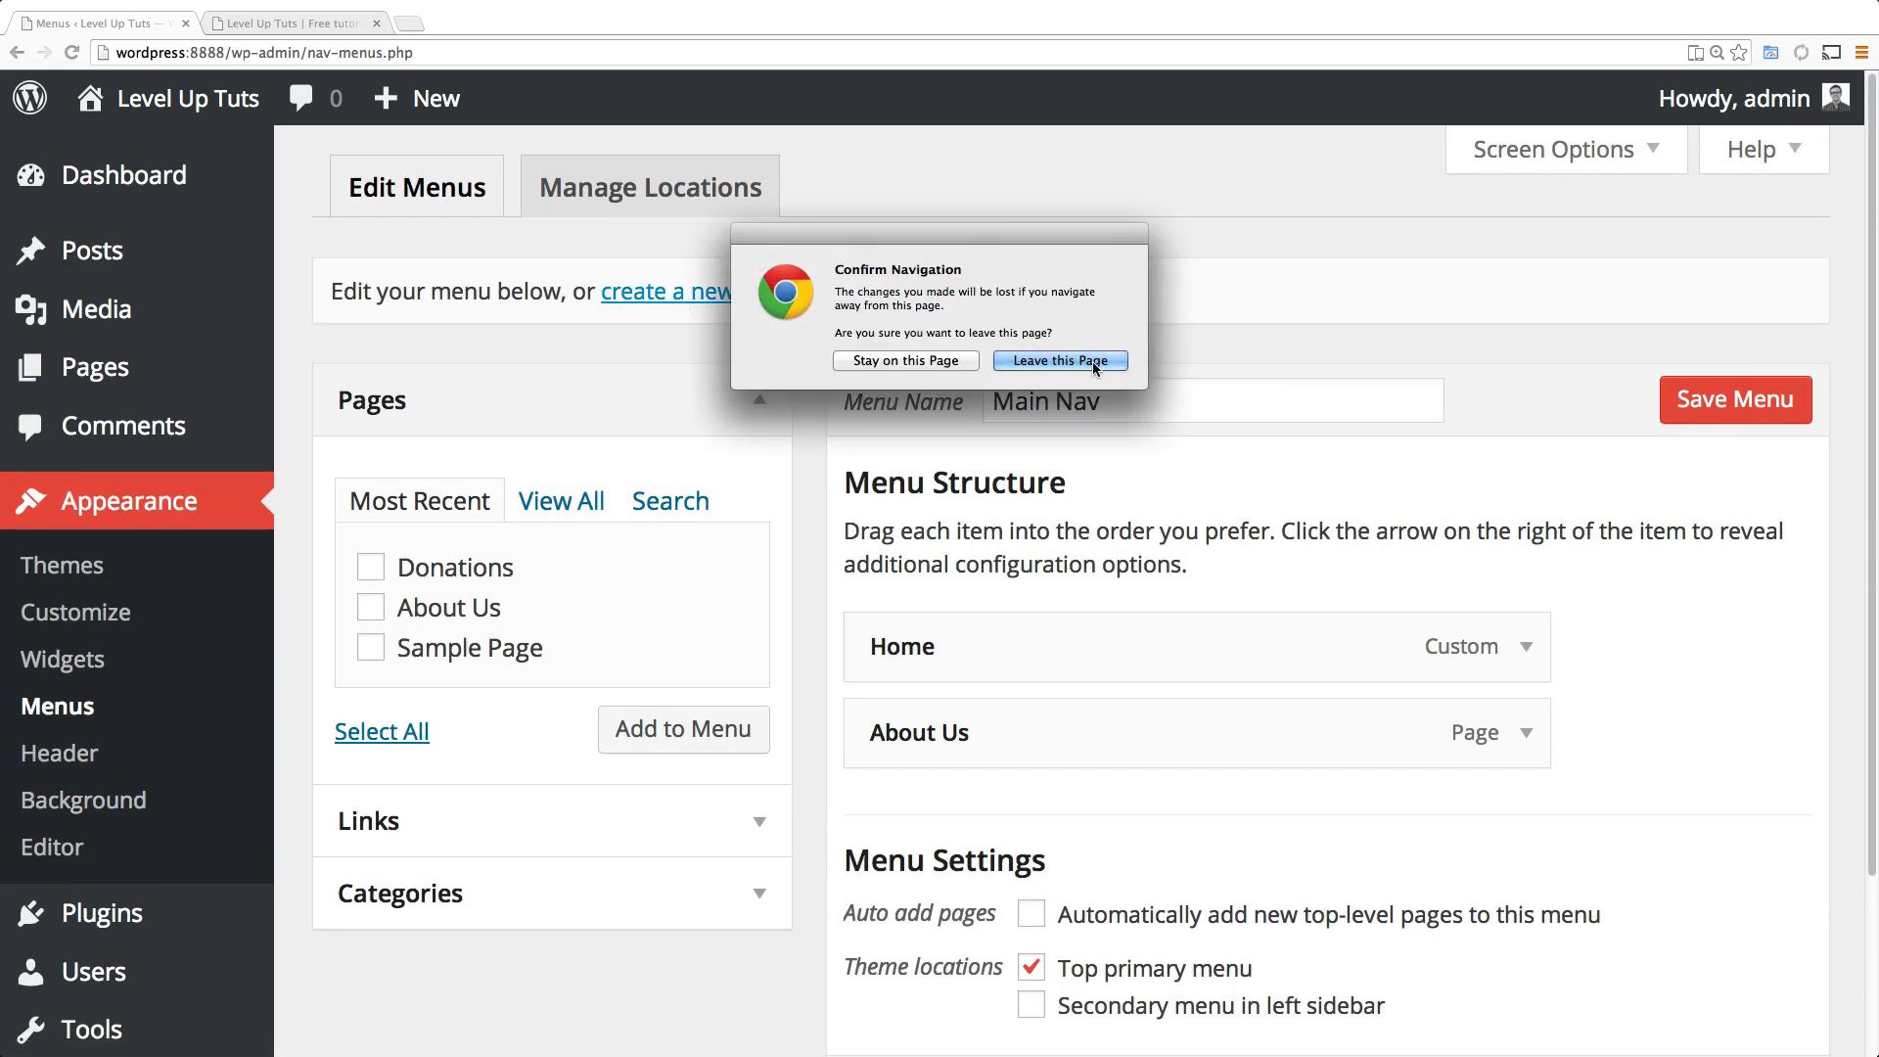
click(1059, 360)
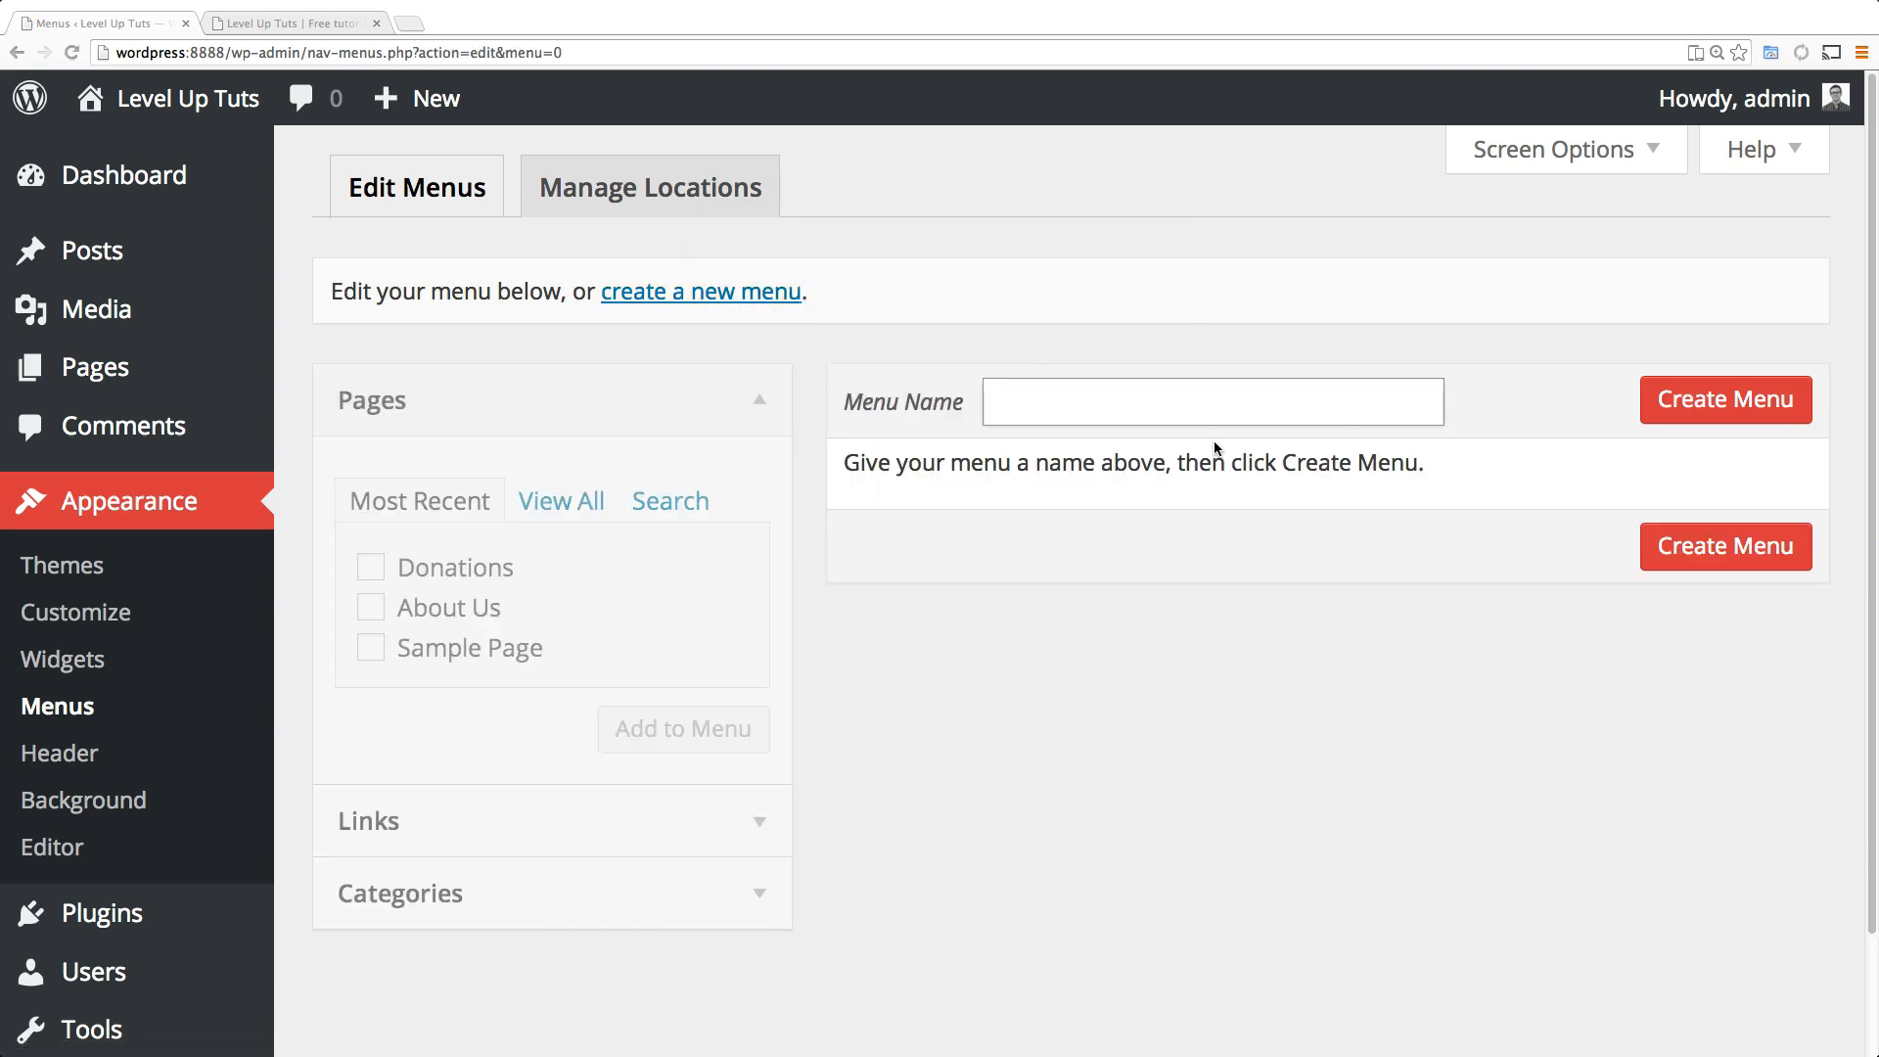
text(Footer Men)
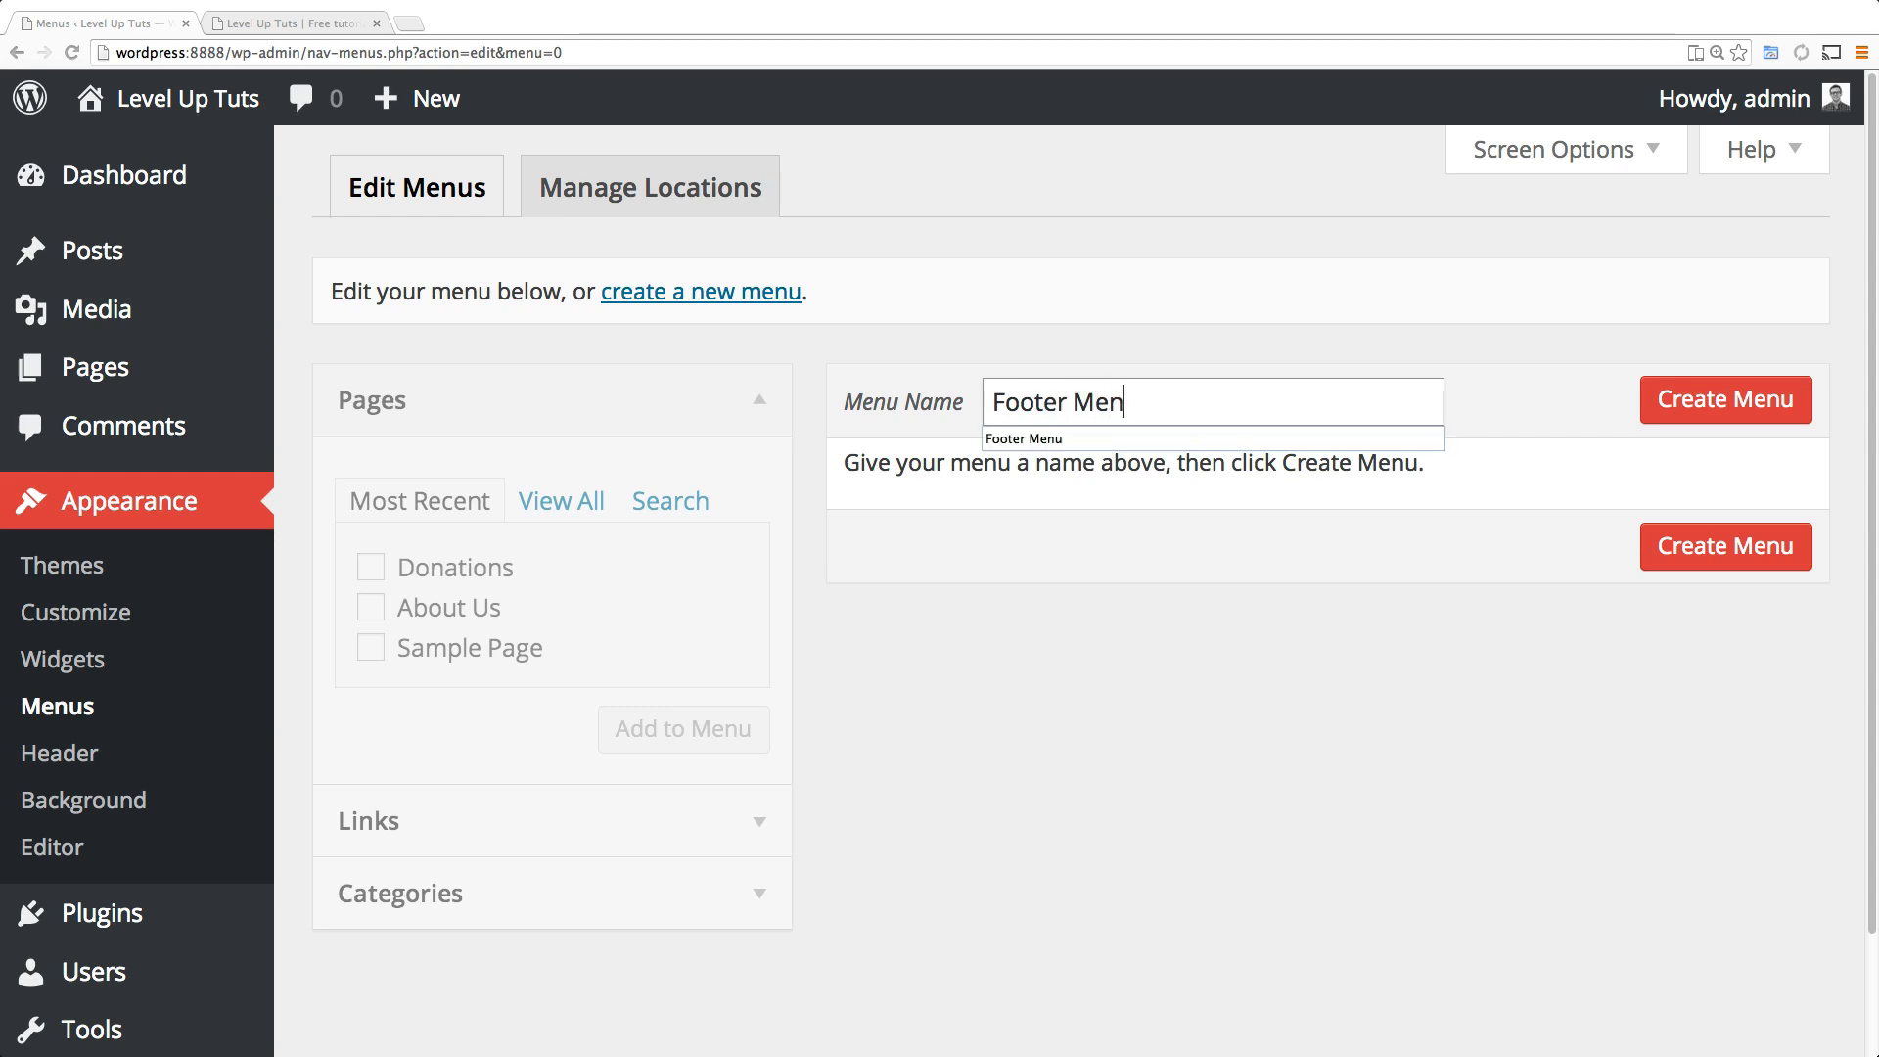
text(u)
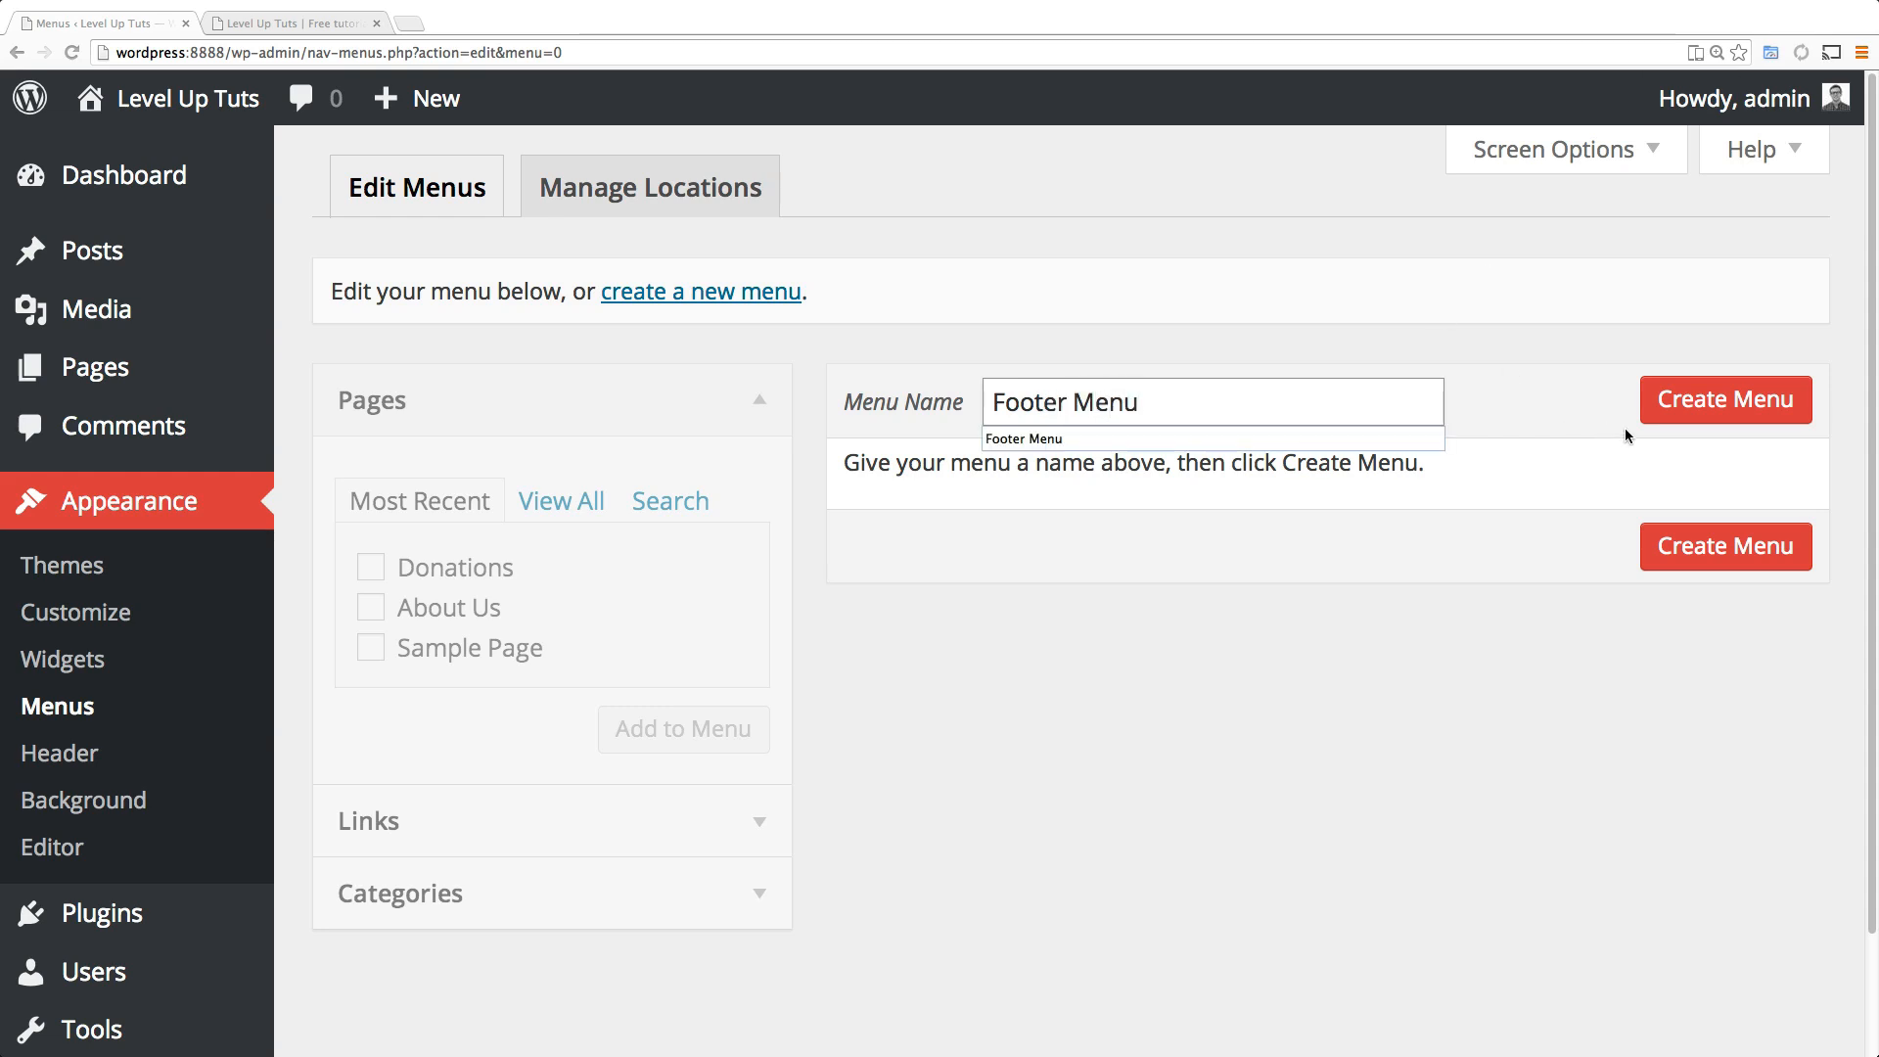
click(1722, 399)
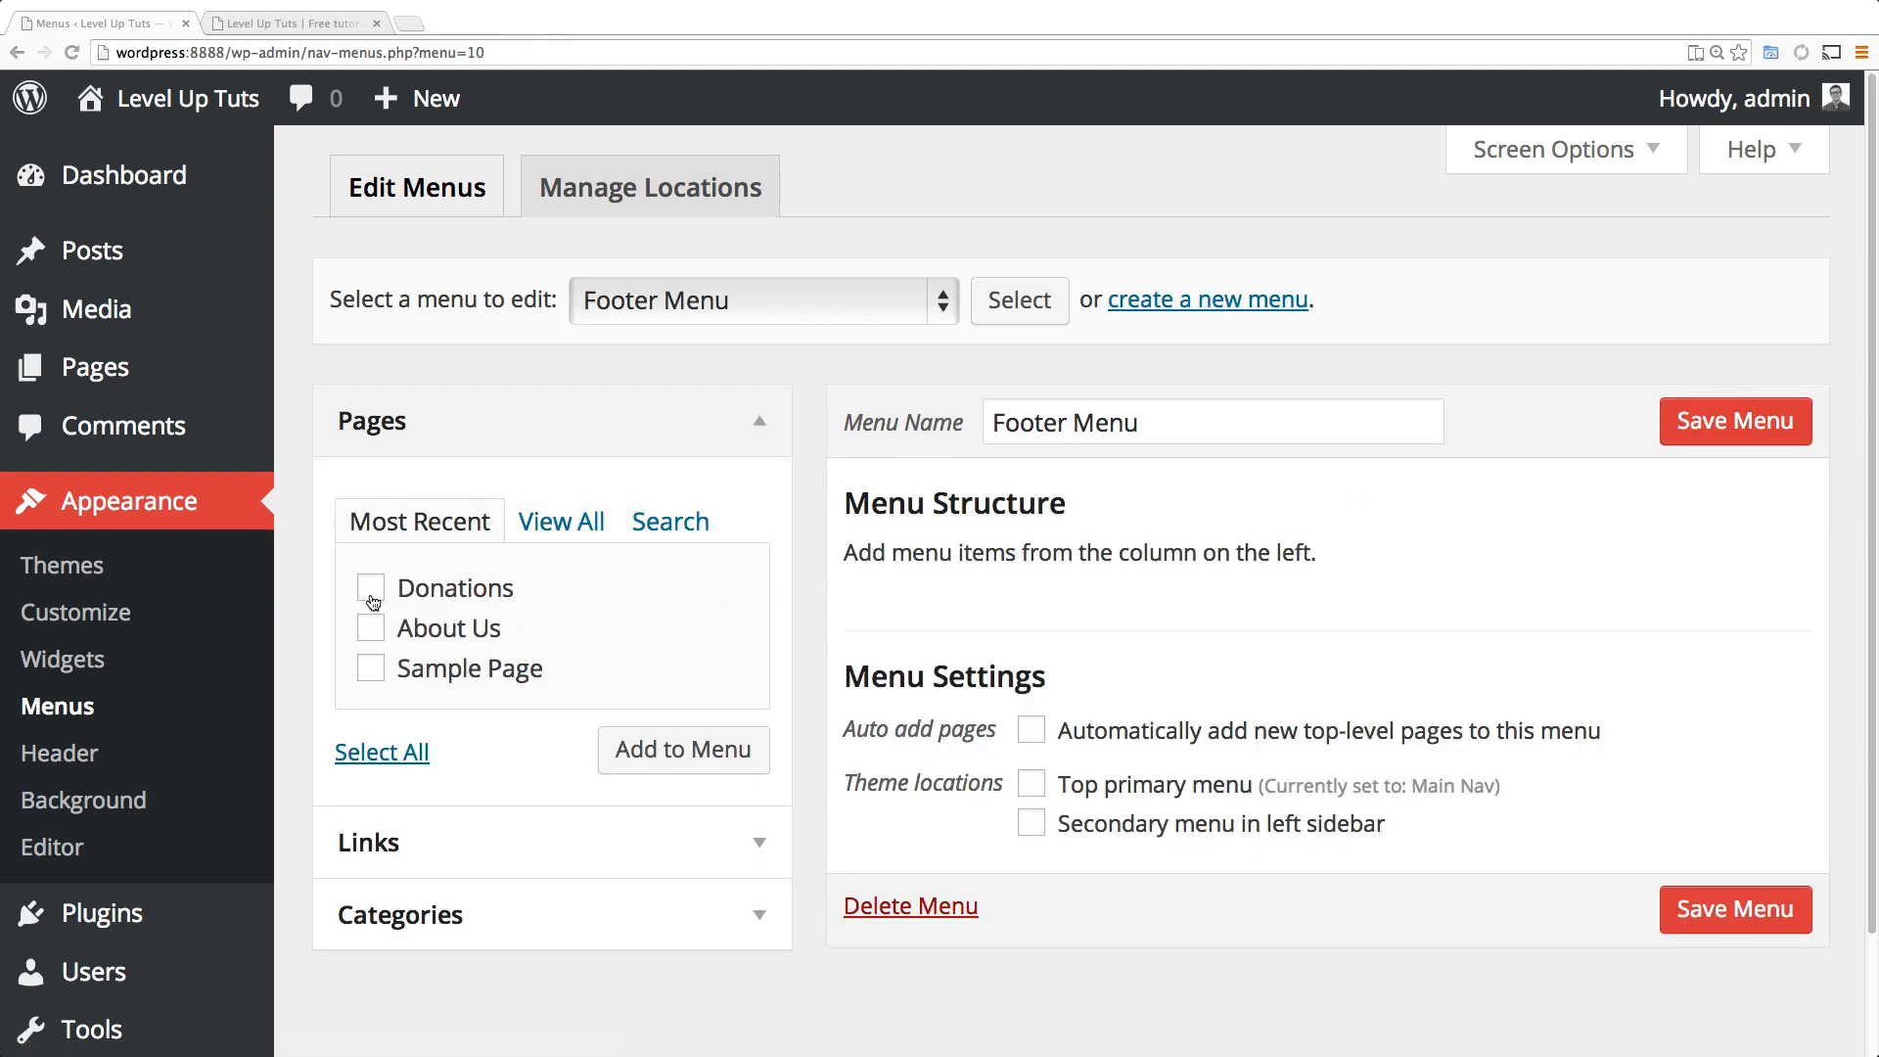
Add the Donations page and a custom Level Up Tuts link to leveluptuts.com to the Footer Menu.
click(370, 589)
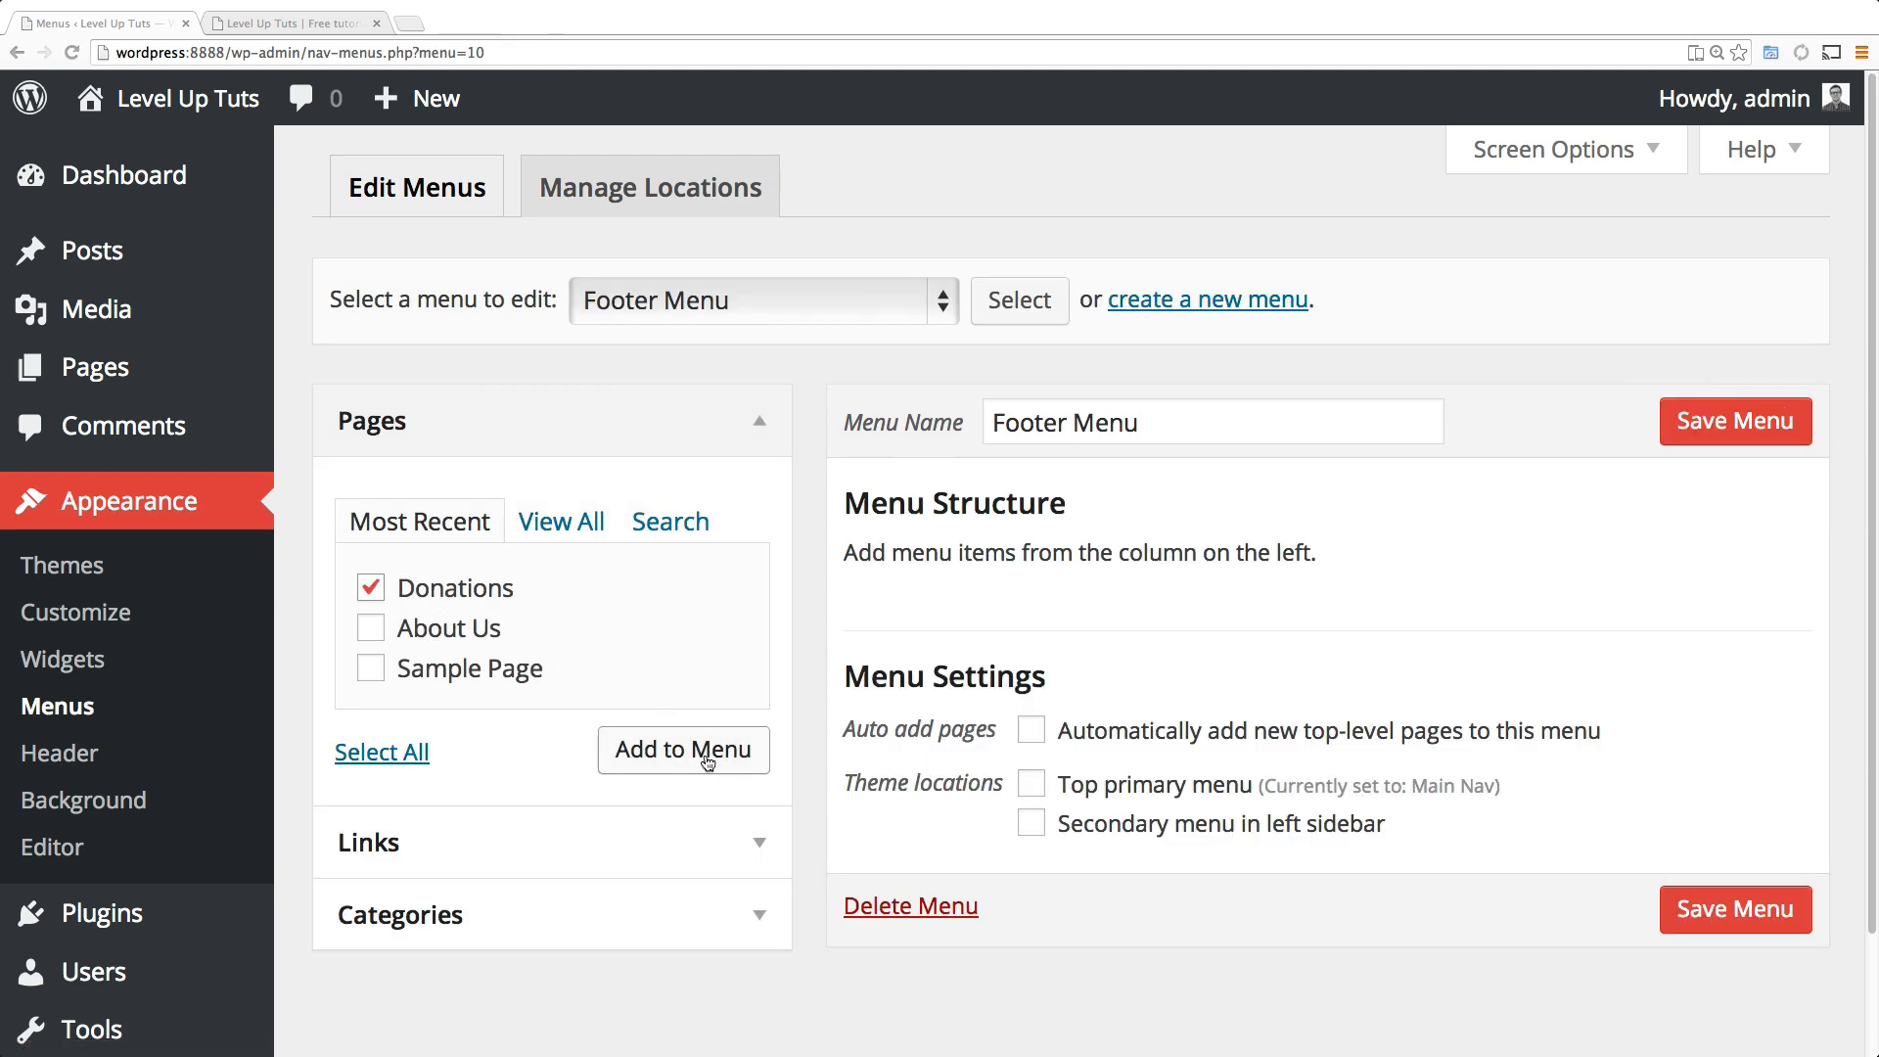
click(681, 749)
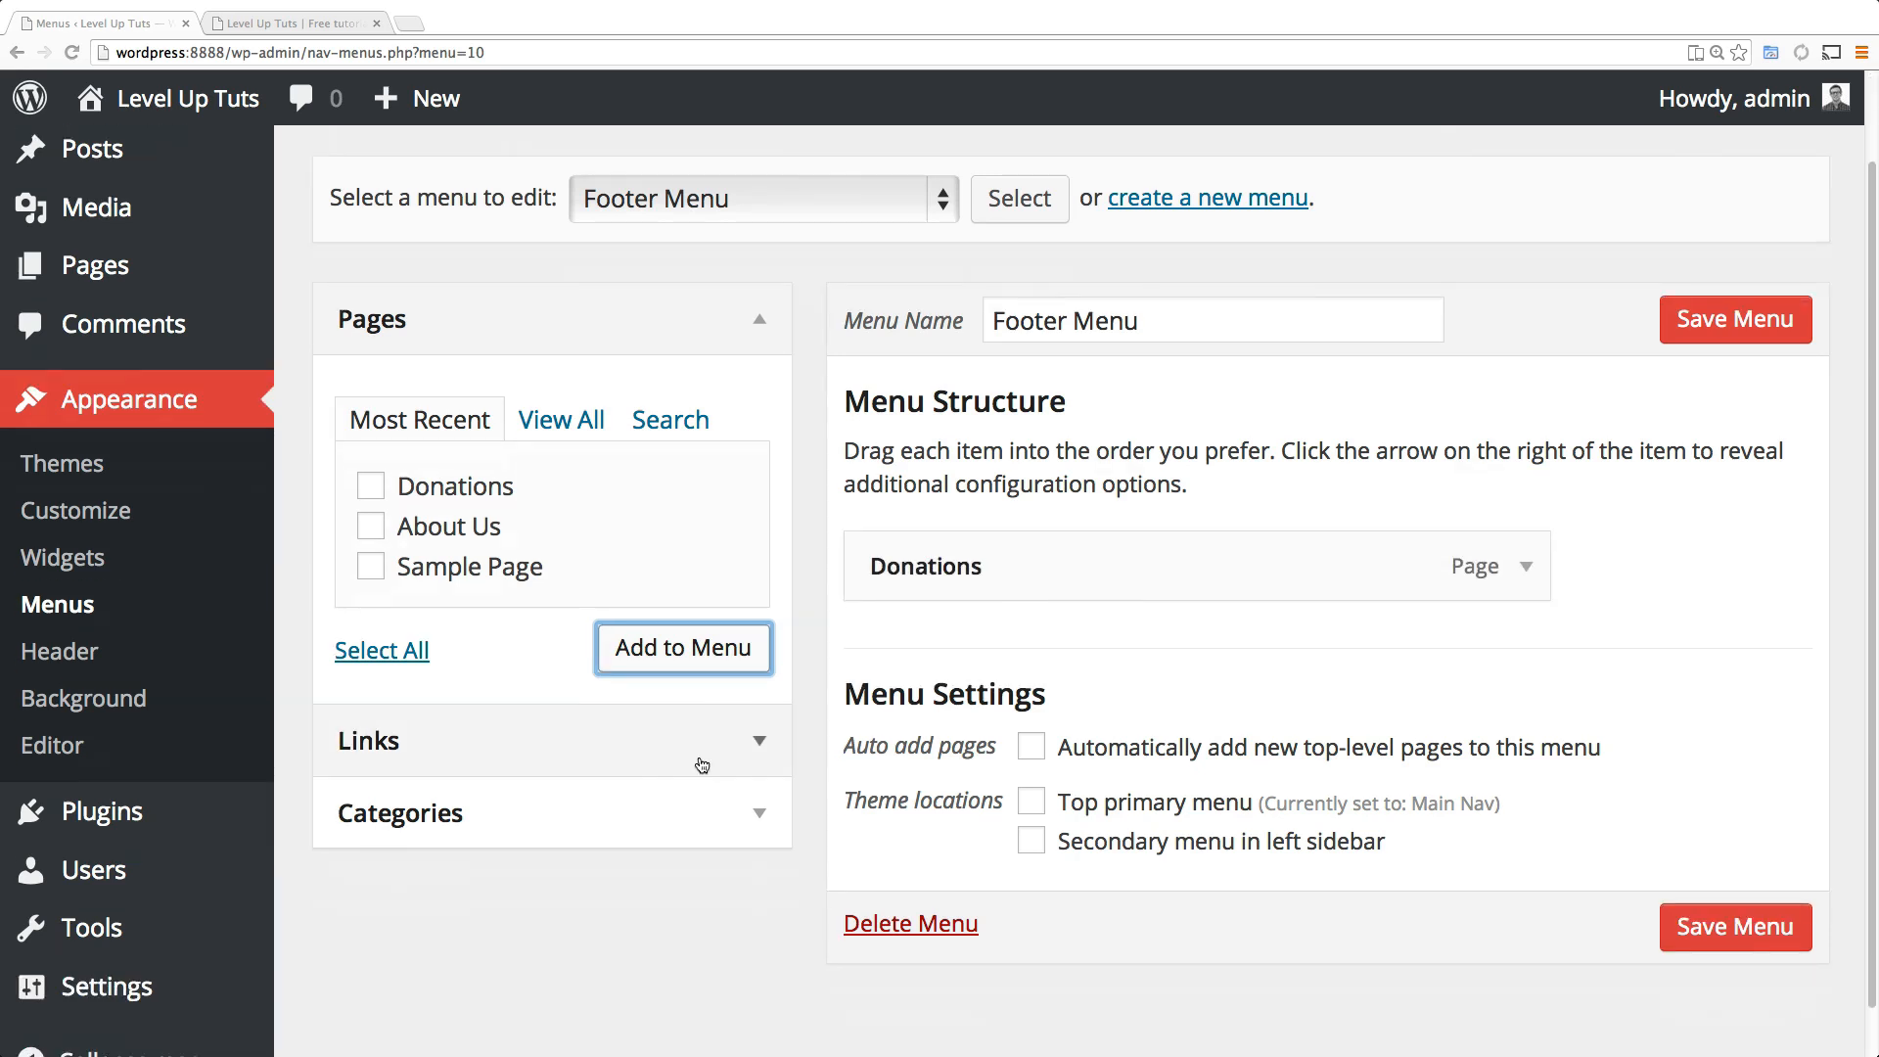
click(368, 740)
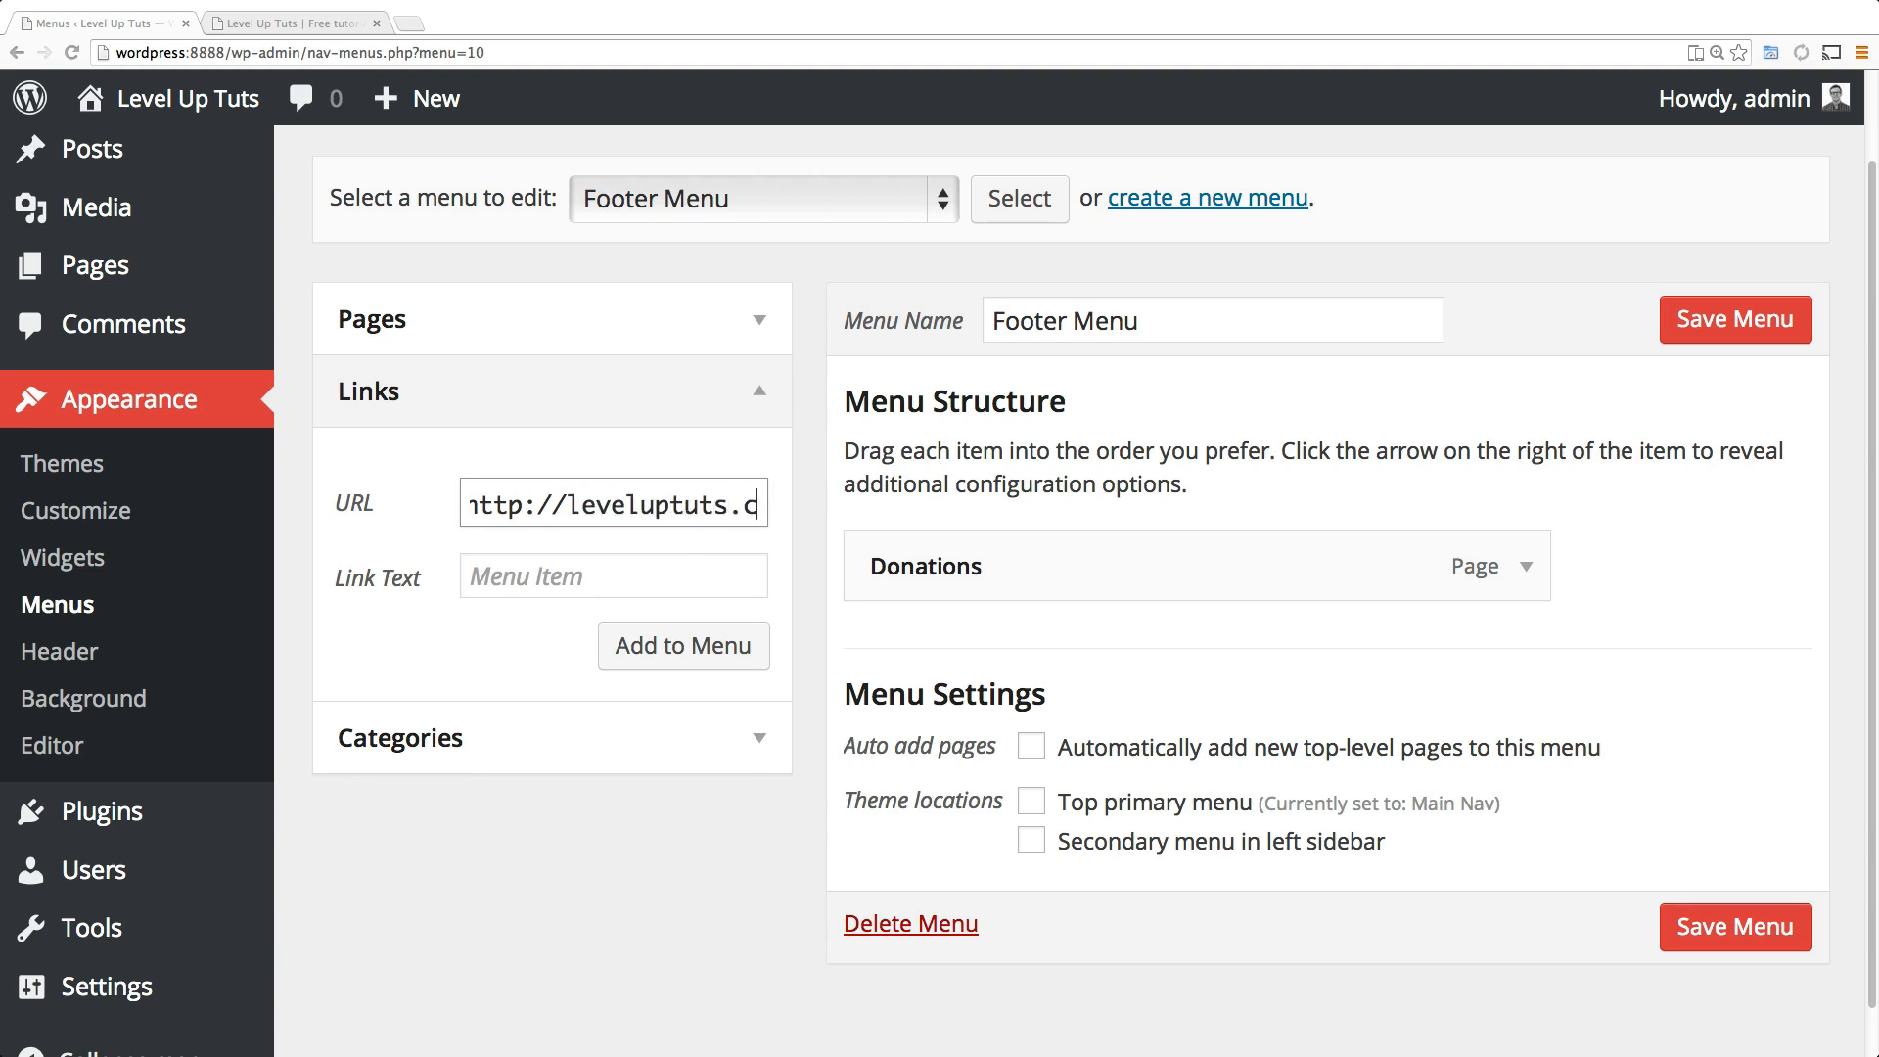
text(Level Up Tuts)
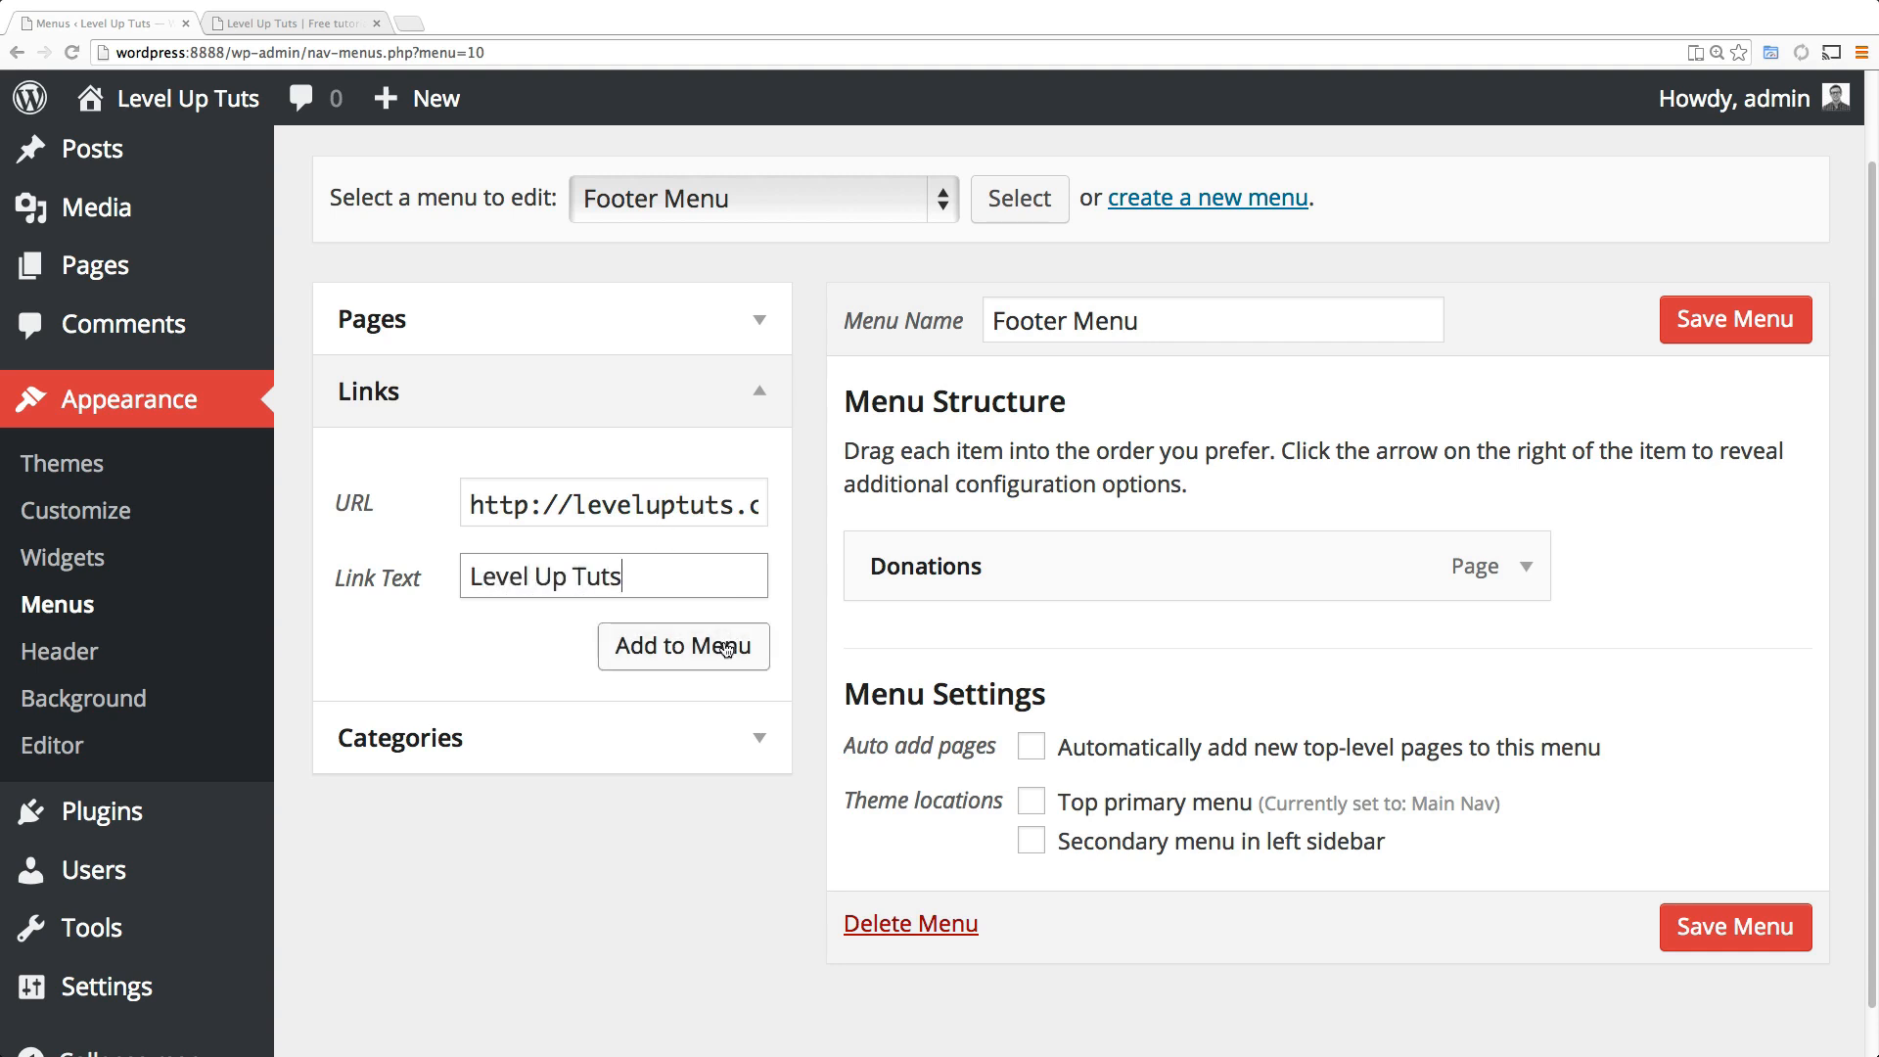
click(683, 646)
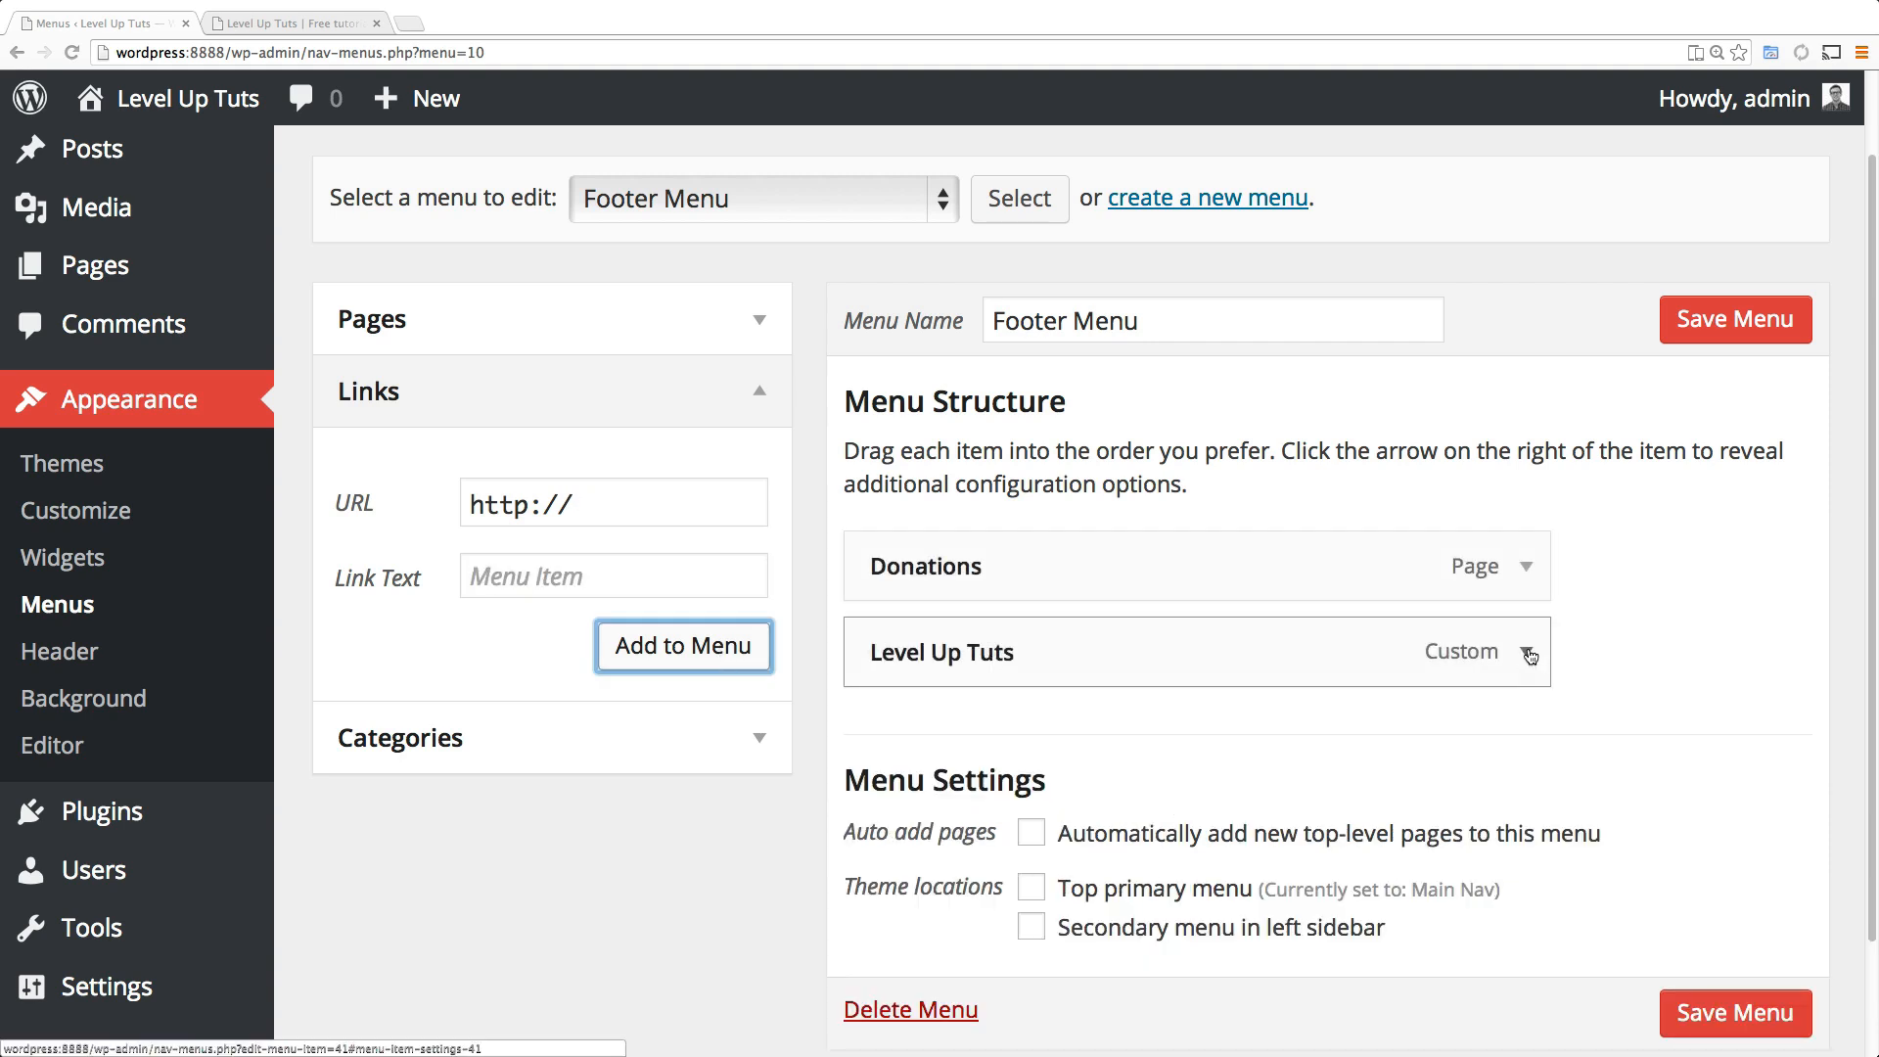
click(1527, 651)
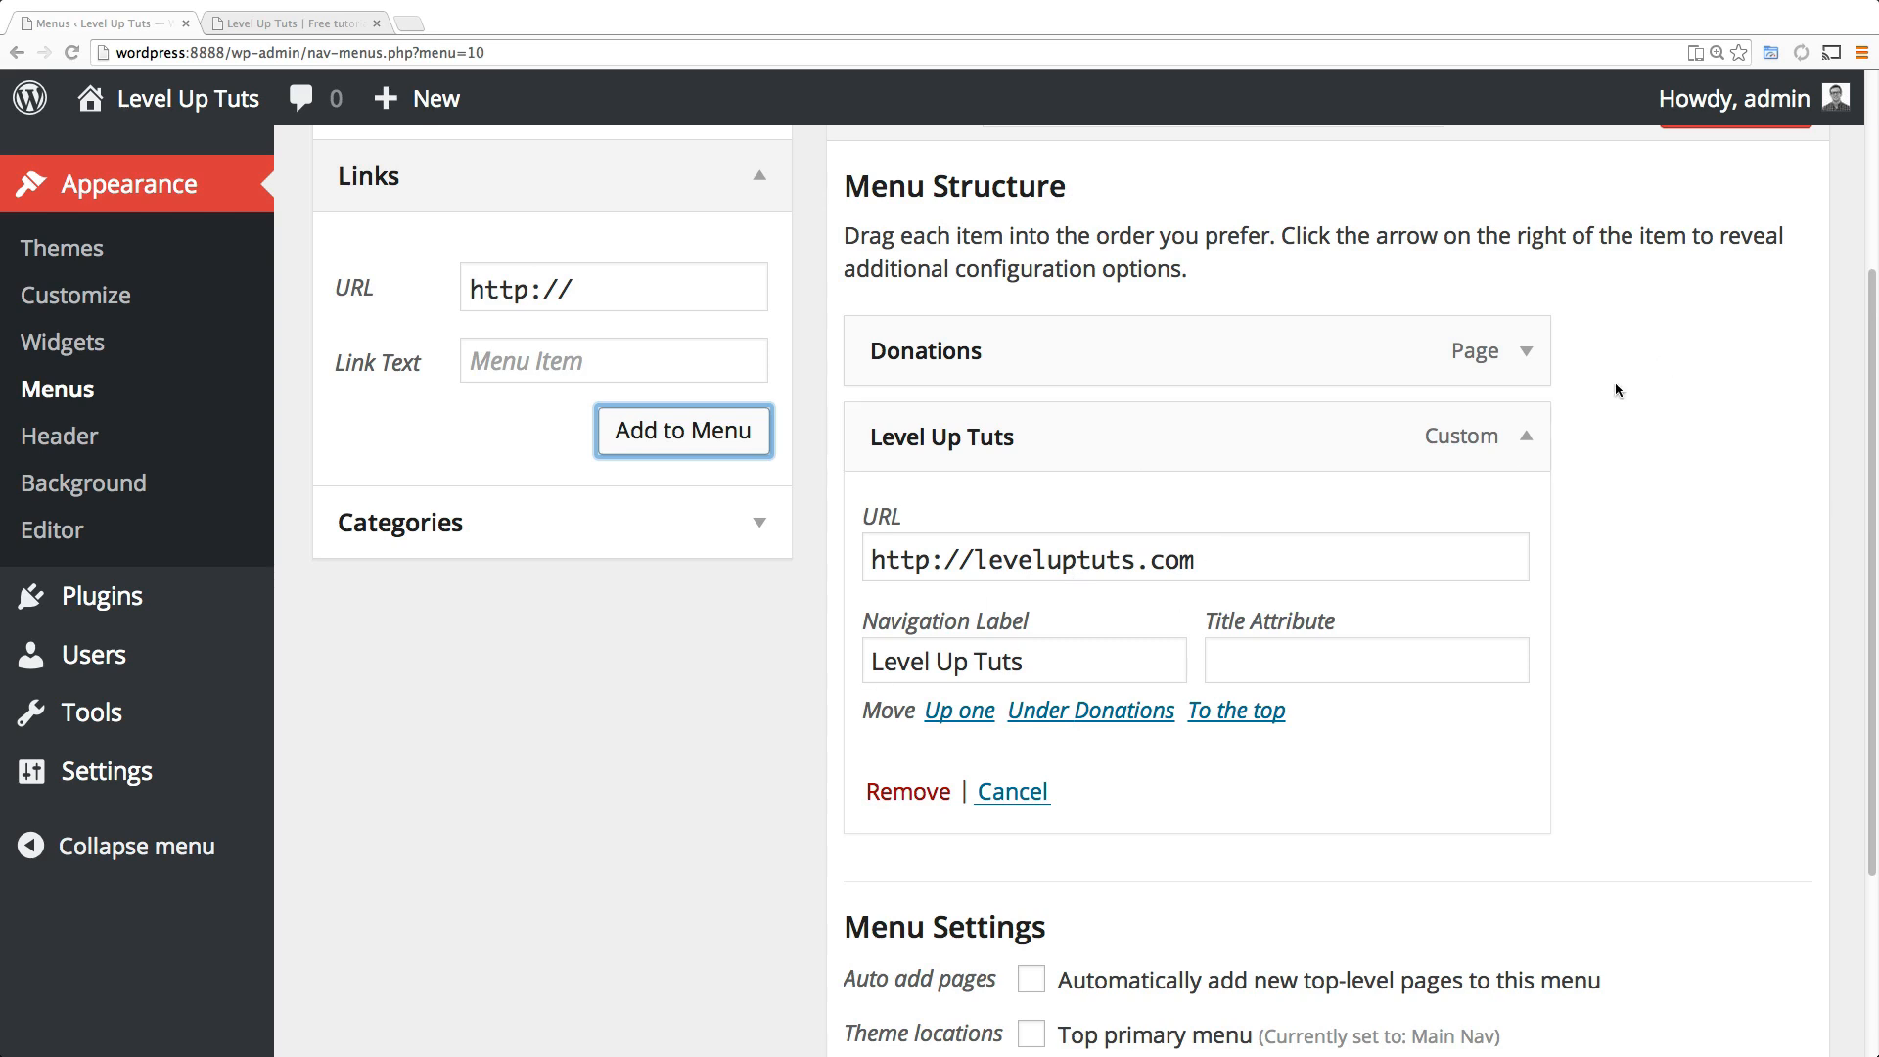
mouse_move(1524, 443)
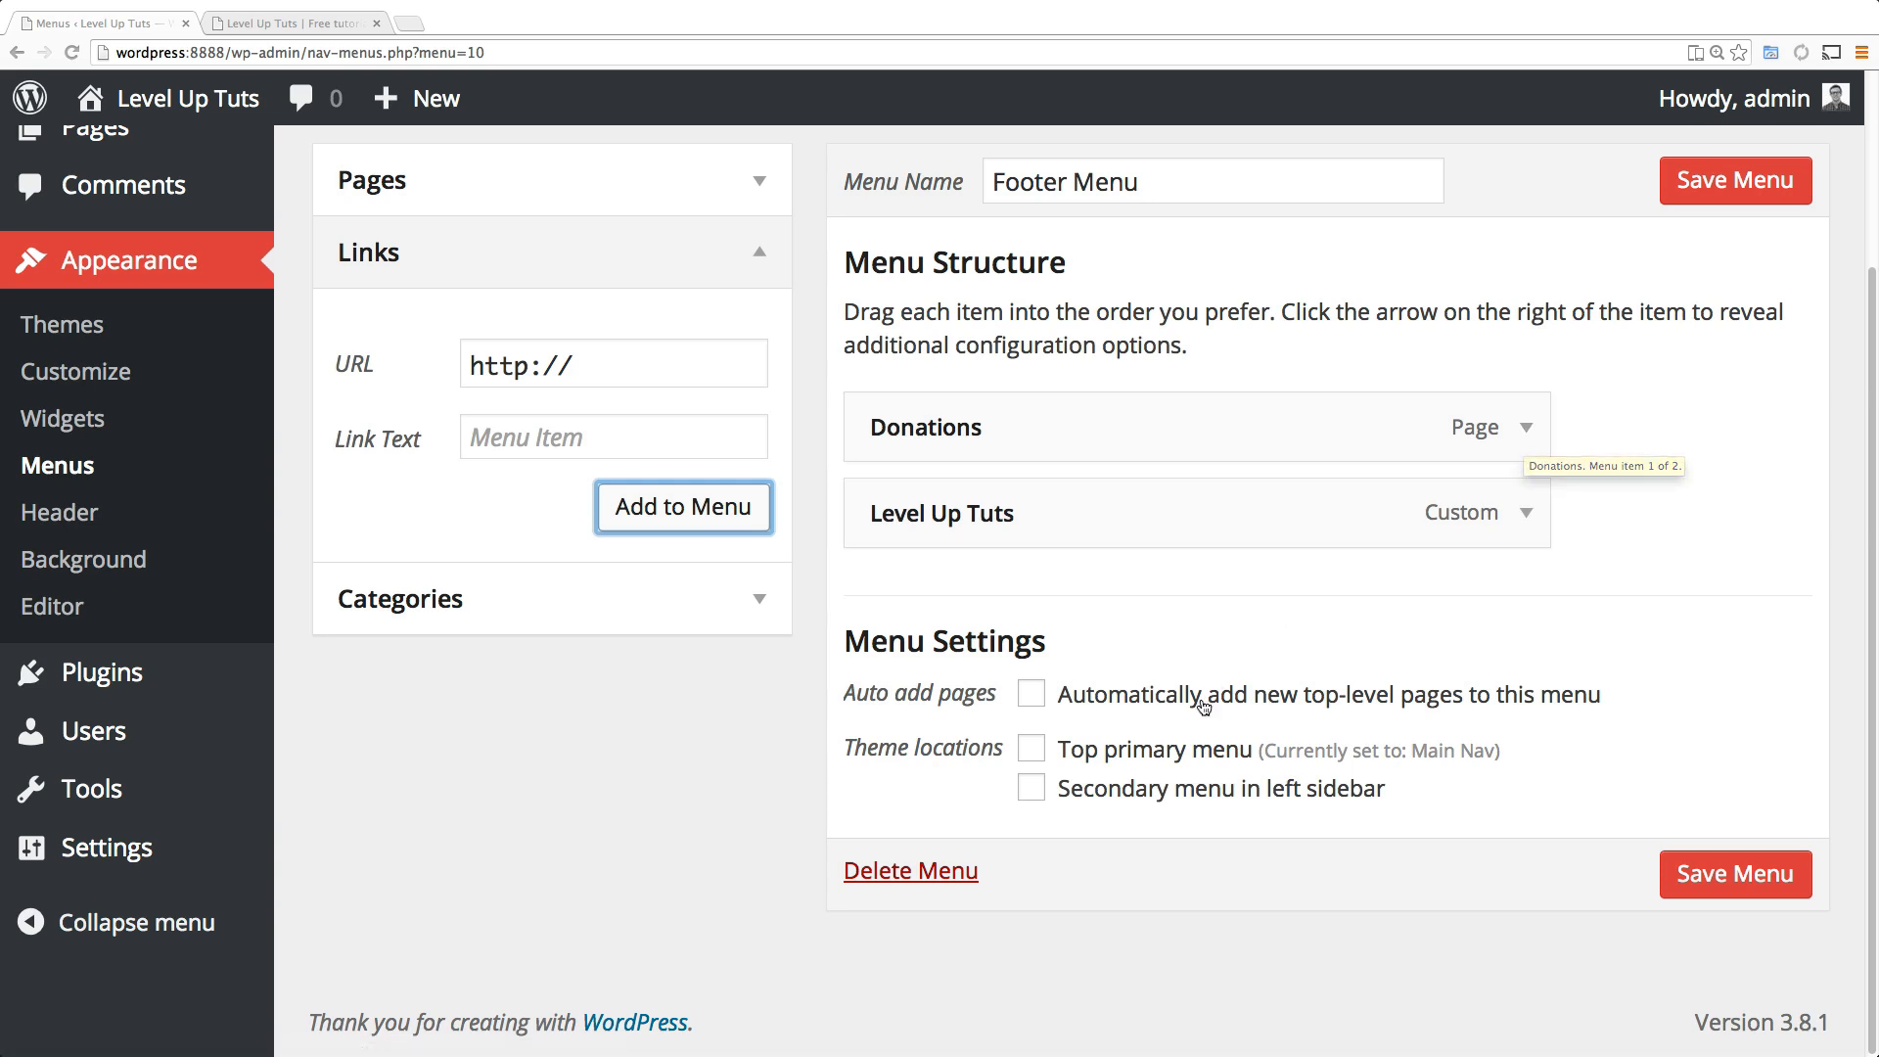
mouse_move(1039, 714)
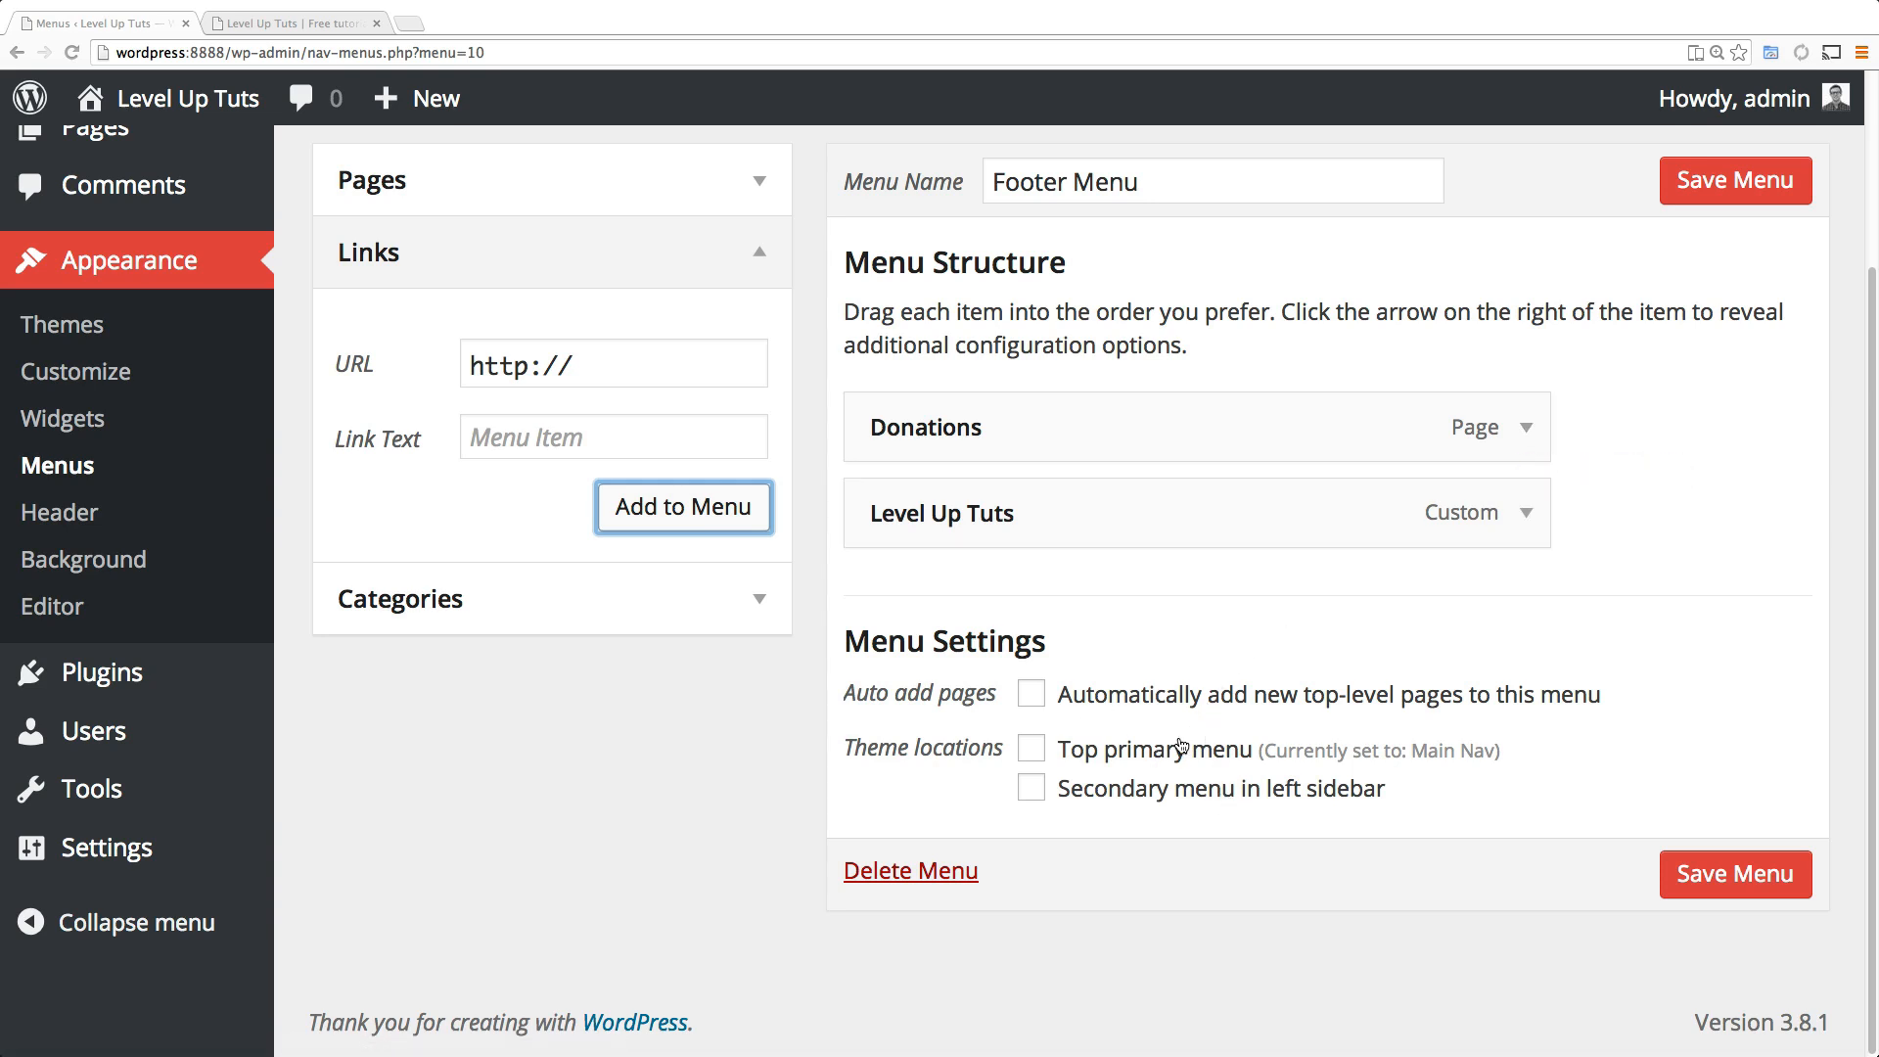
Save the Footer Menu until the 'Footer Menu has been updated' notice appears.
click(1732, 873)
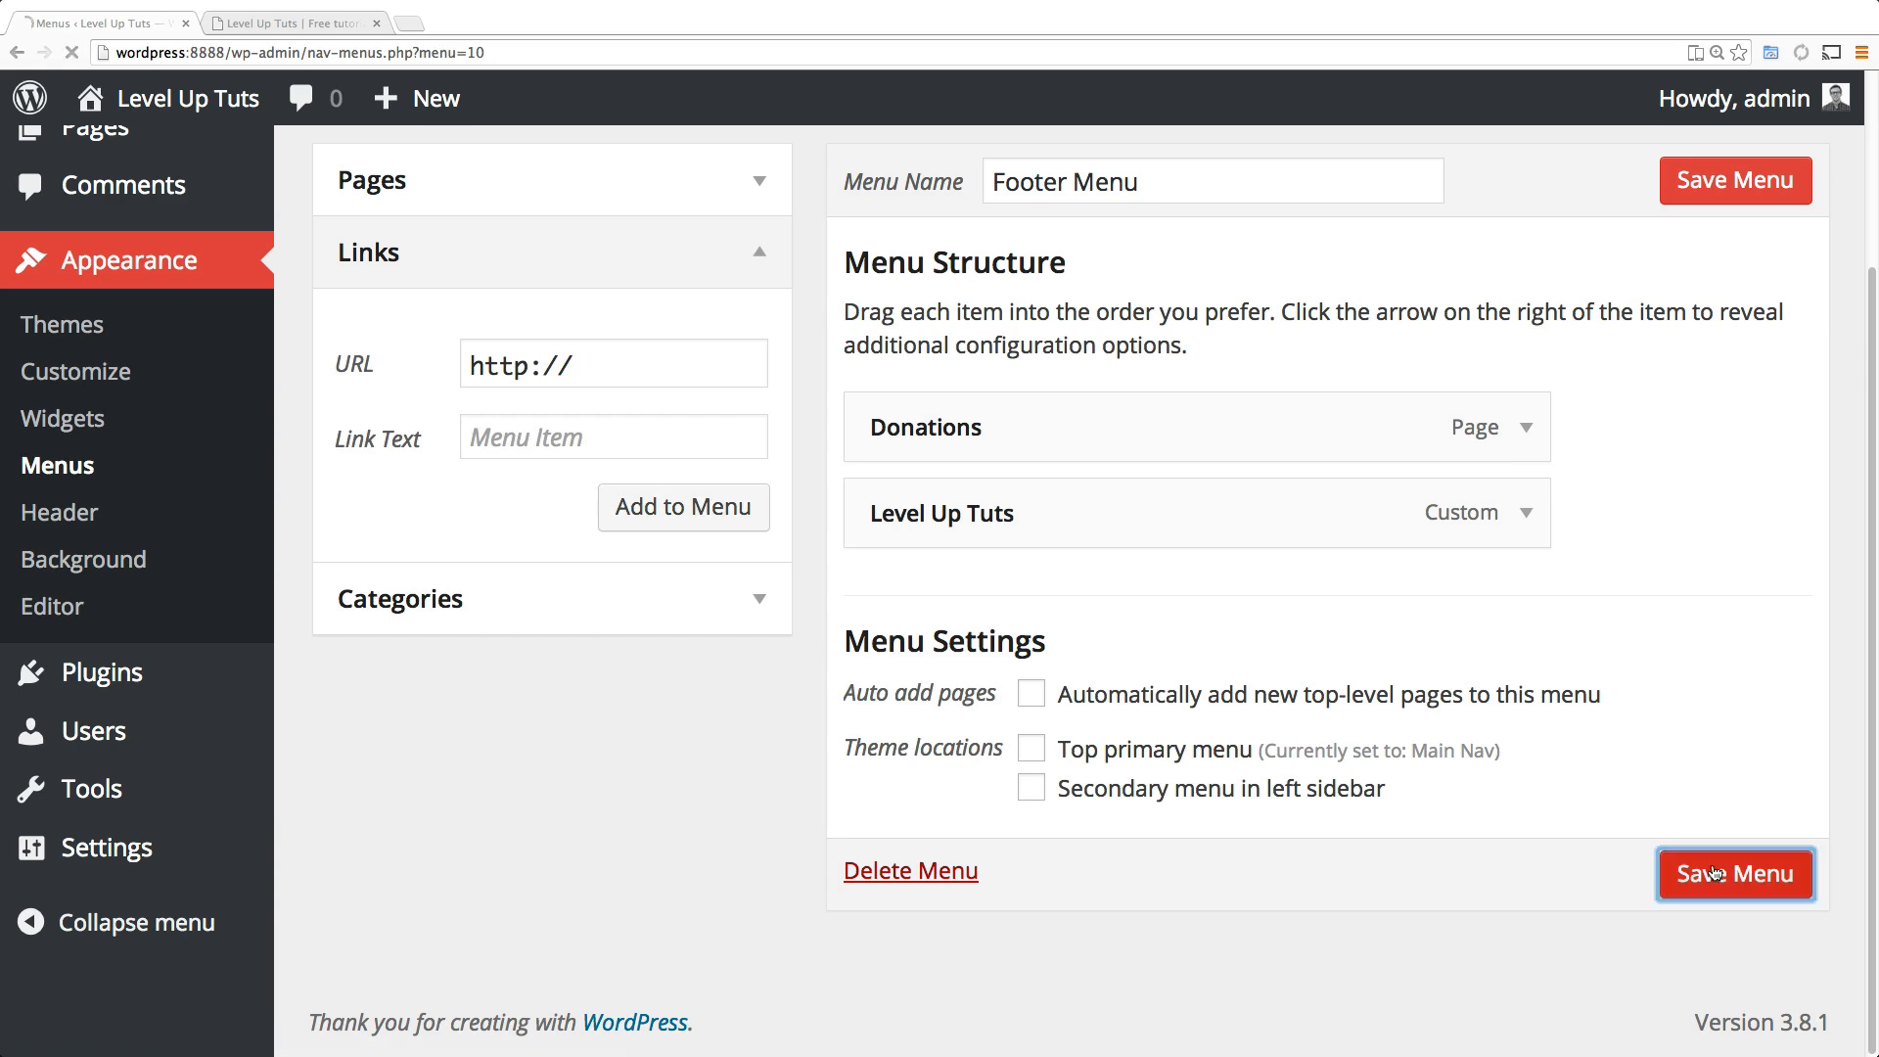
click(1731, 872)
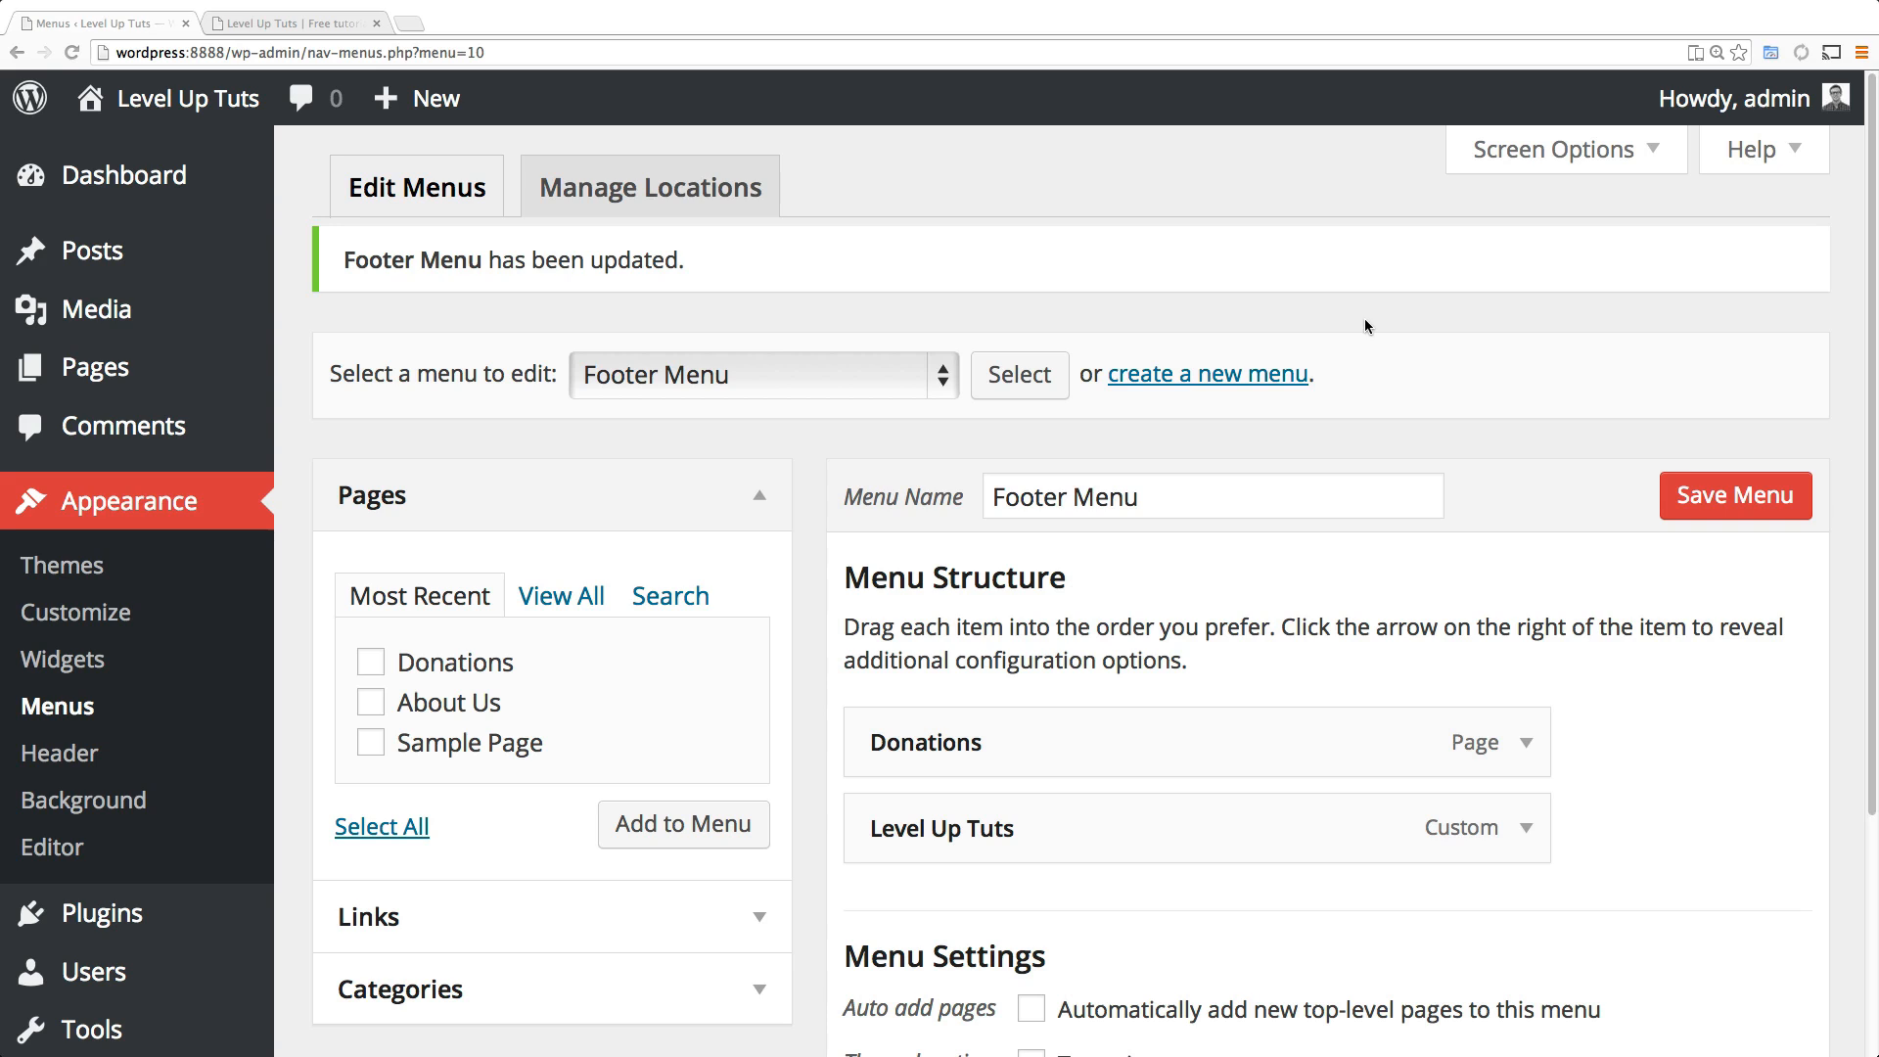
mouse_move(337, 143)
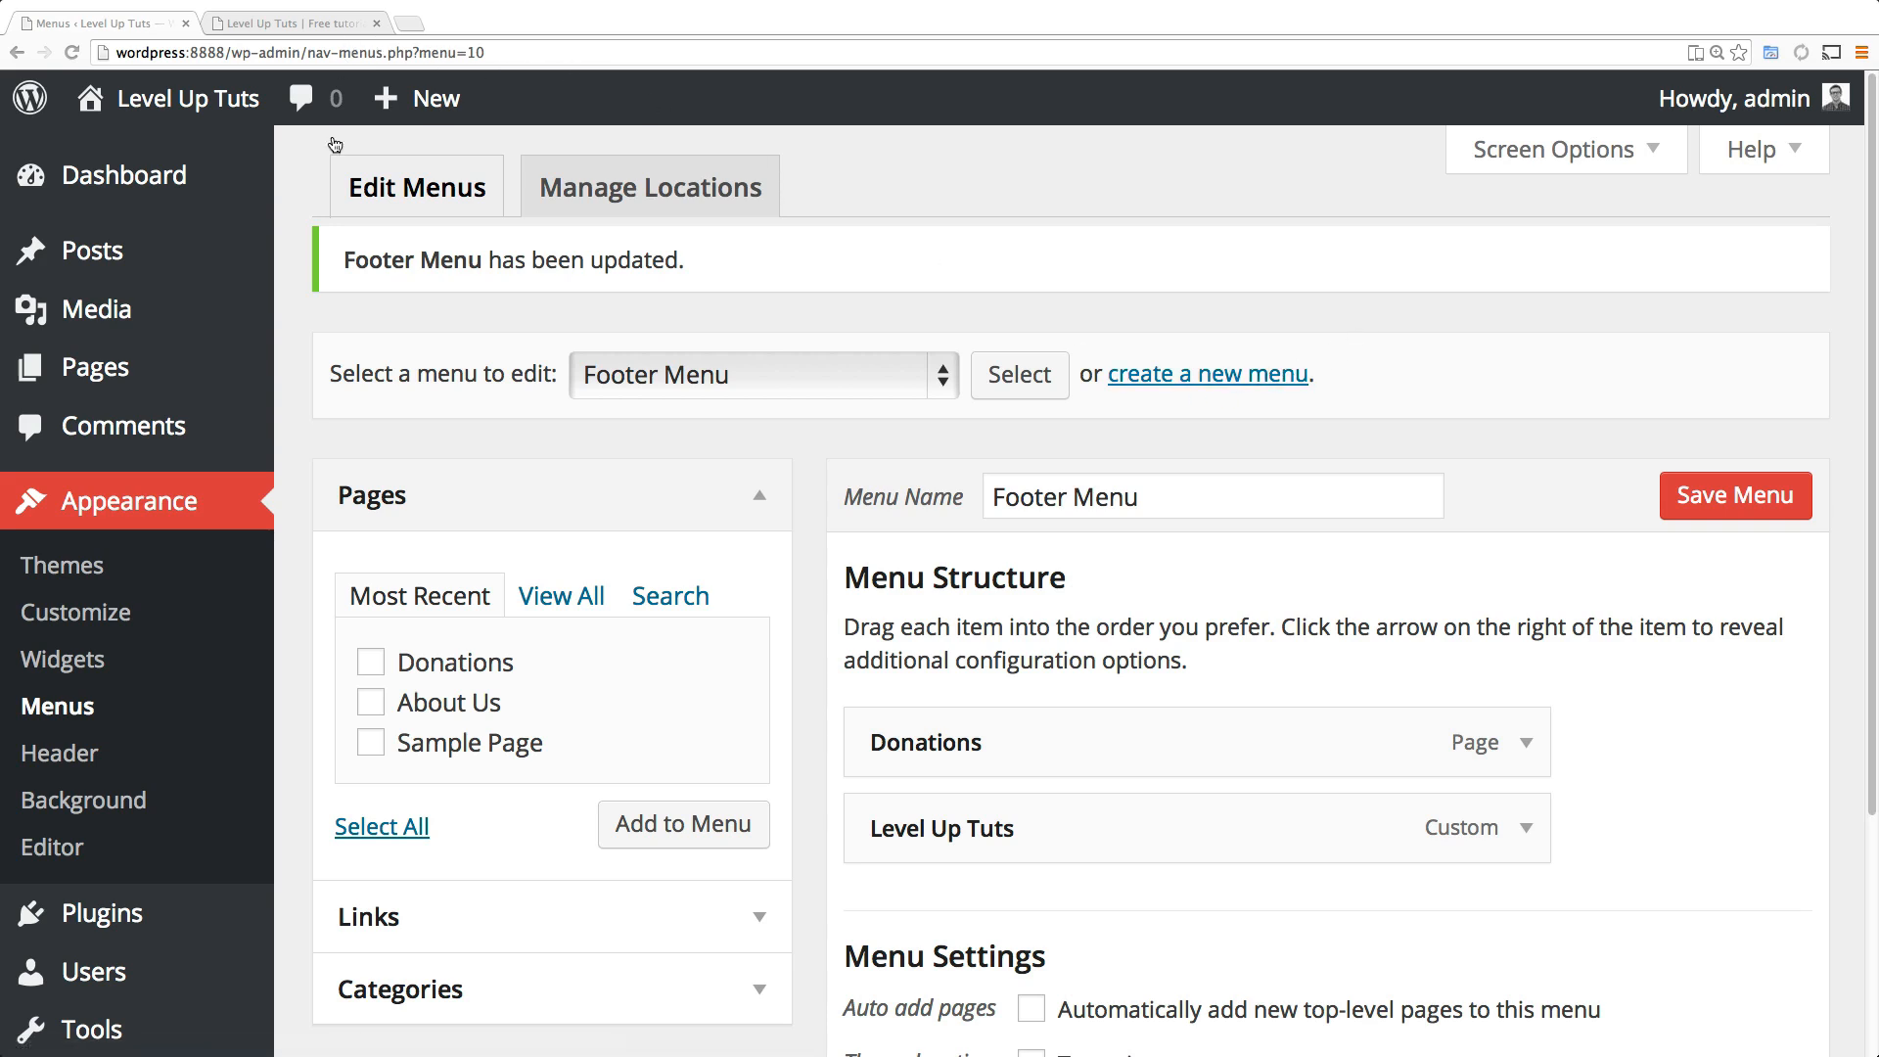
Check the live site's footer, then return to the Footer Menu editing page.
click(293, 24)
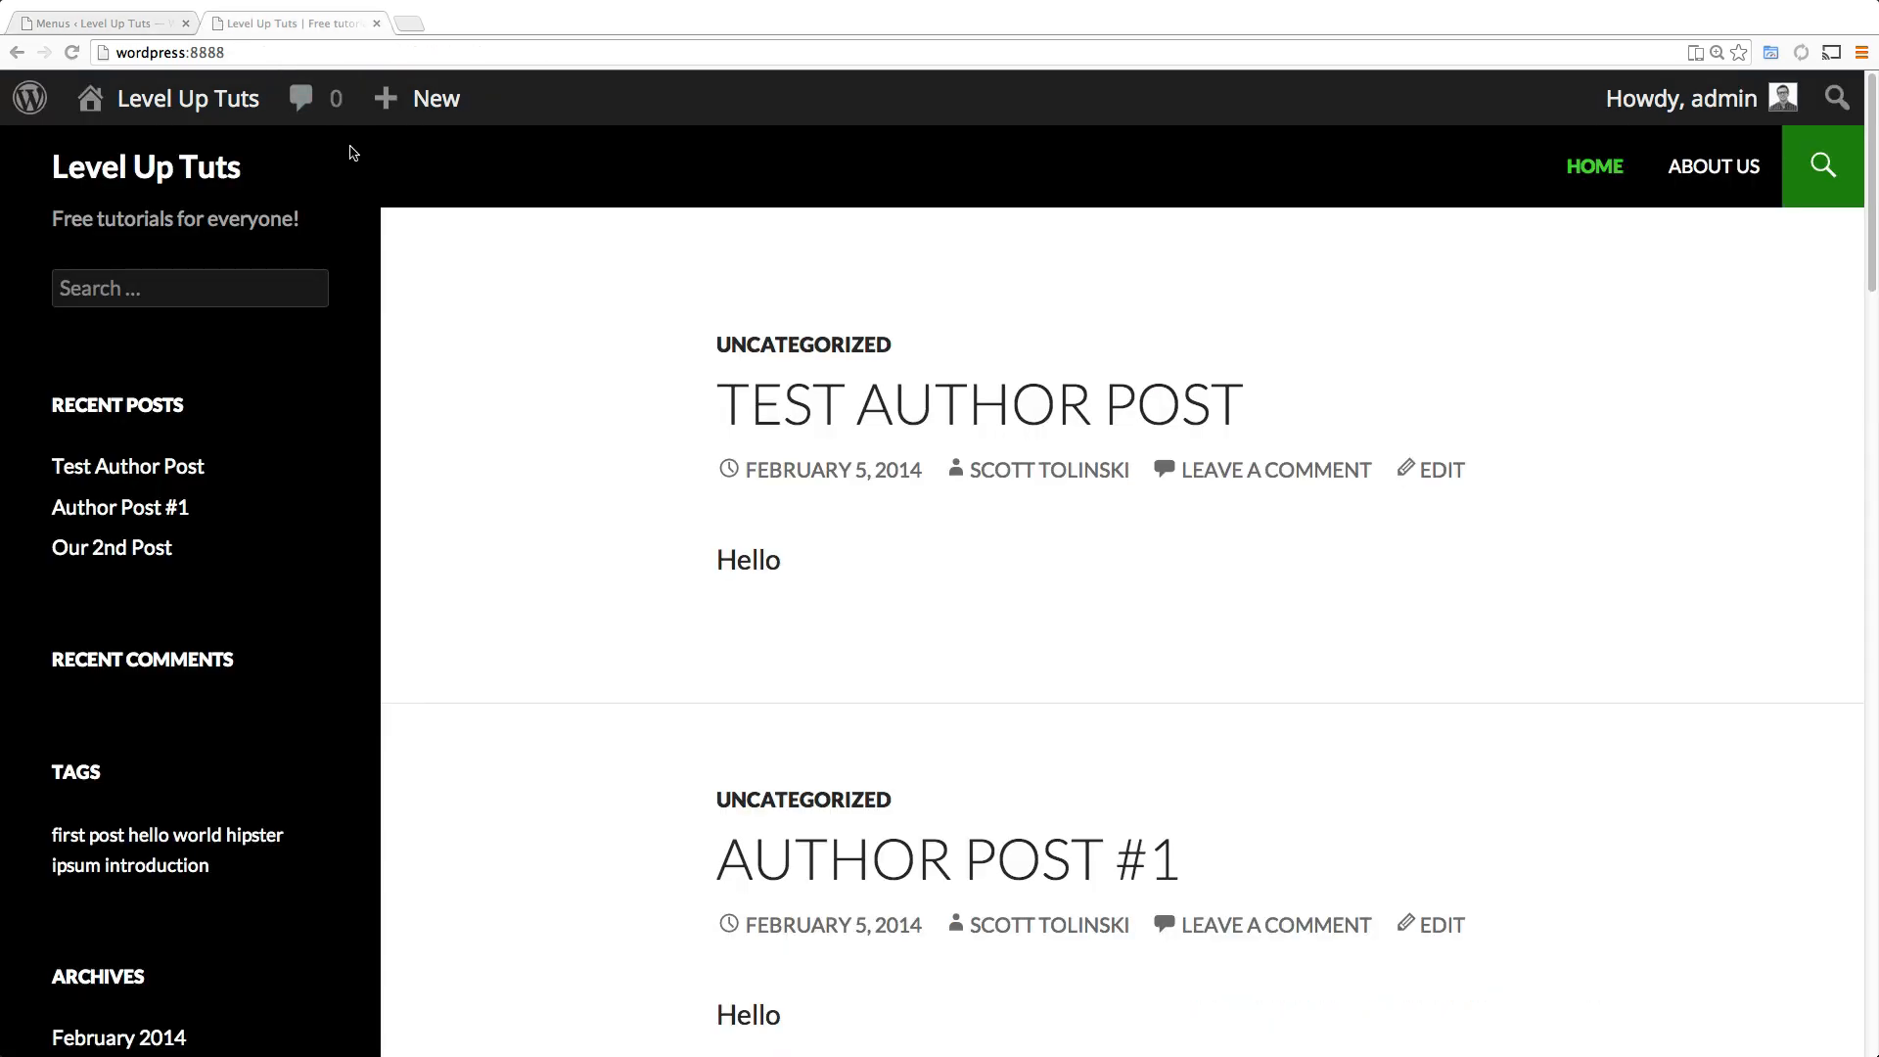
mouse_move(510, 221)
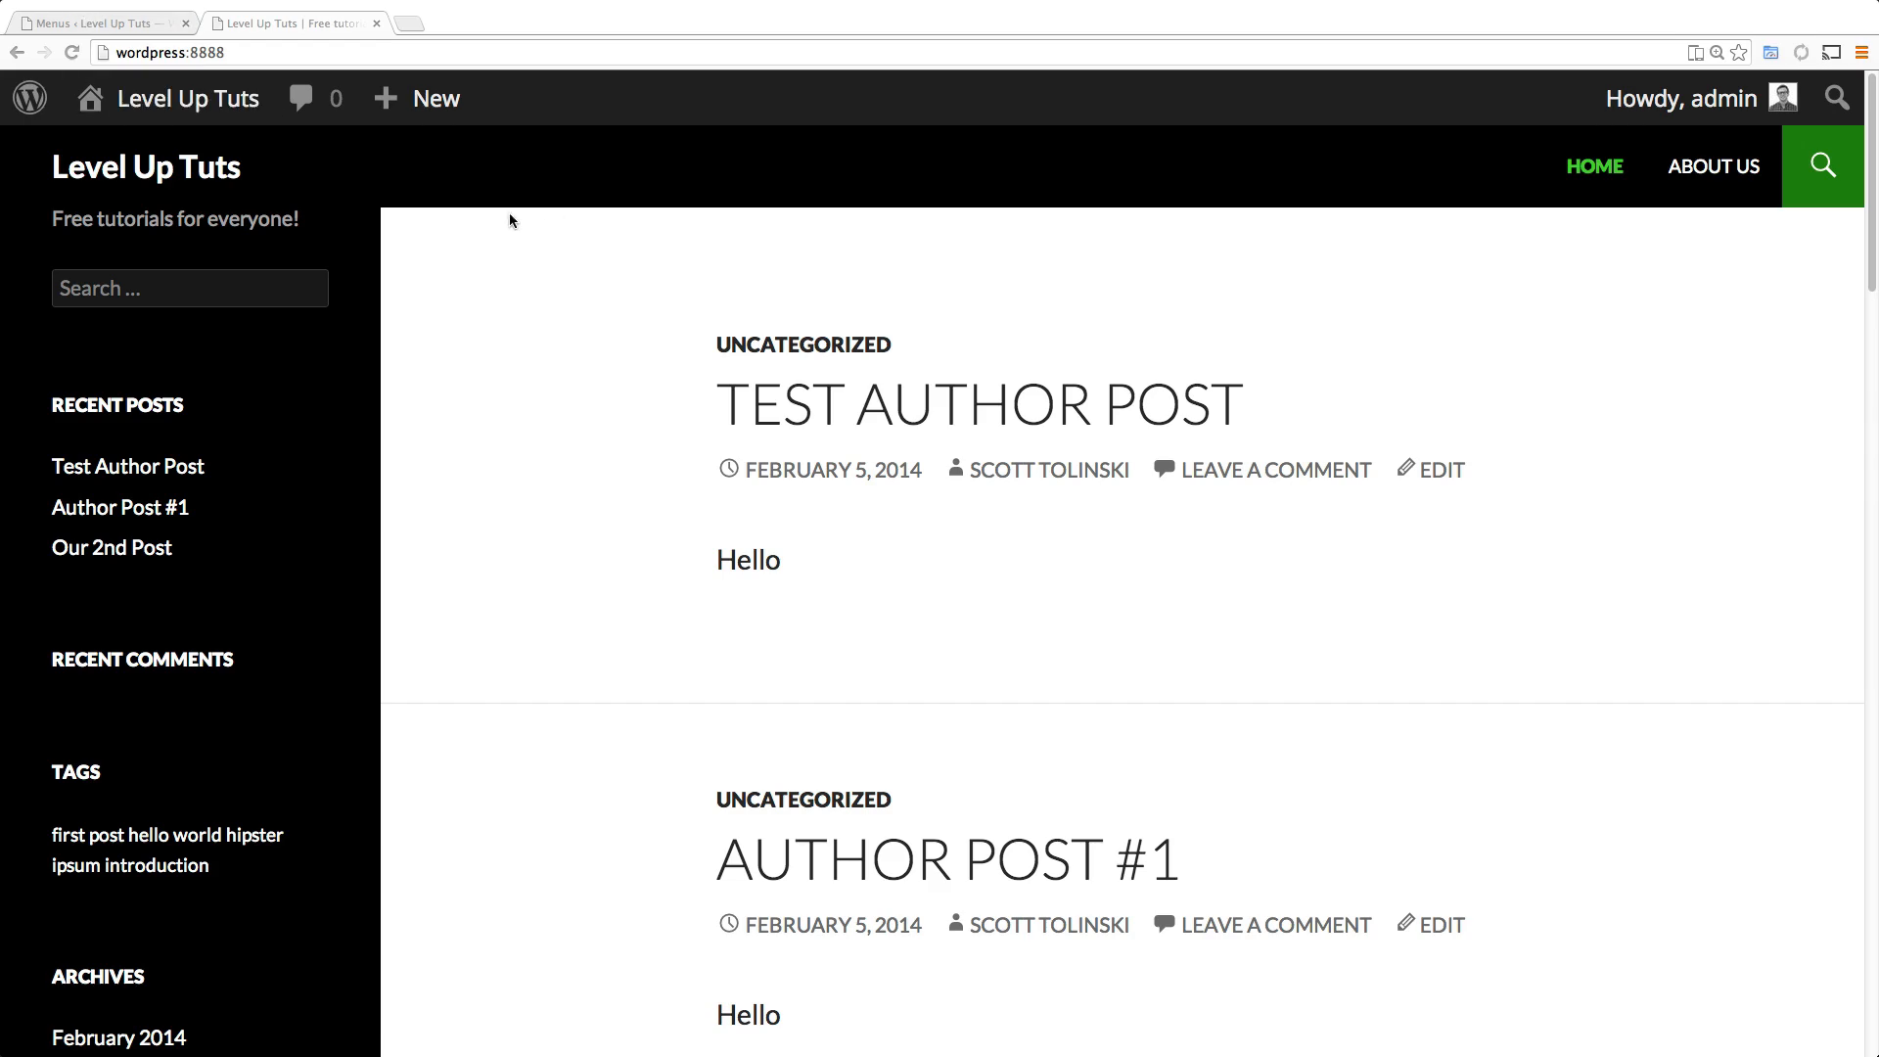
scroll(down, 3)
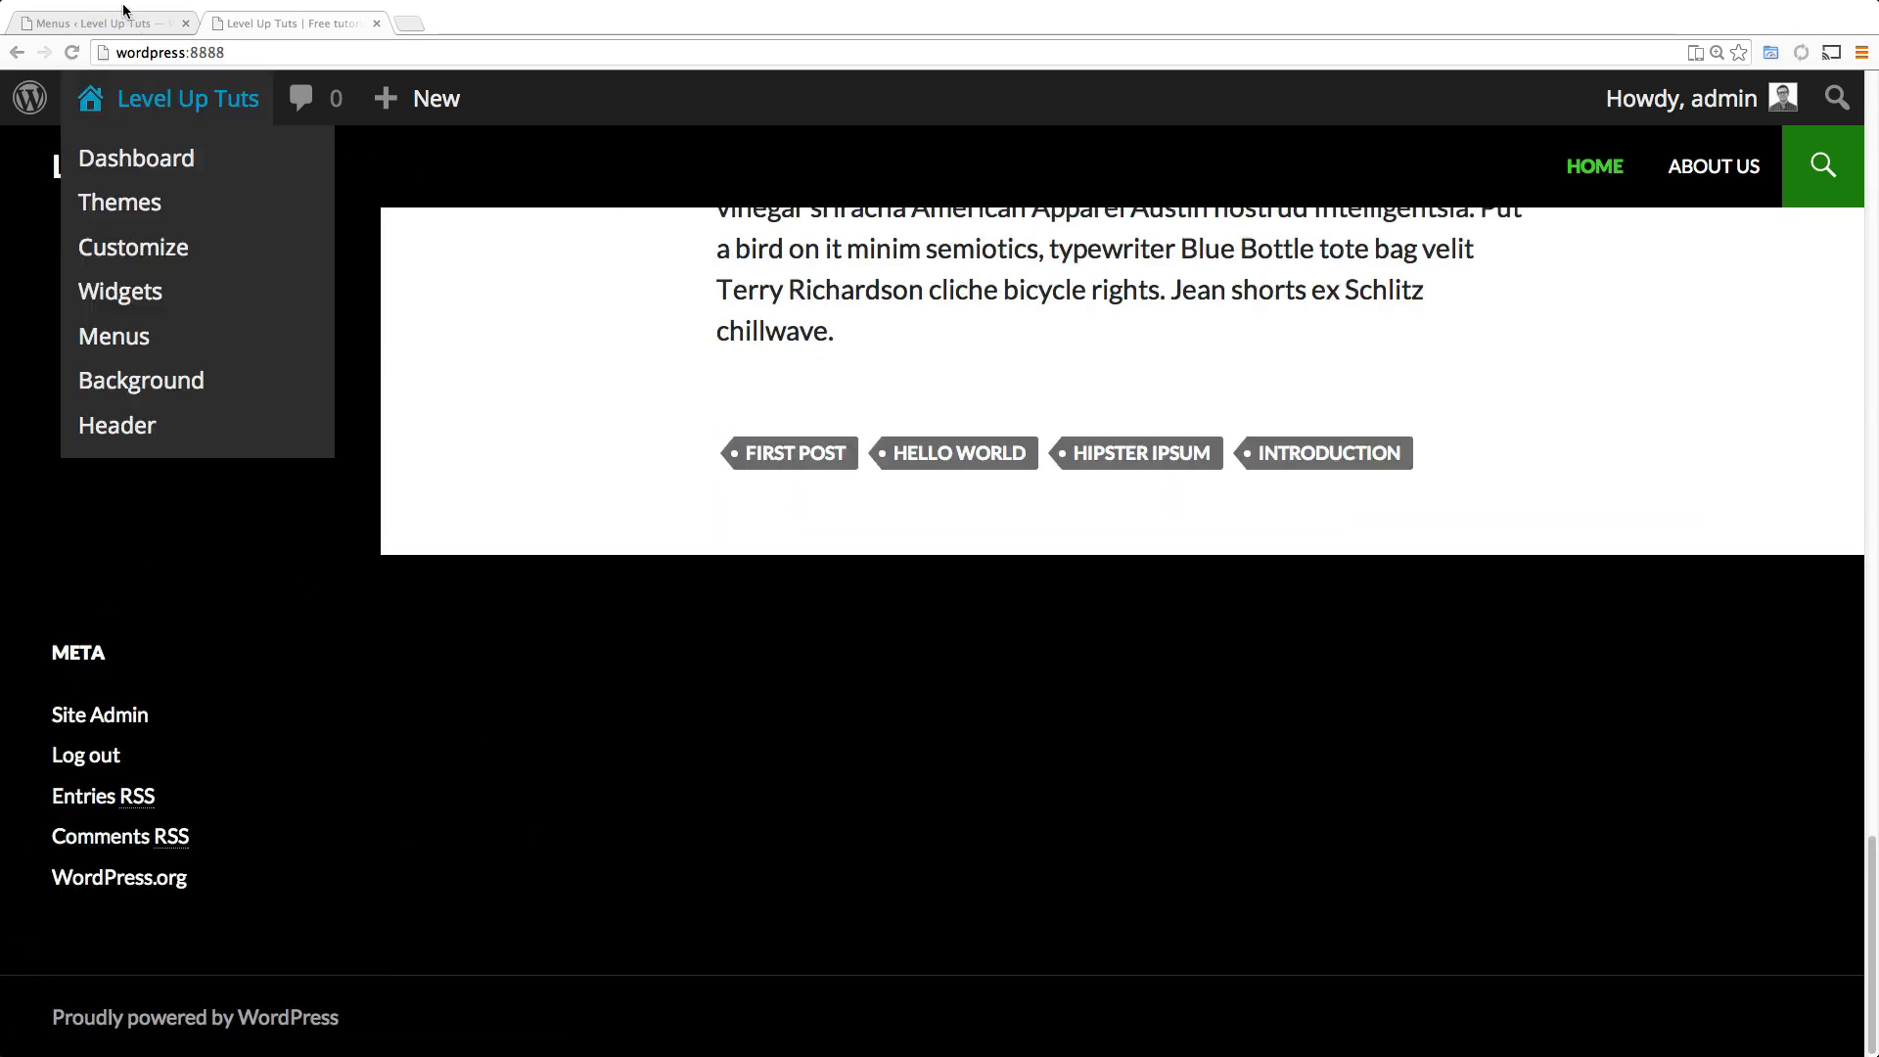
click(114, 335)
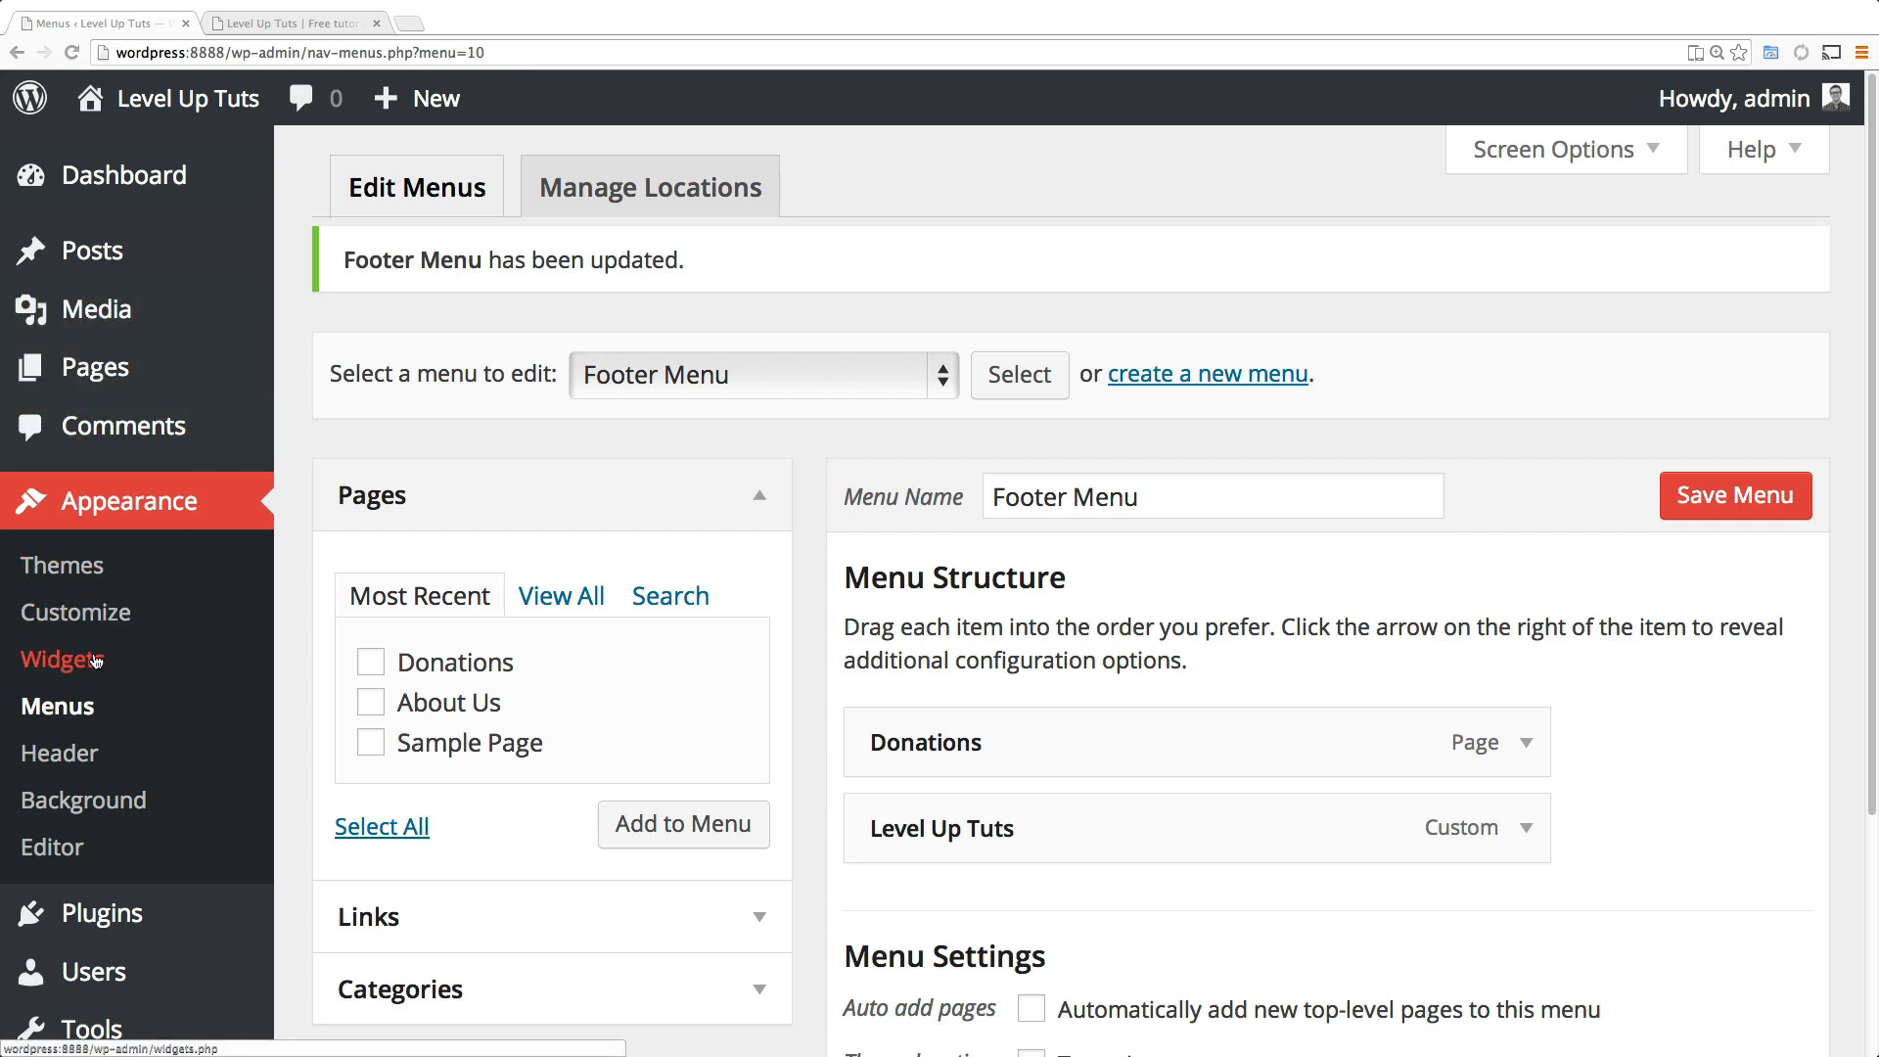
Add a Custom Menu widget to the Footer Widget Area from the Widgets page.
click(61, 659)
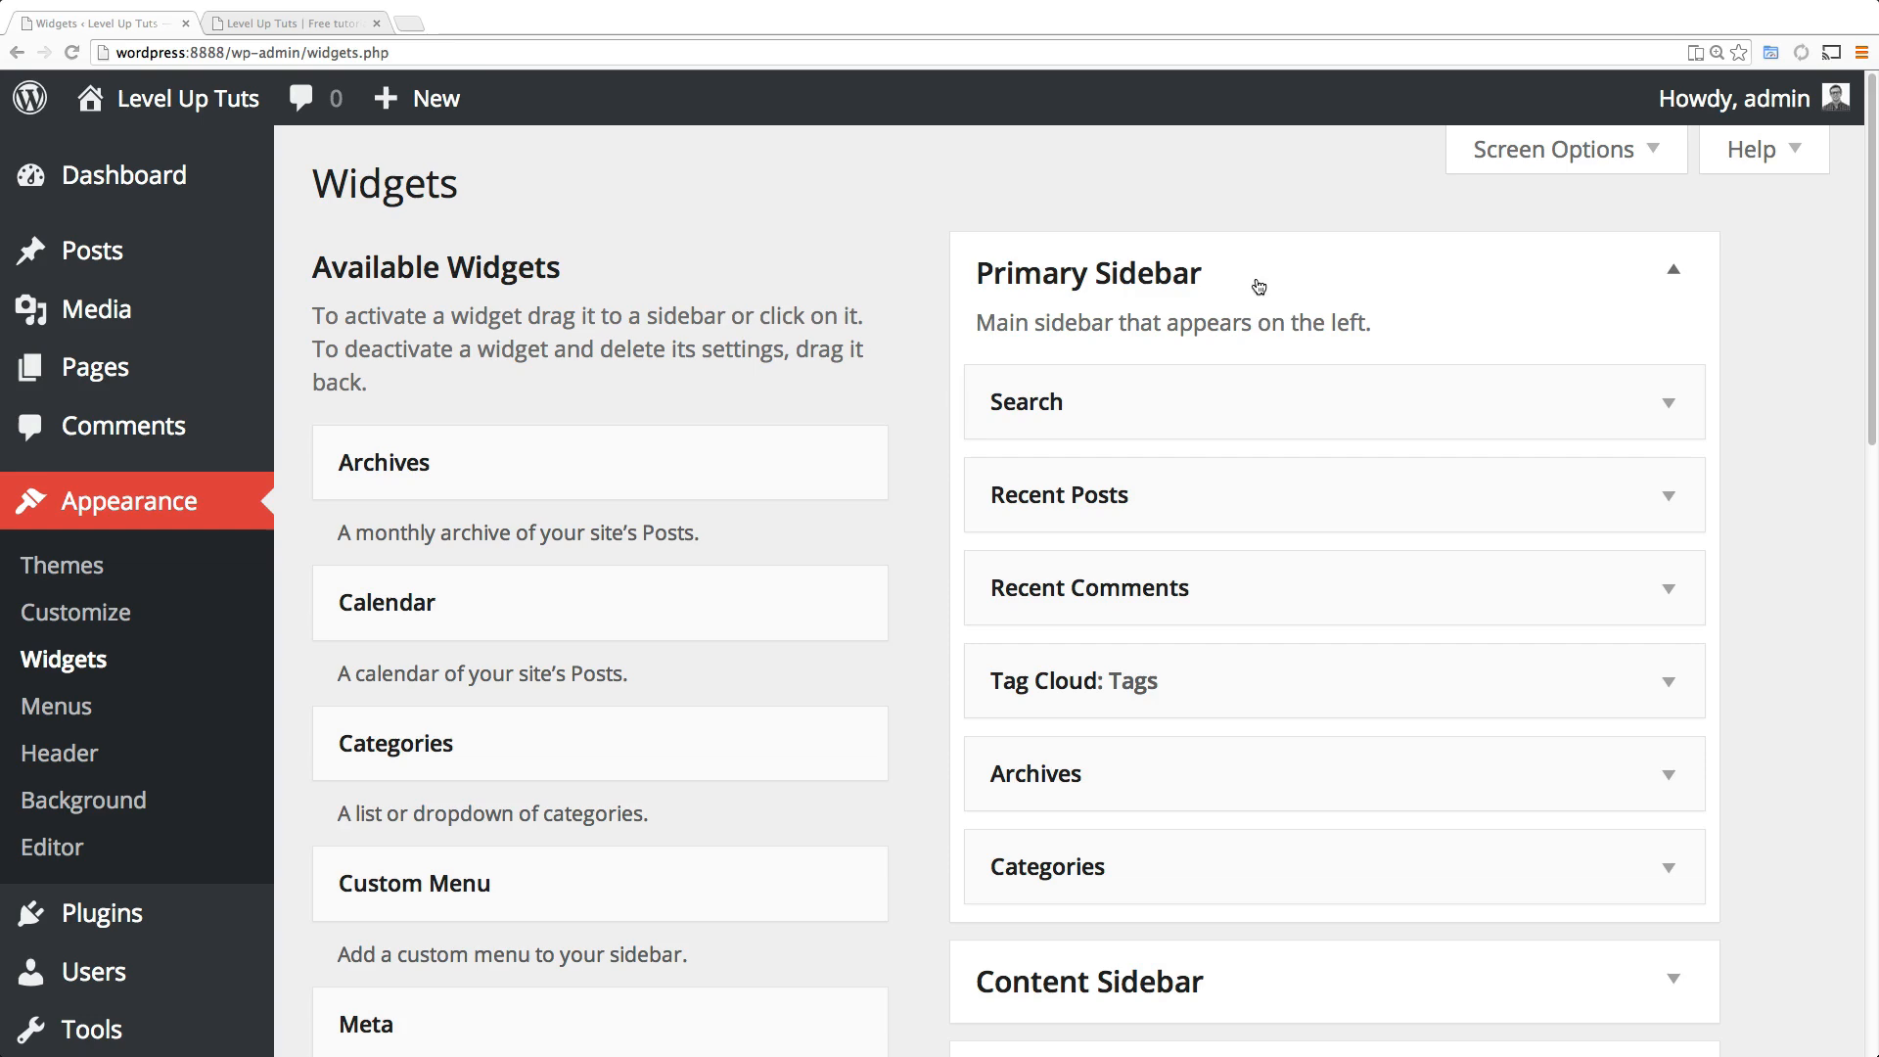
scroll(down, 3)
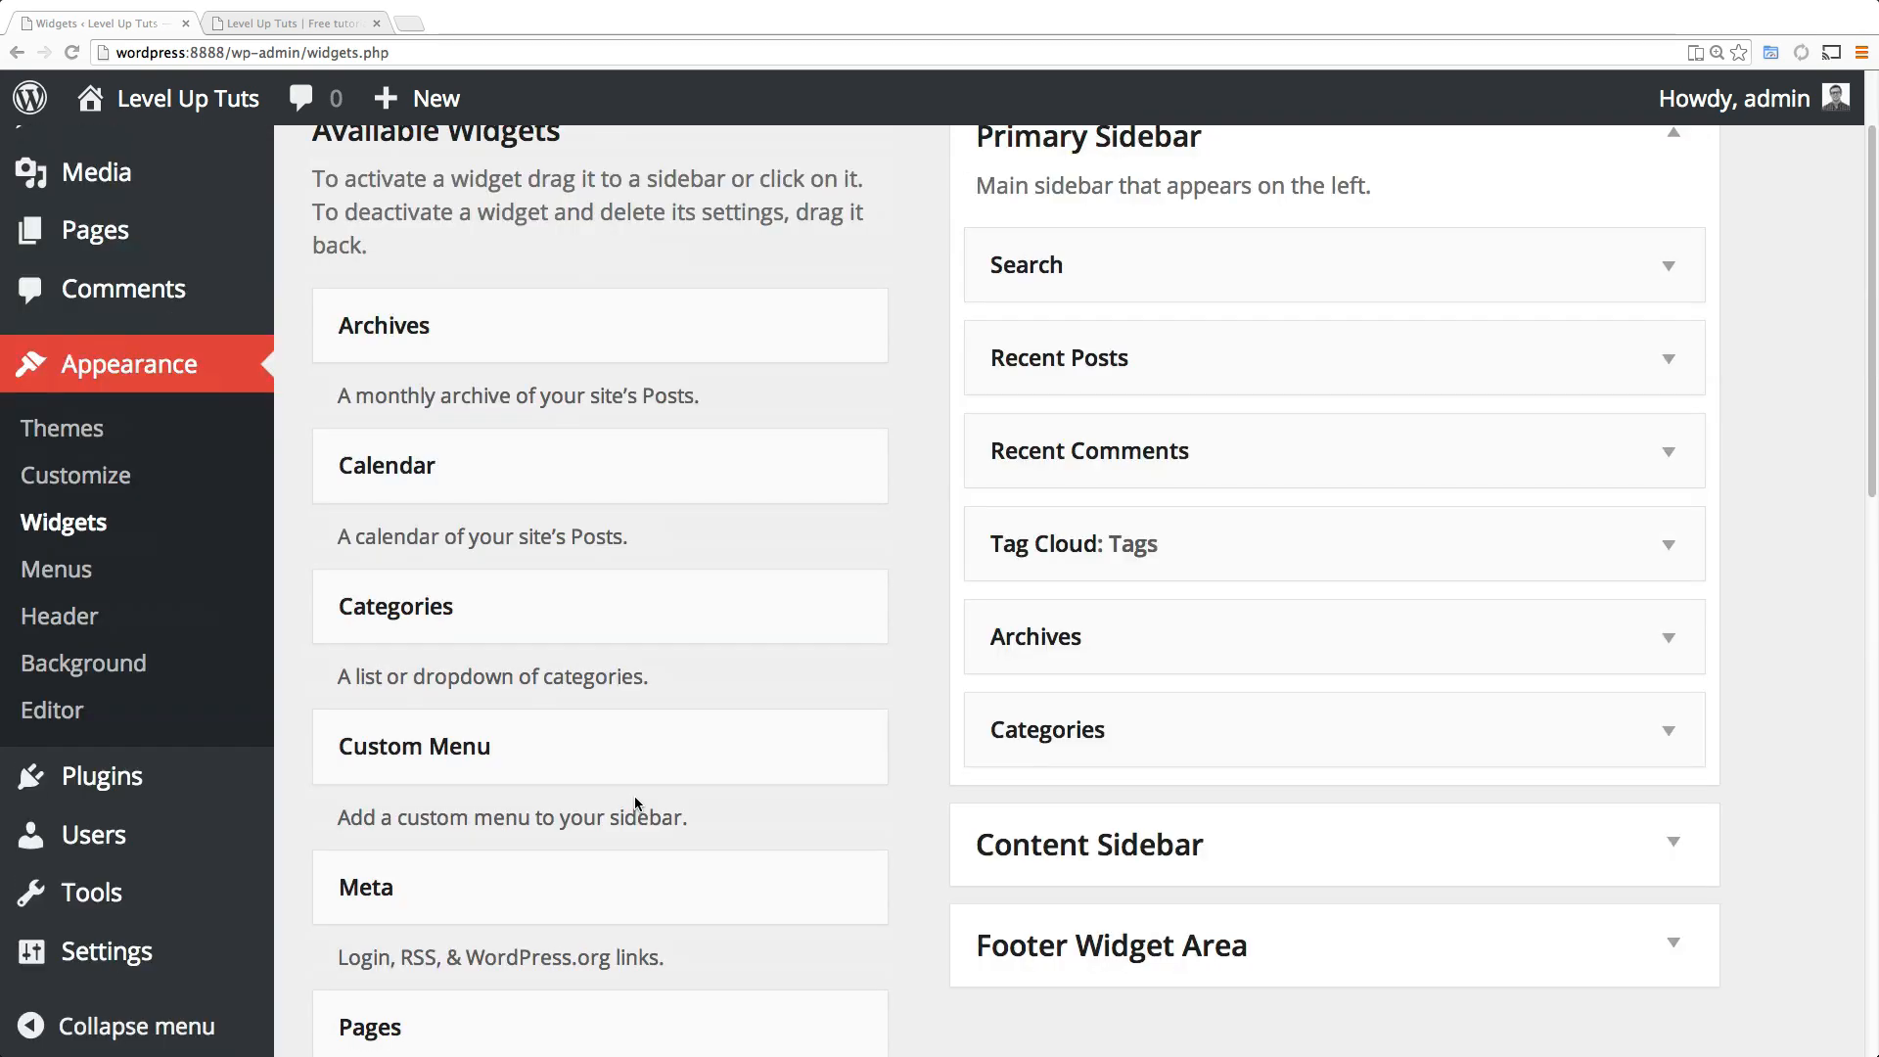
scroll(down, 3)
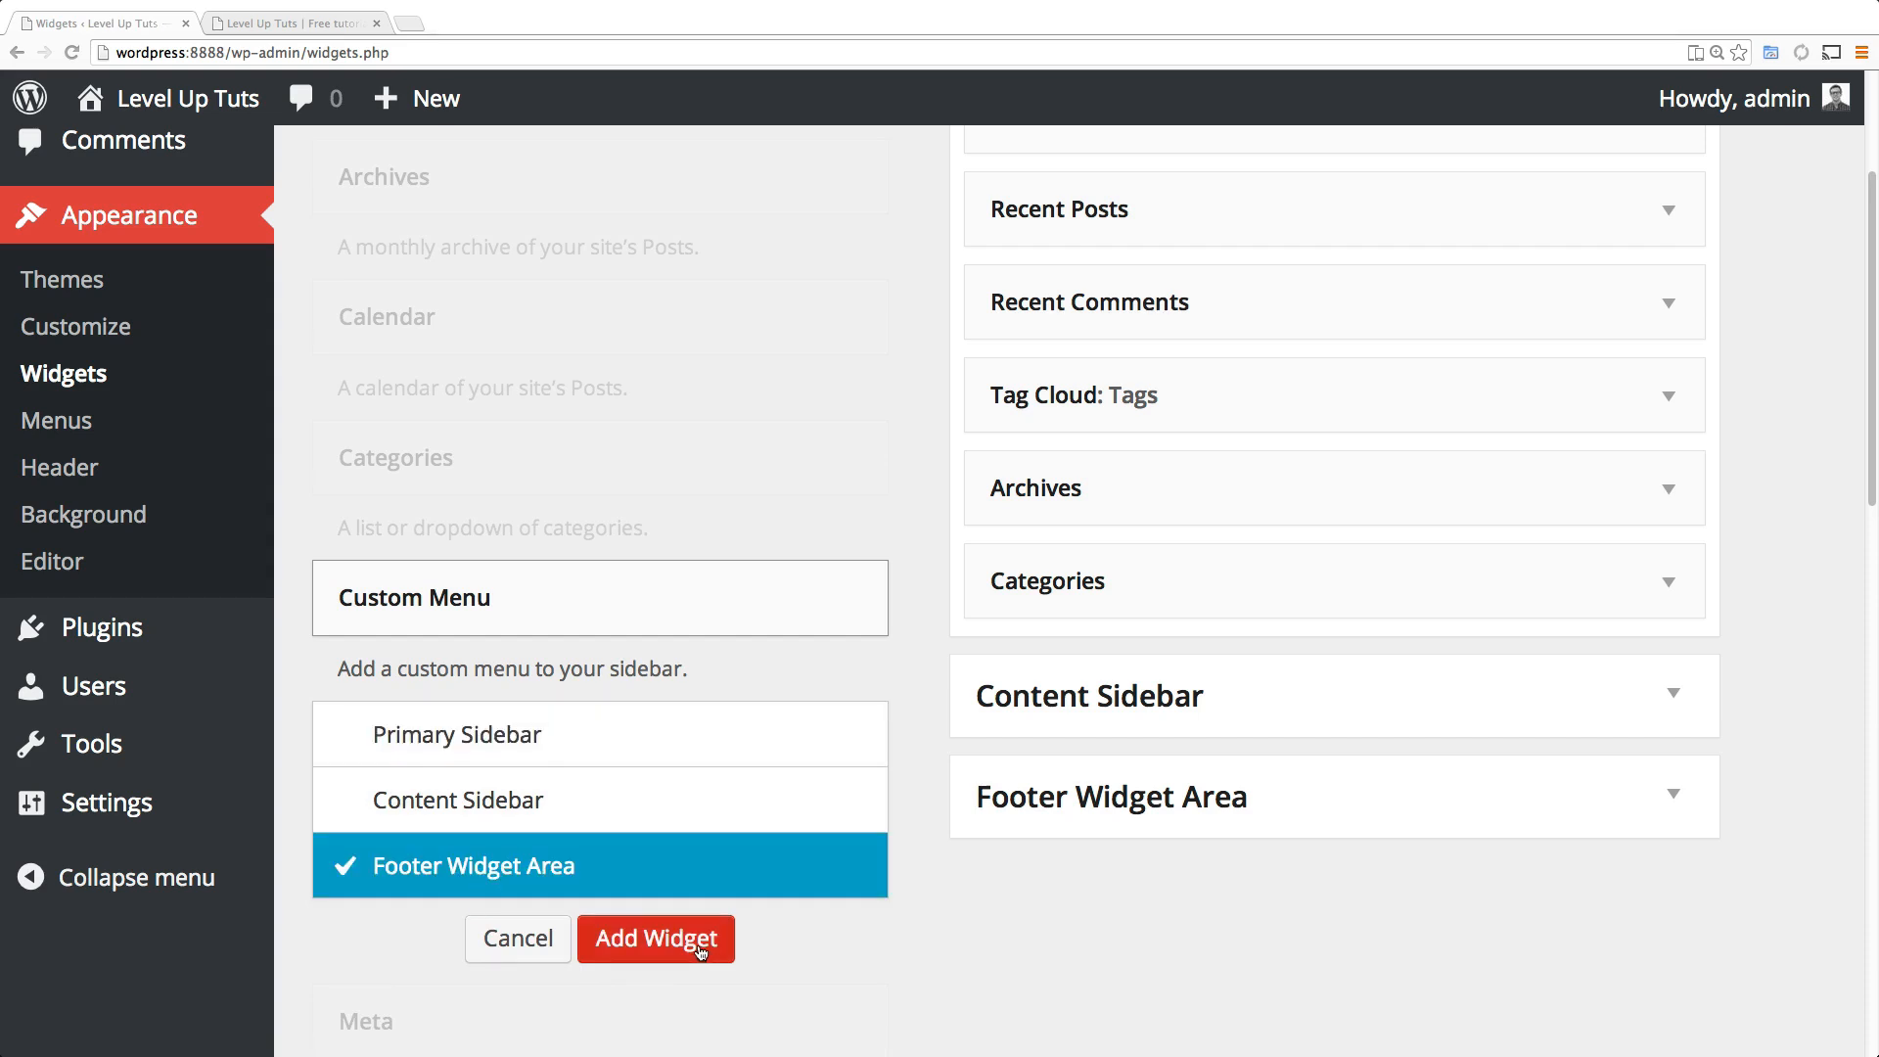
click(655, 937)
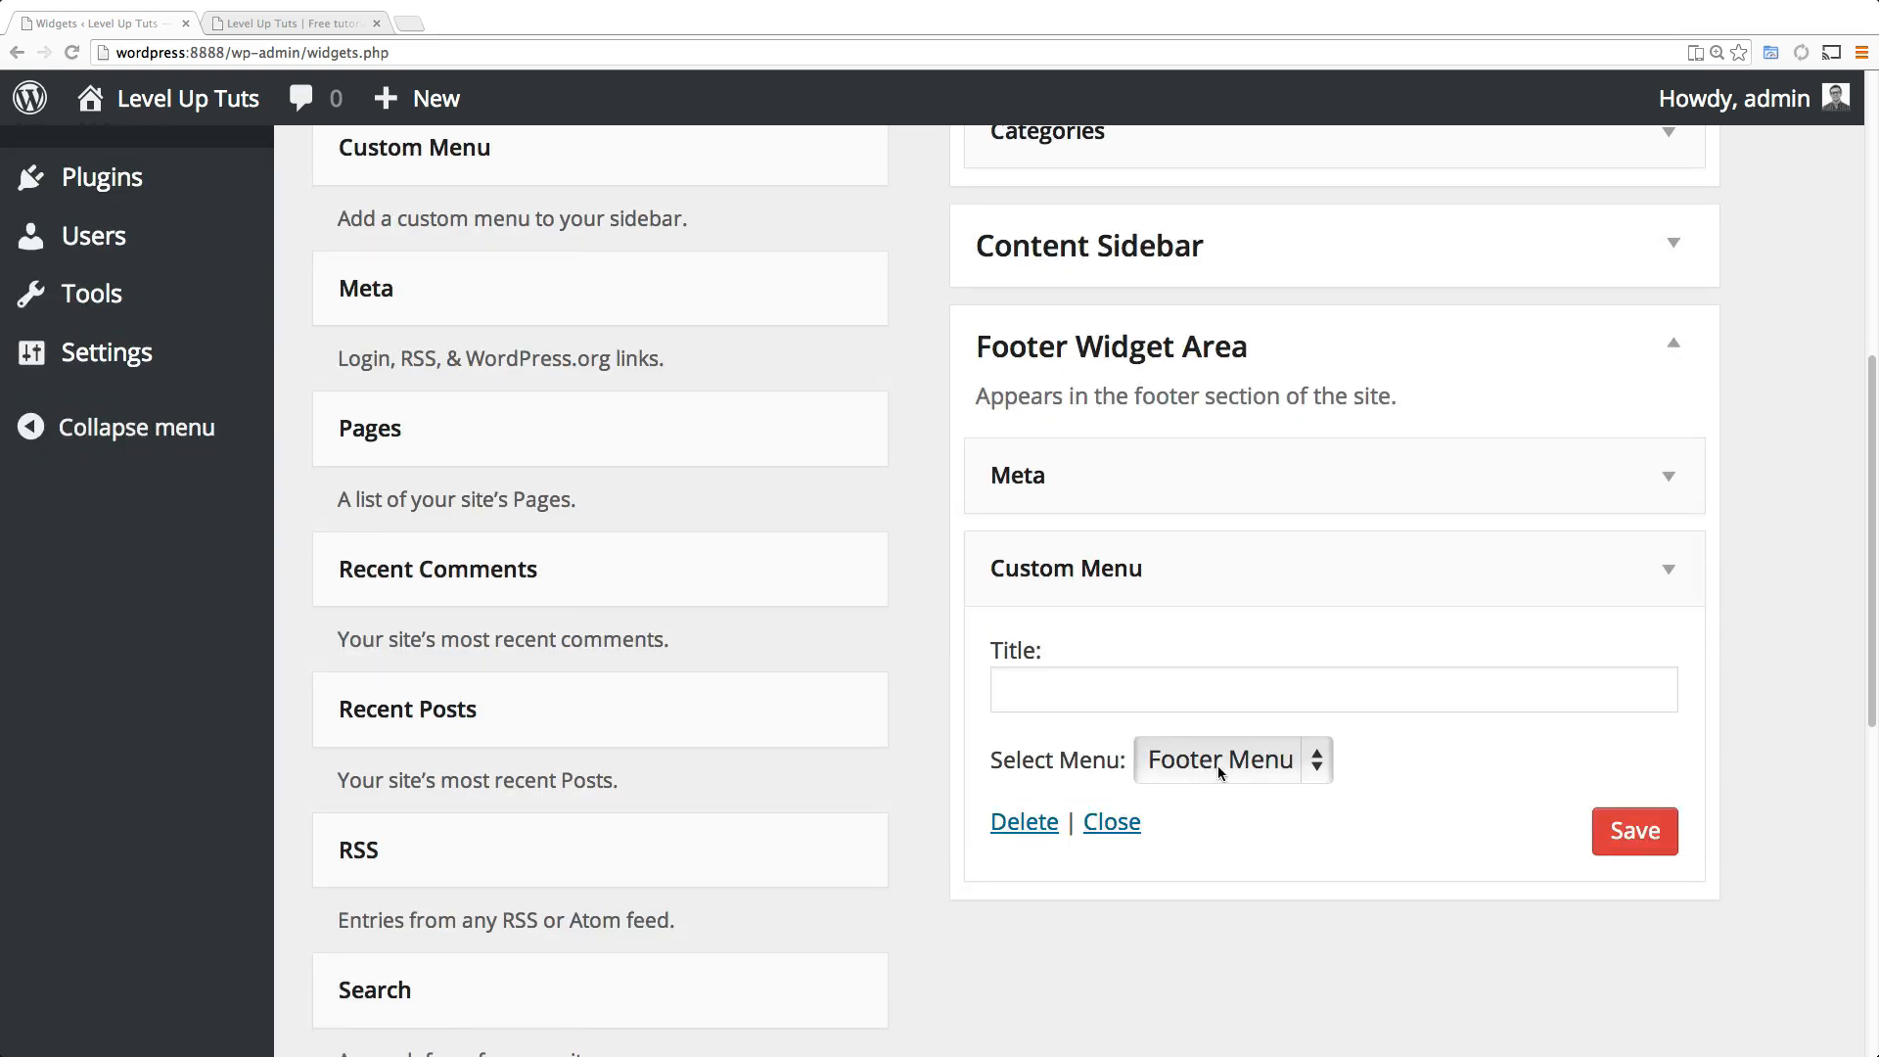
Set the footer Custom Menu widget to show Footer Menu instead of Main Nav.
click(1330, 689)
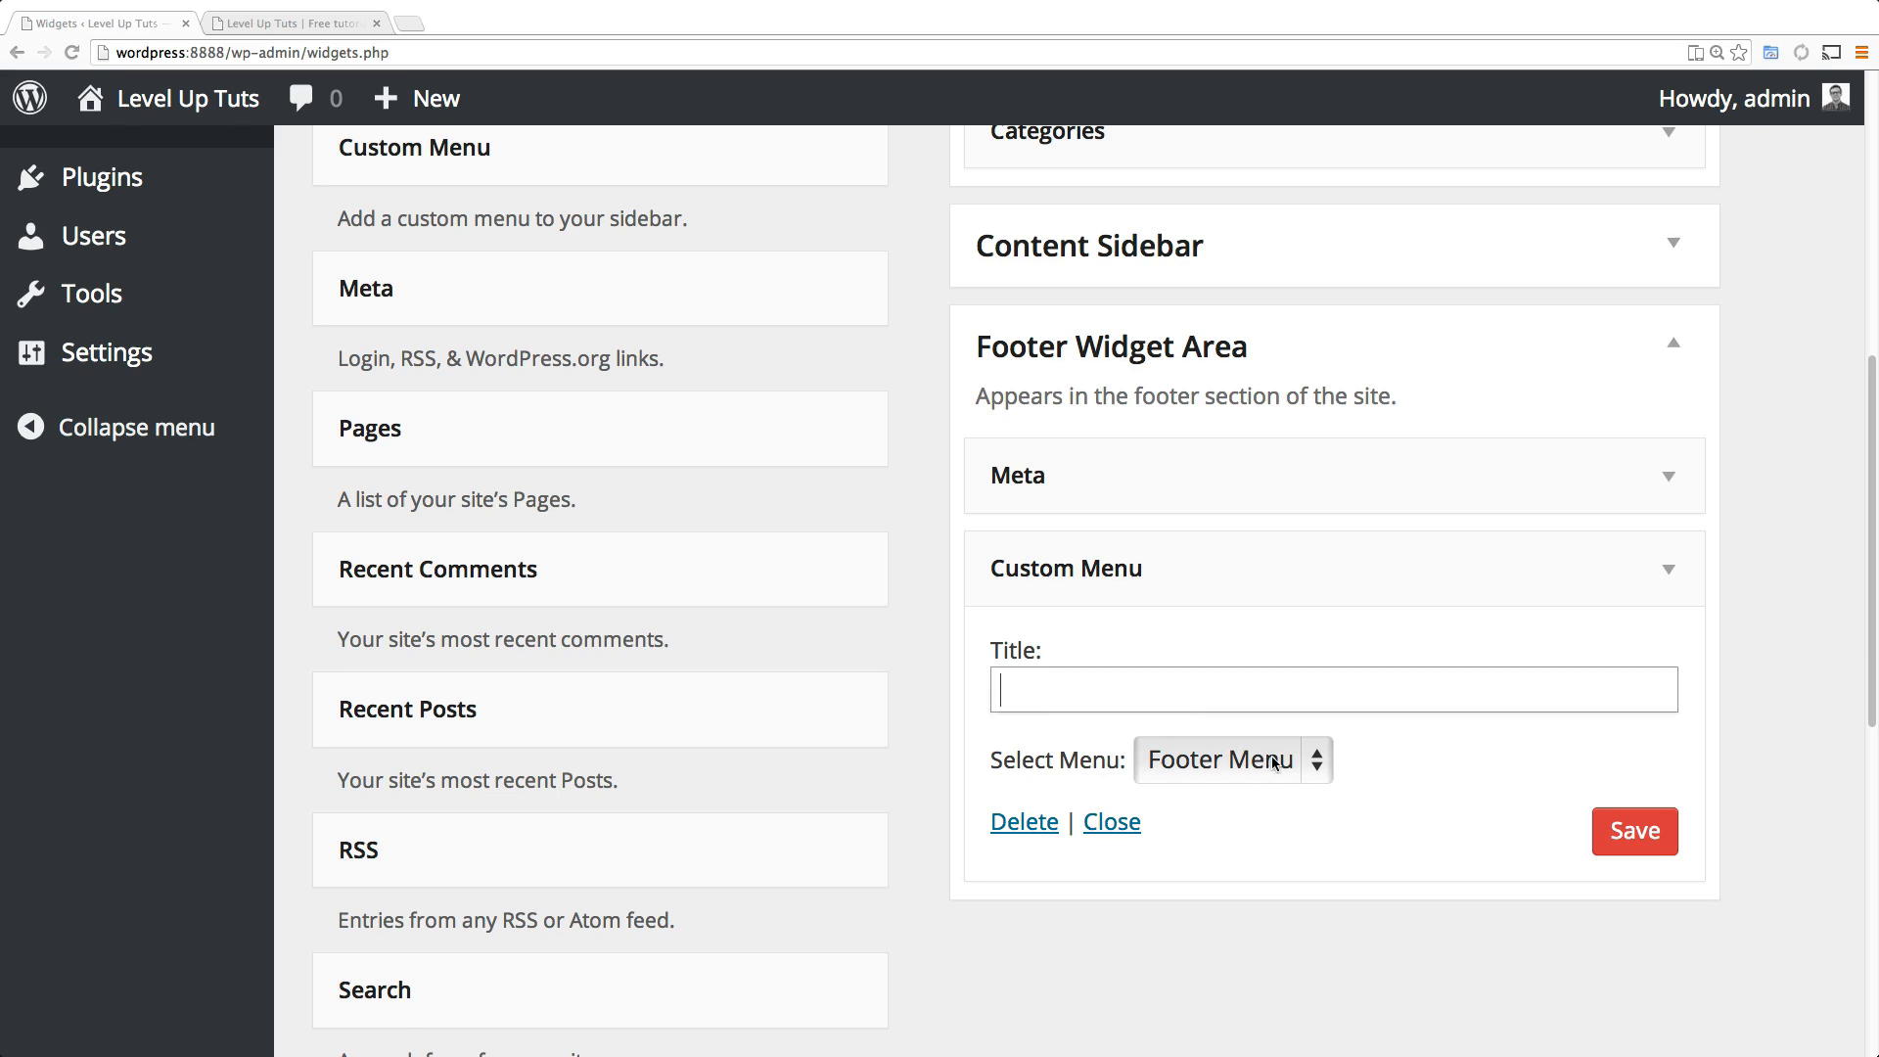
click(1231, 759)
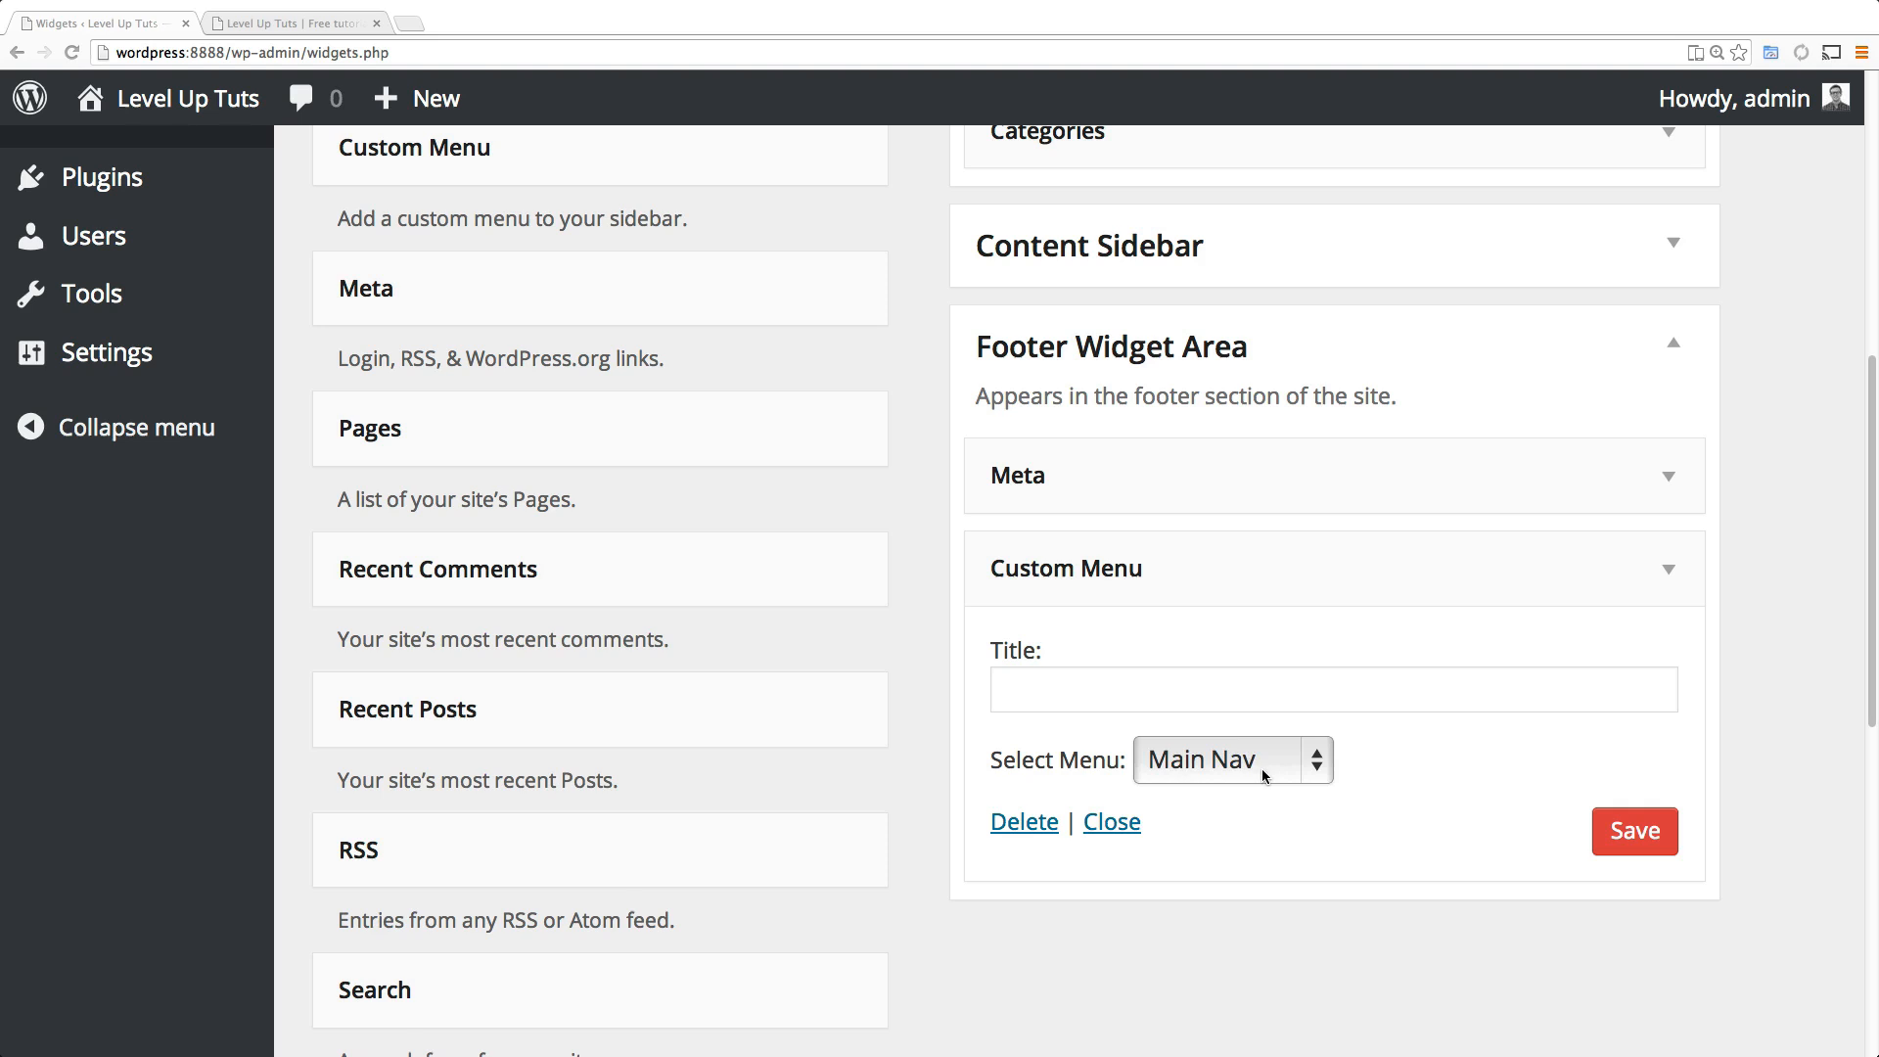
mouse_move(1262, 775)
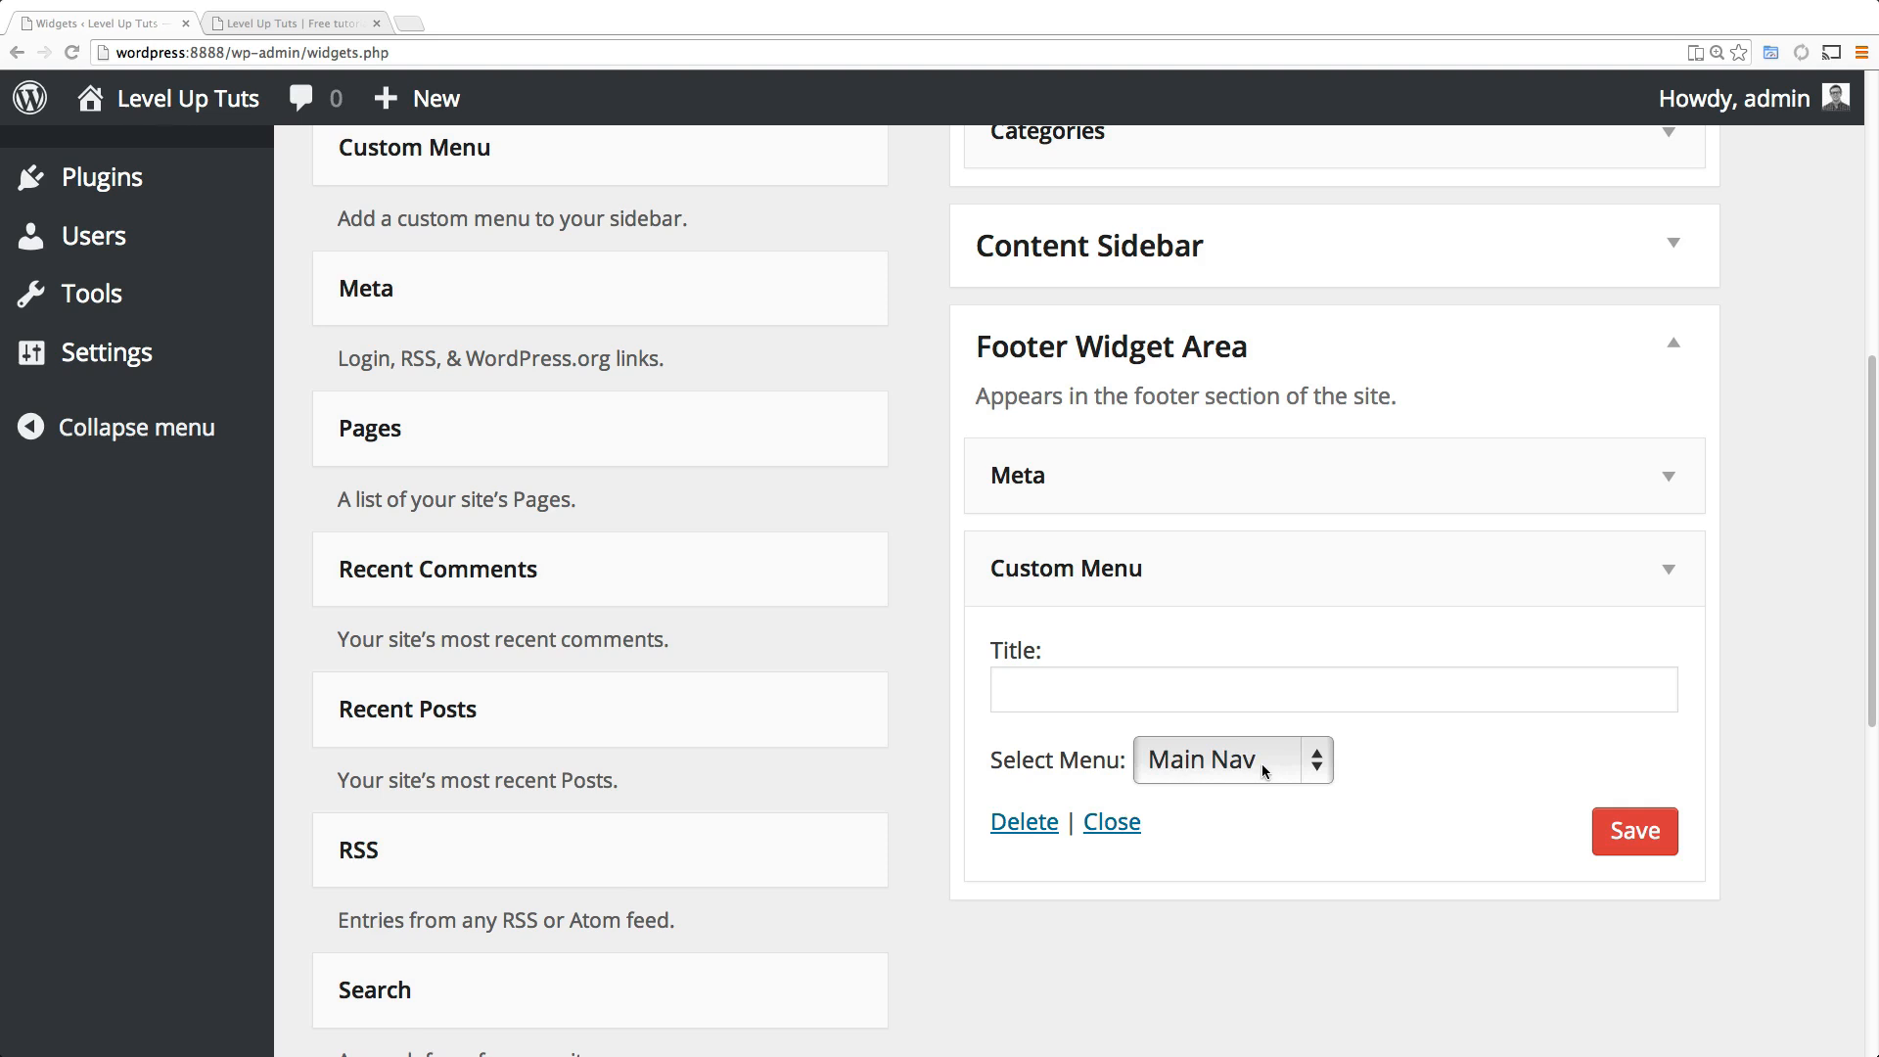
click(1231, 760)
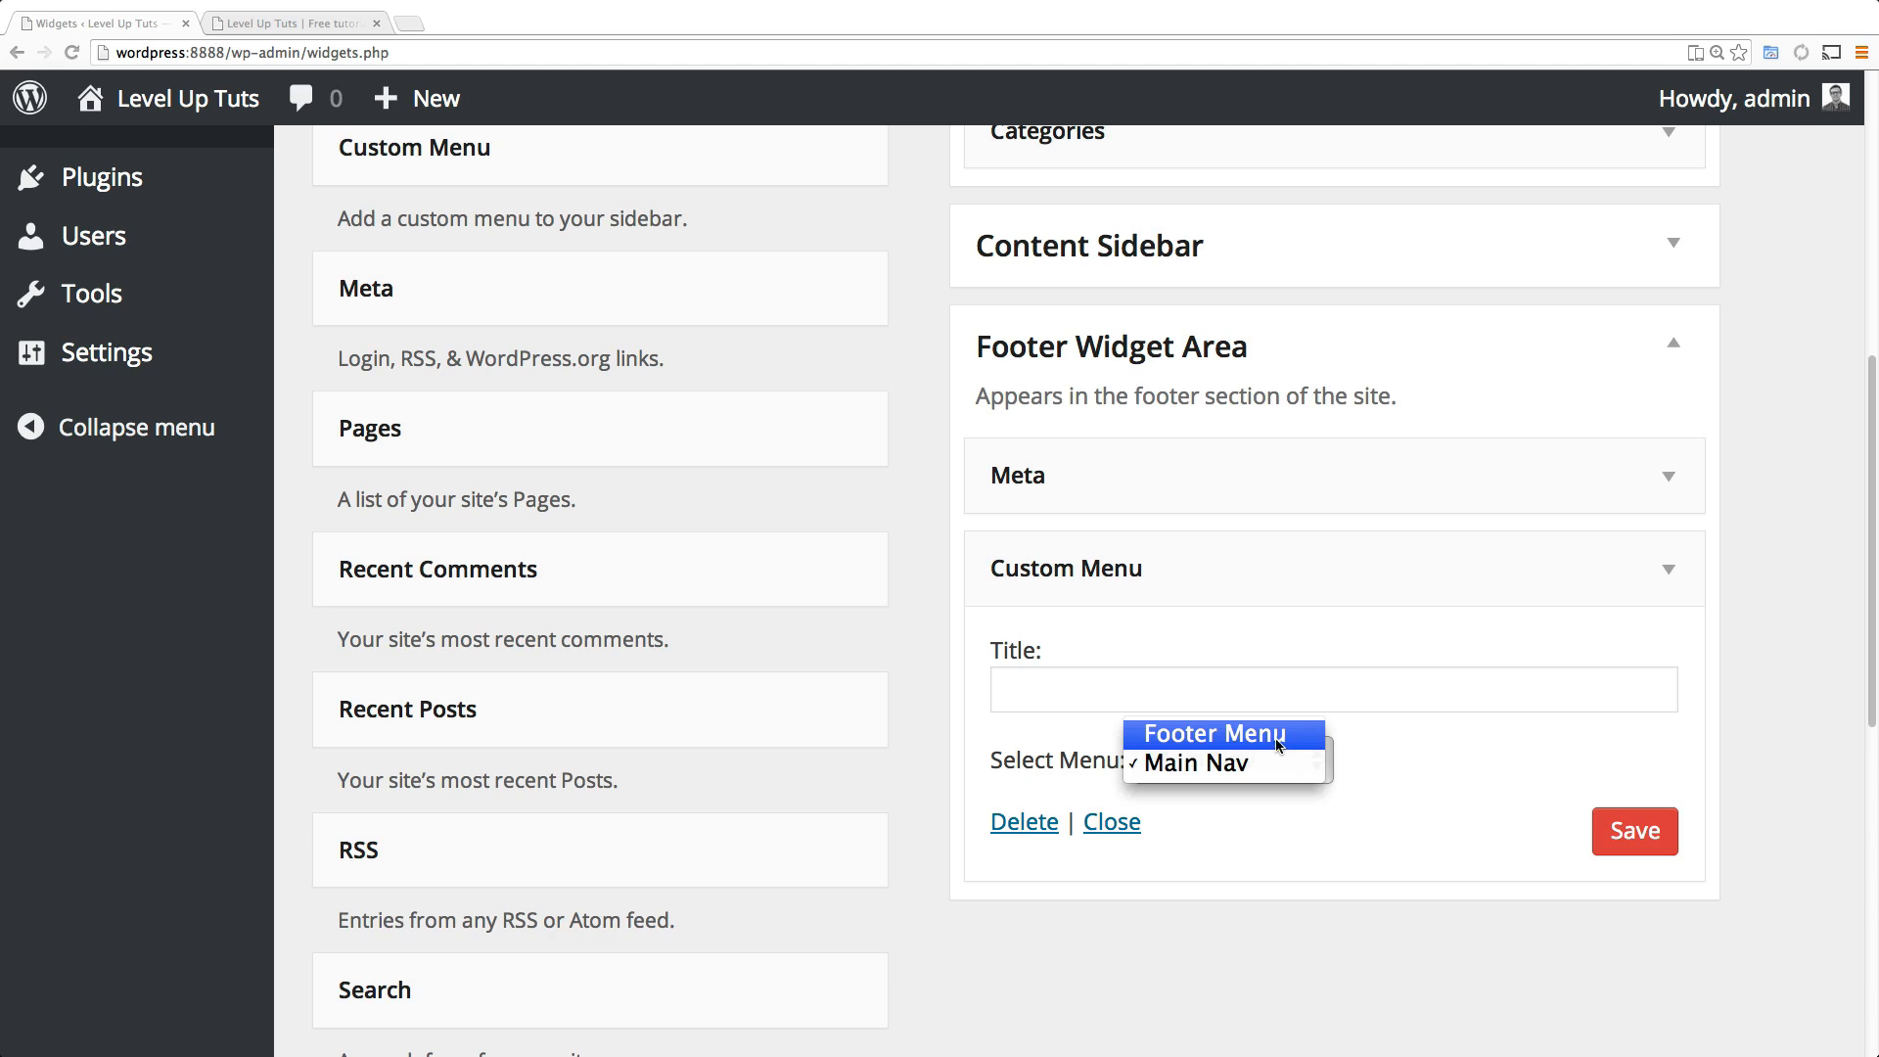
click(1214, 732)
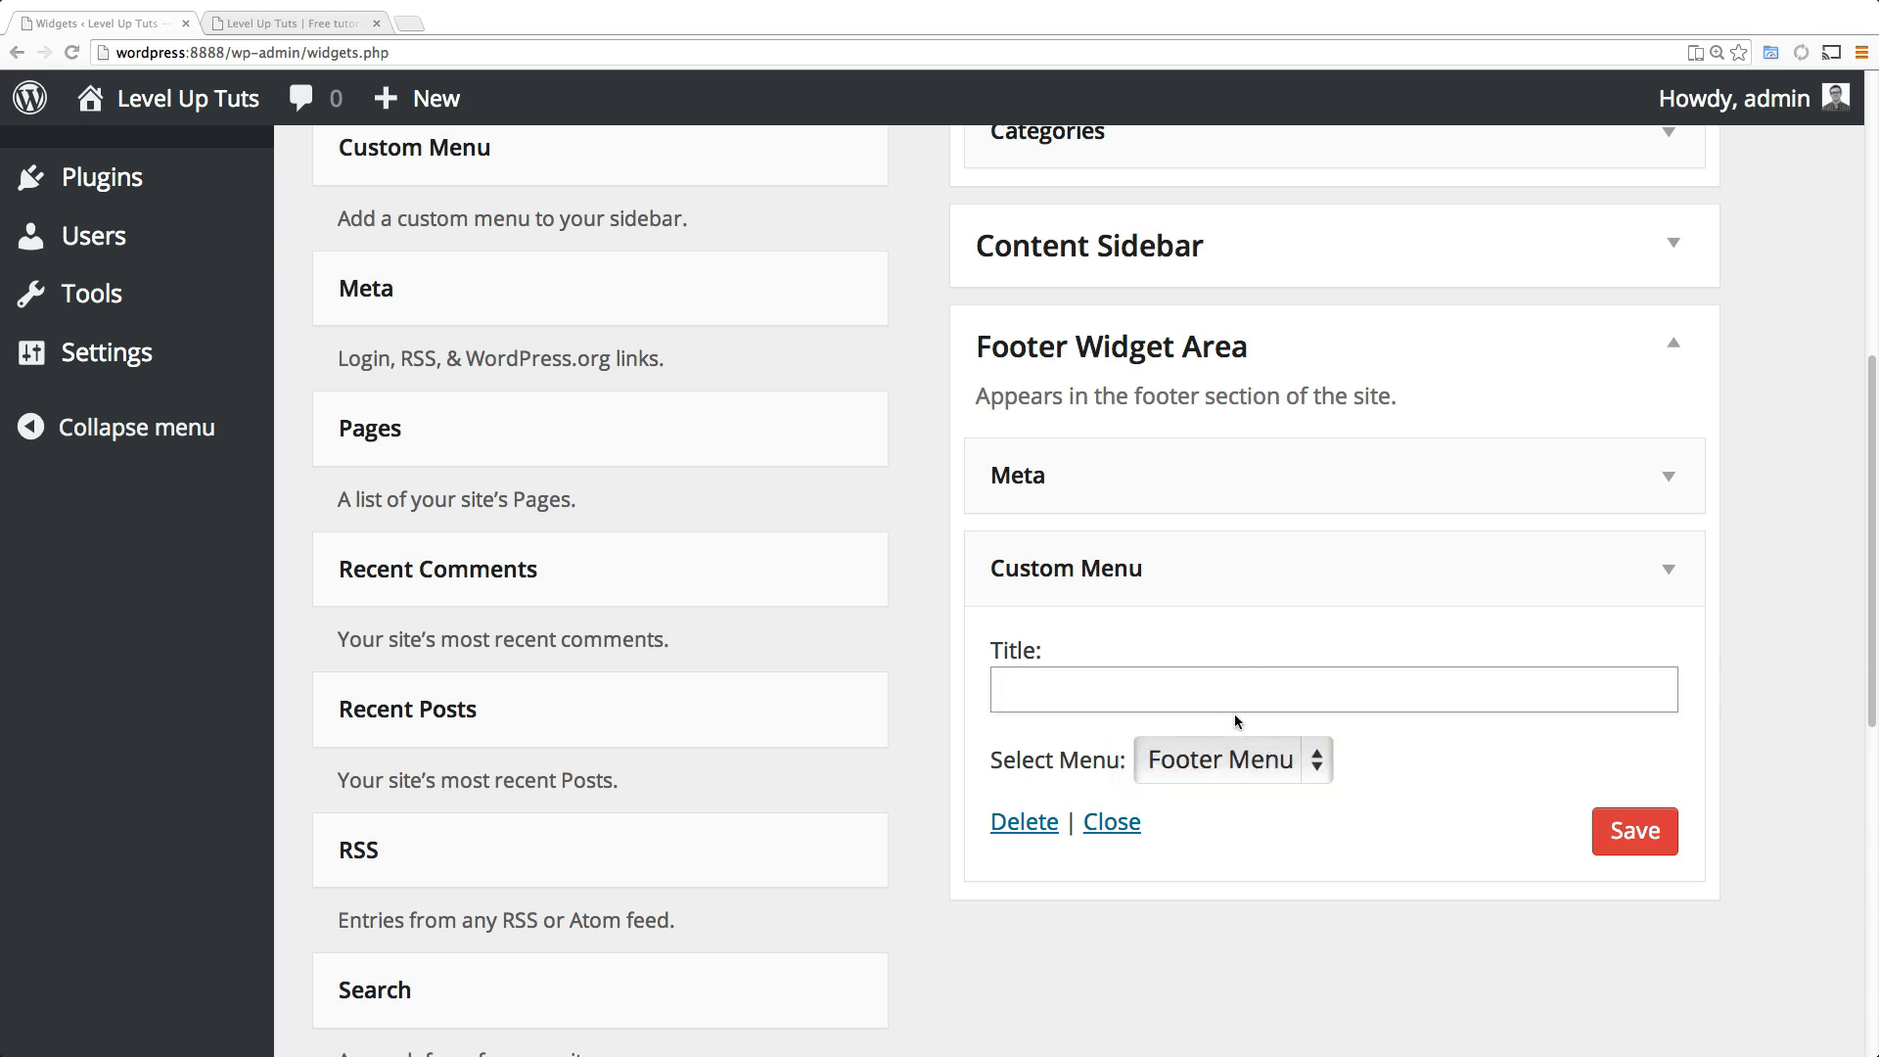
mouse_move(1246, 728)
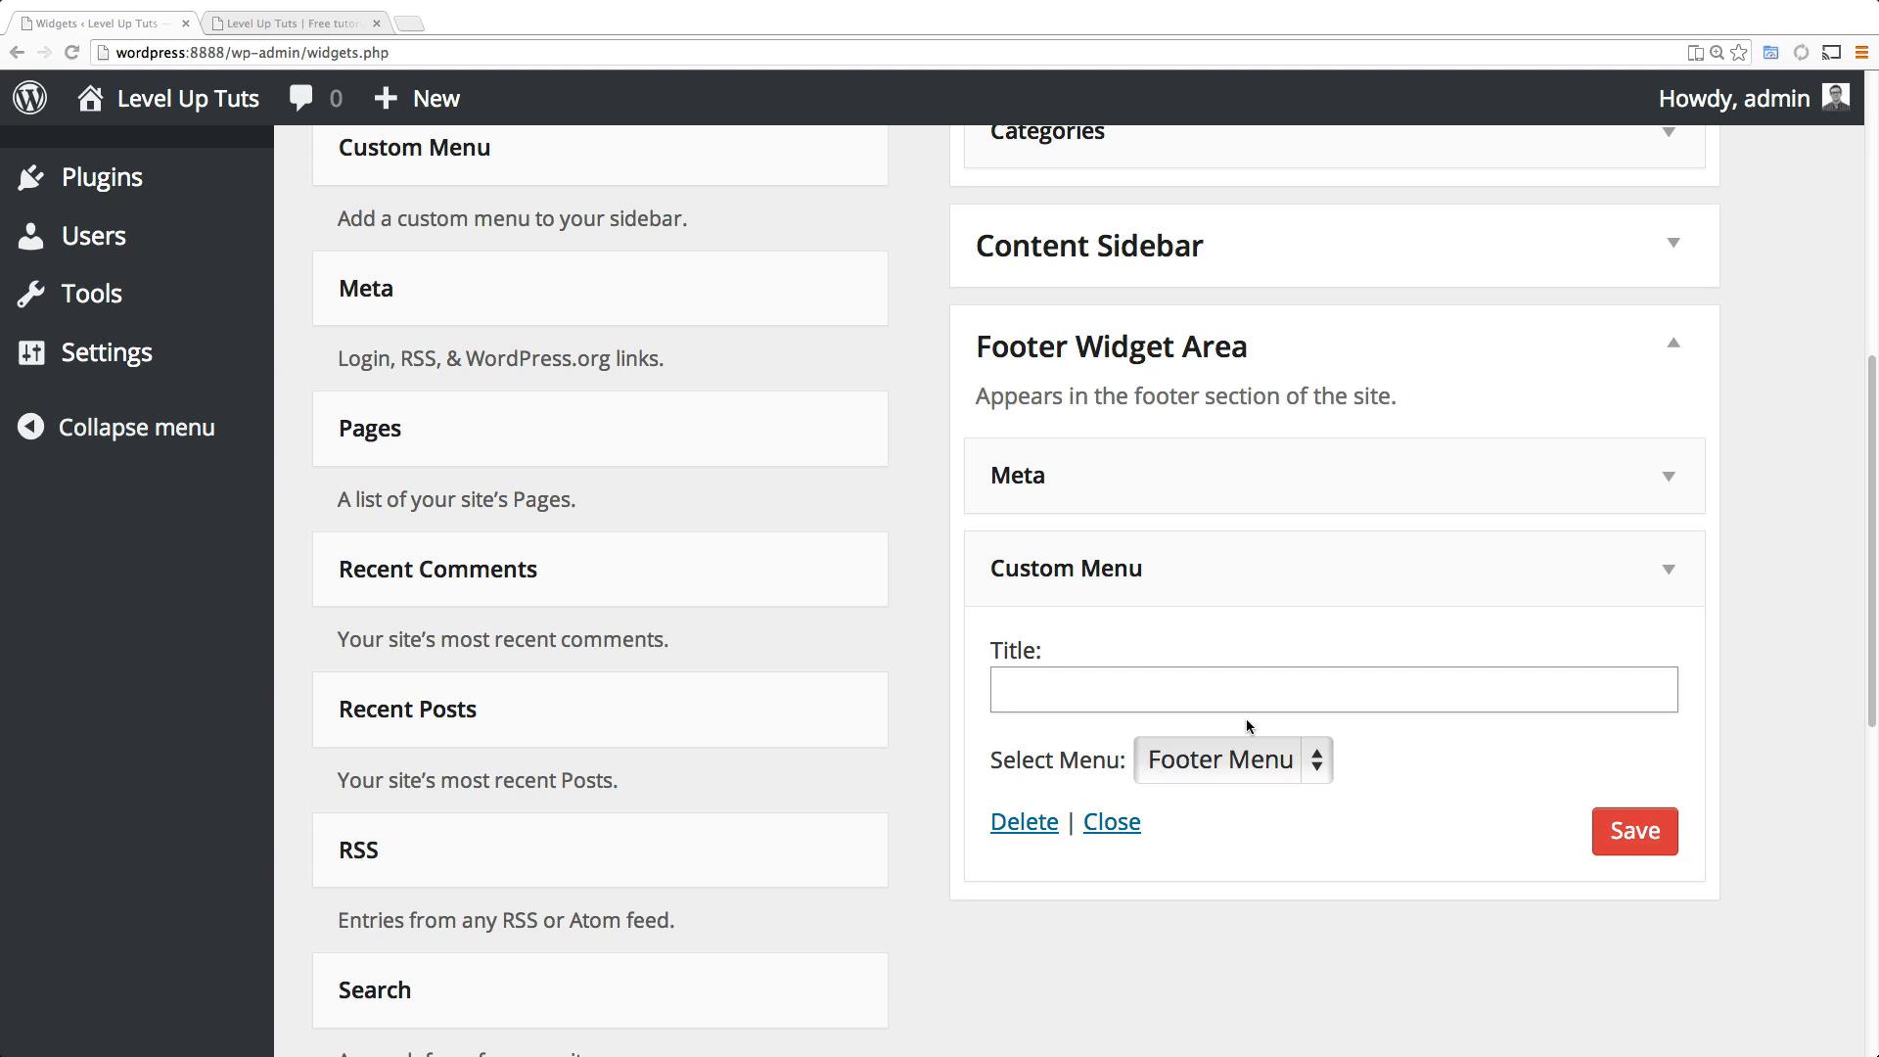
Title the widget 'Extra Links' and save its settings.
text(Extra Links)
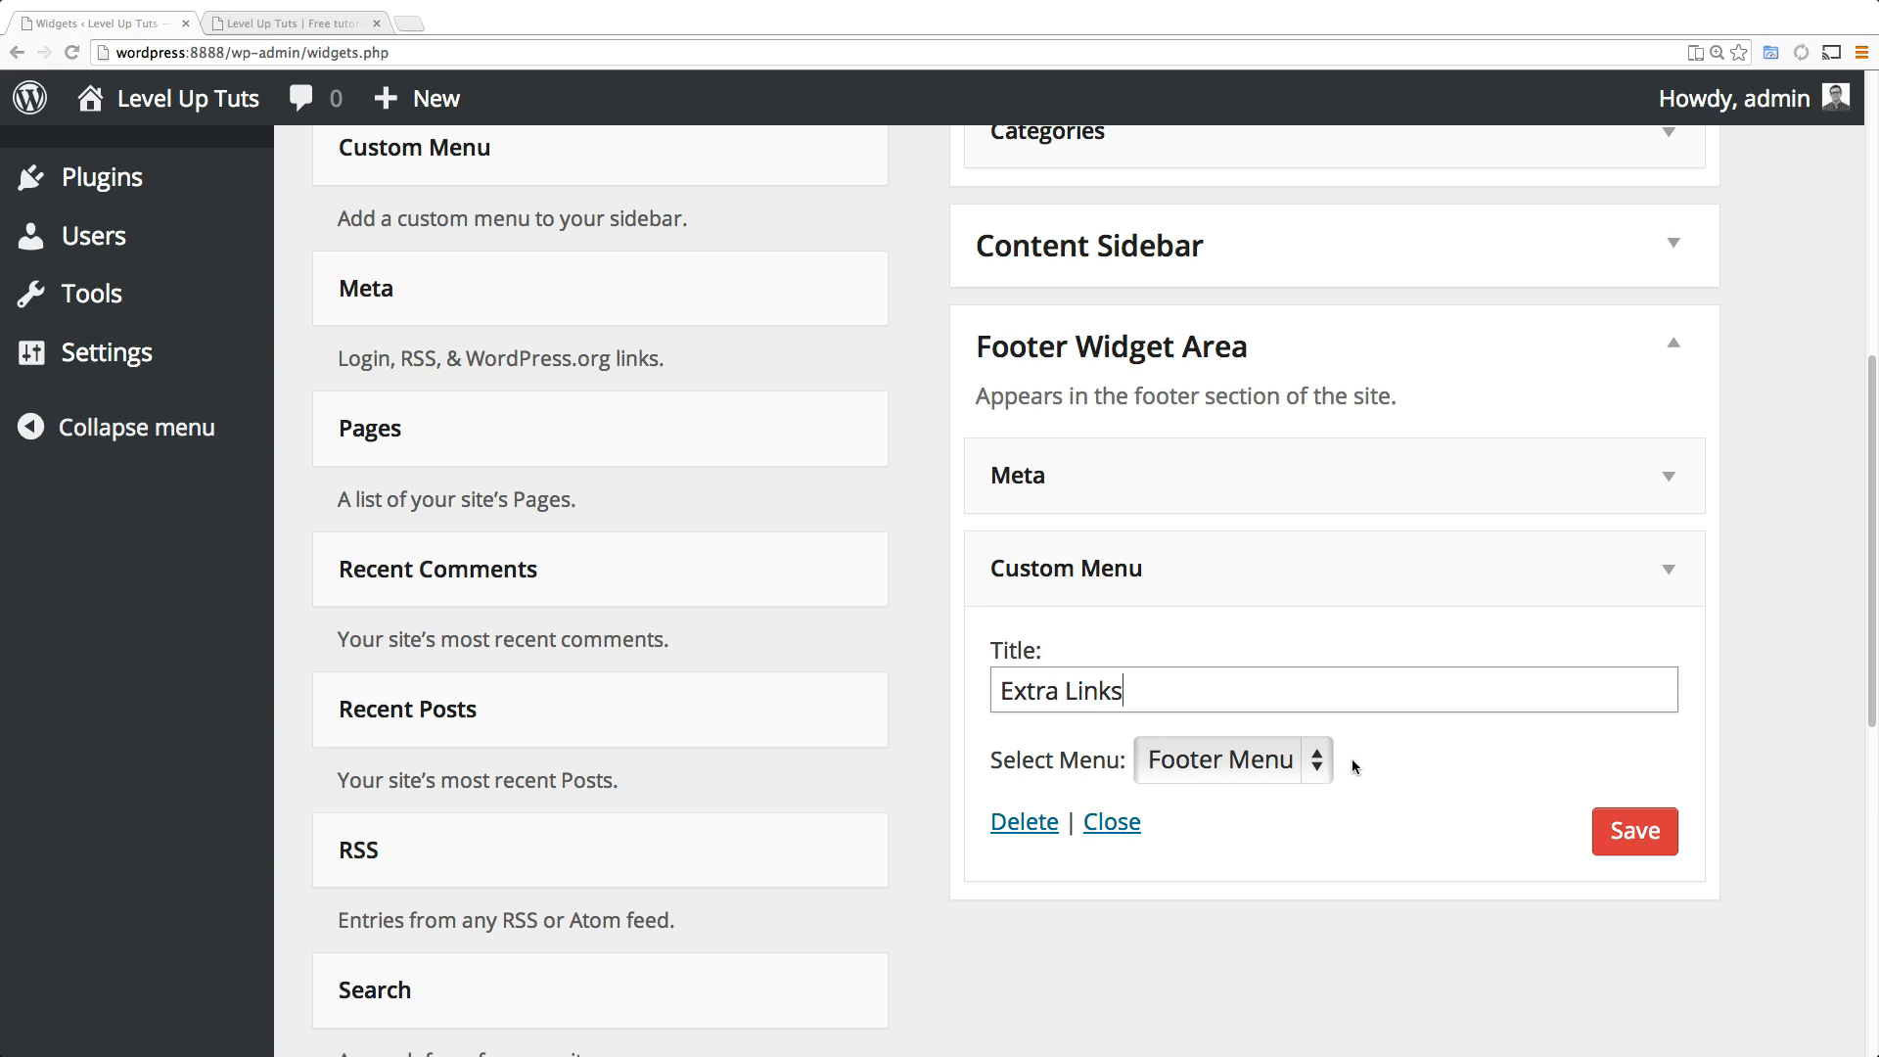
mouse_move(1456, 777)
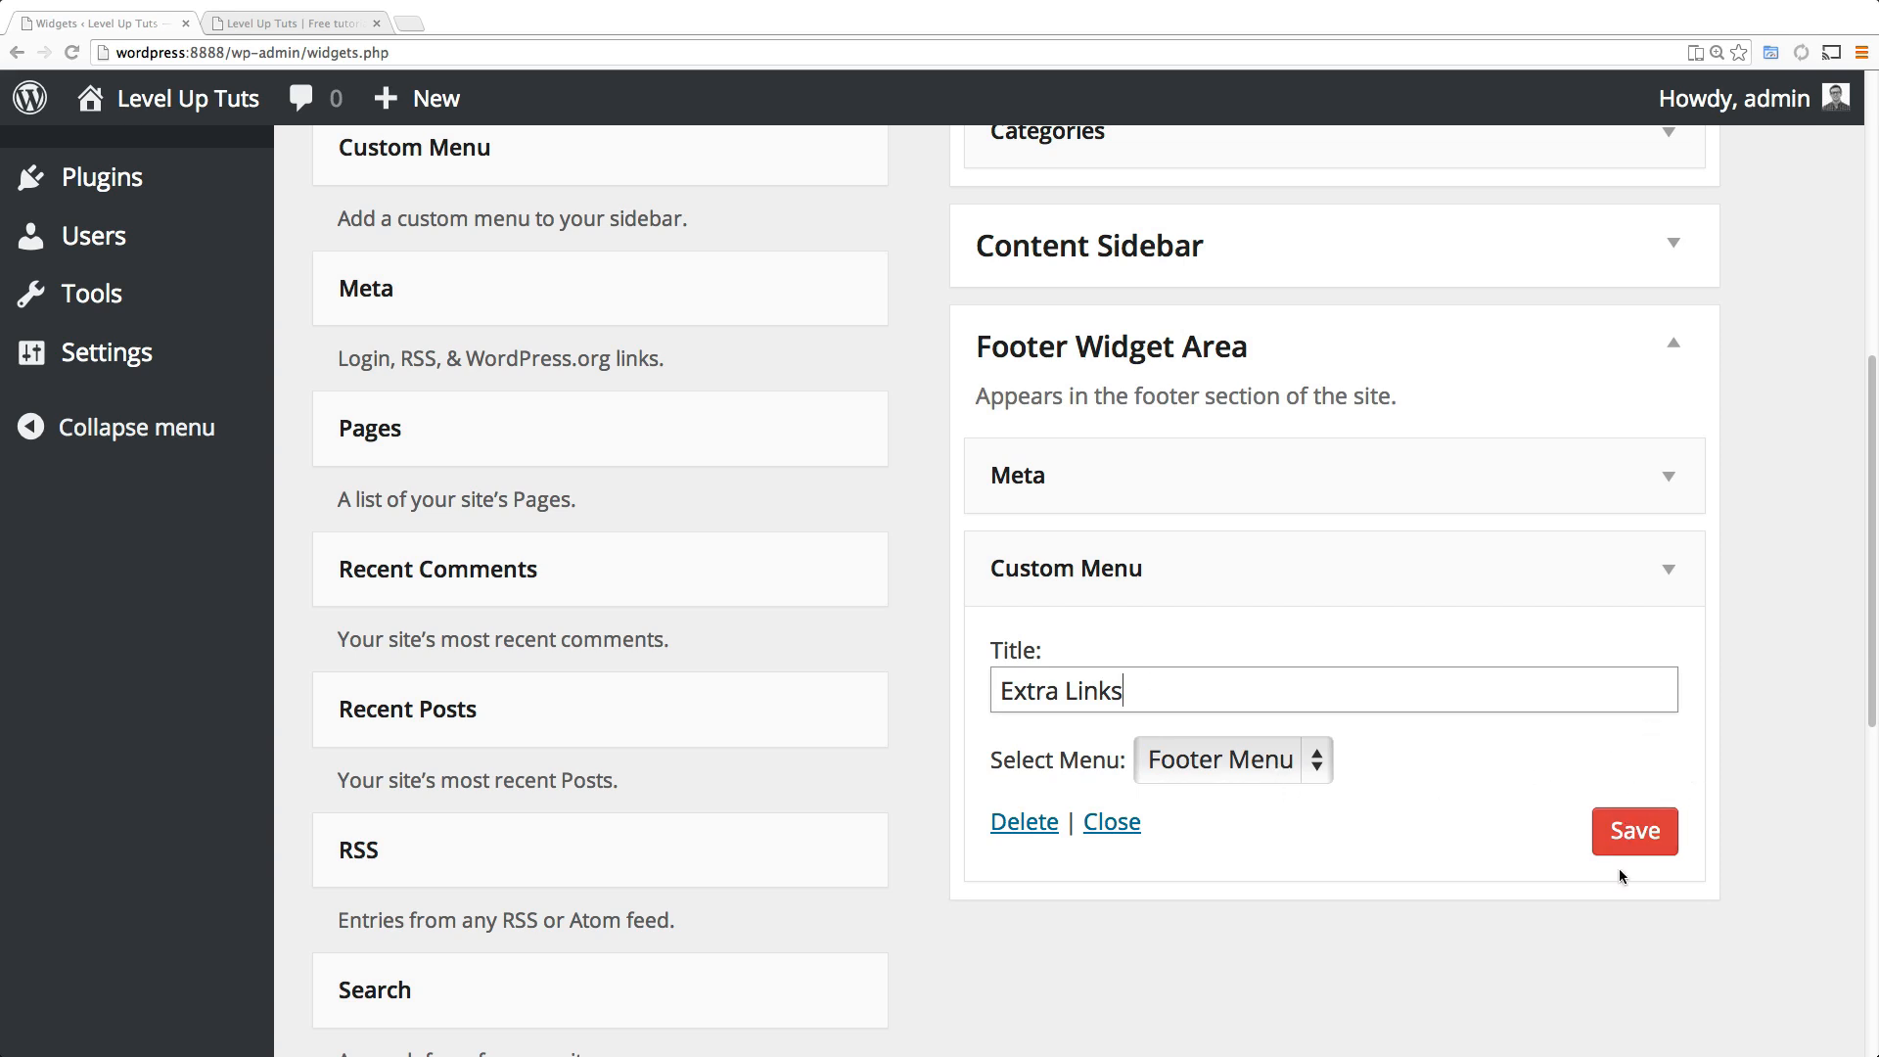
click(1632, 830)
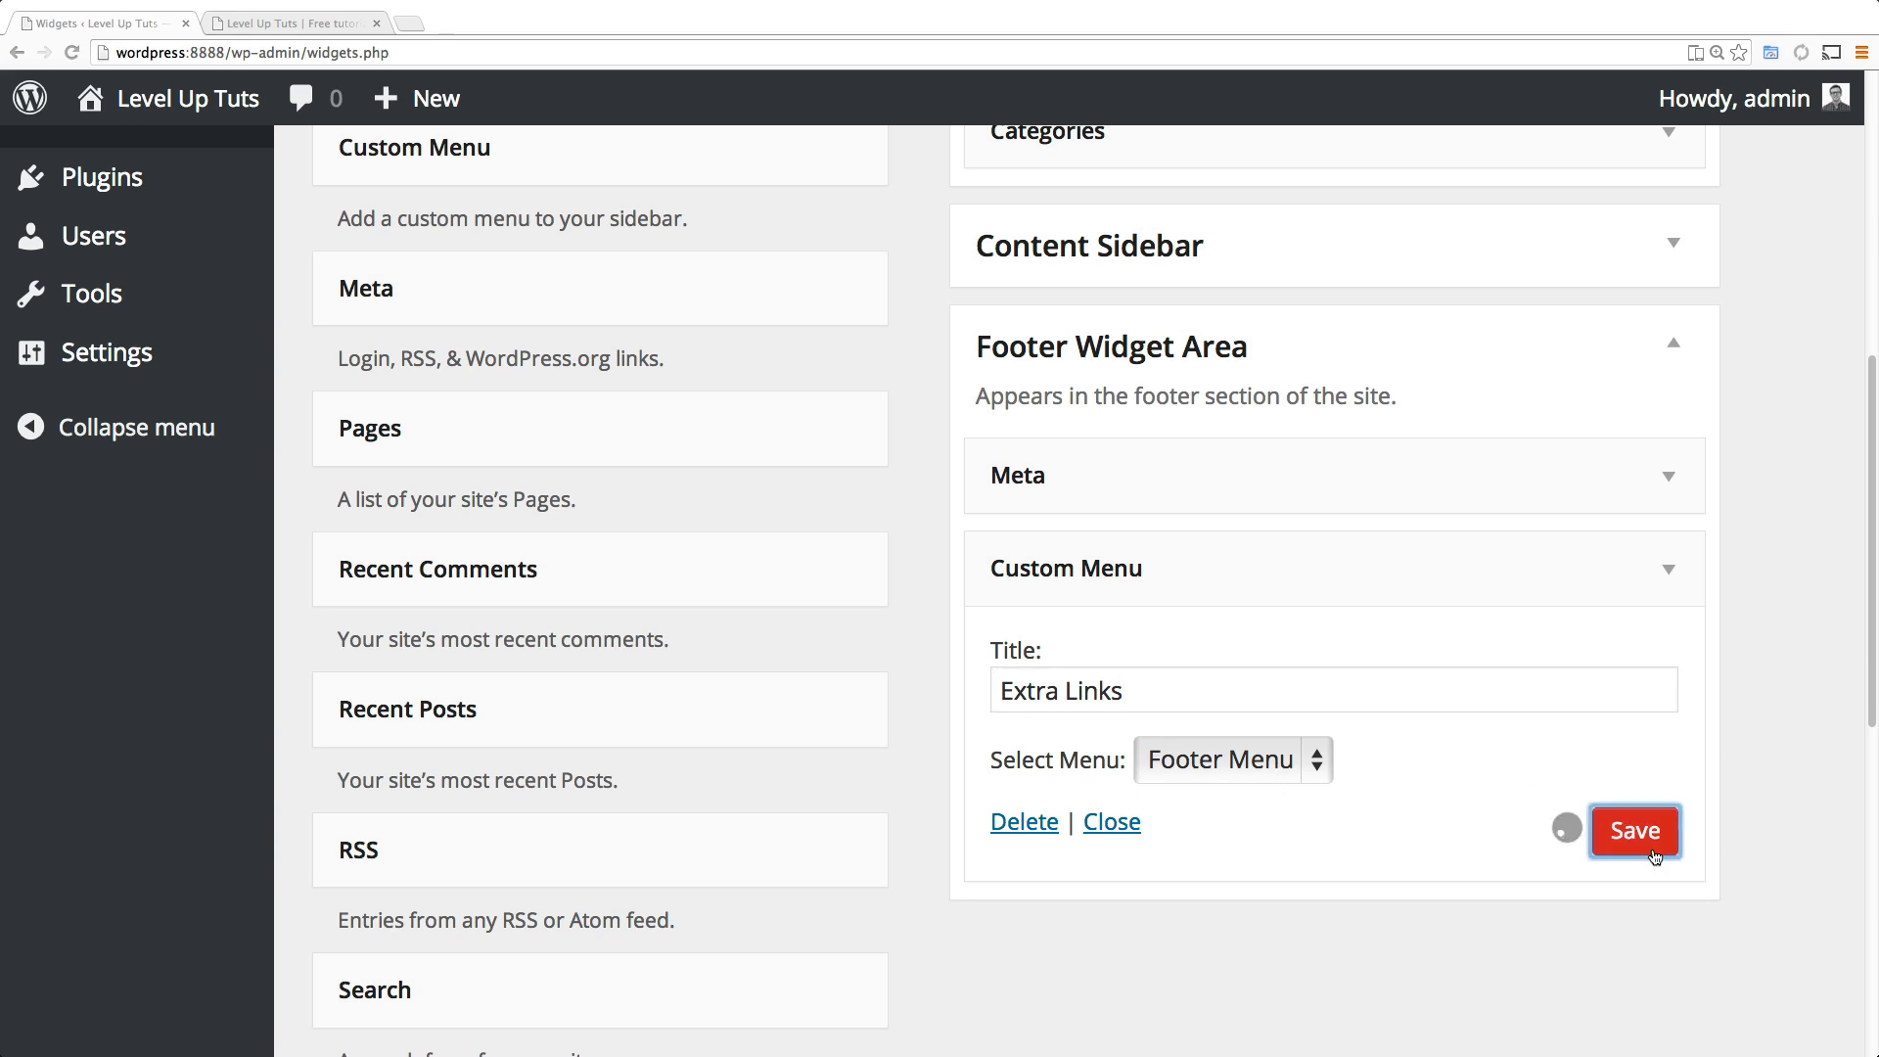
click(1632, 829)
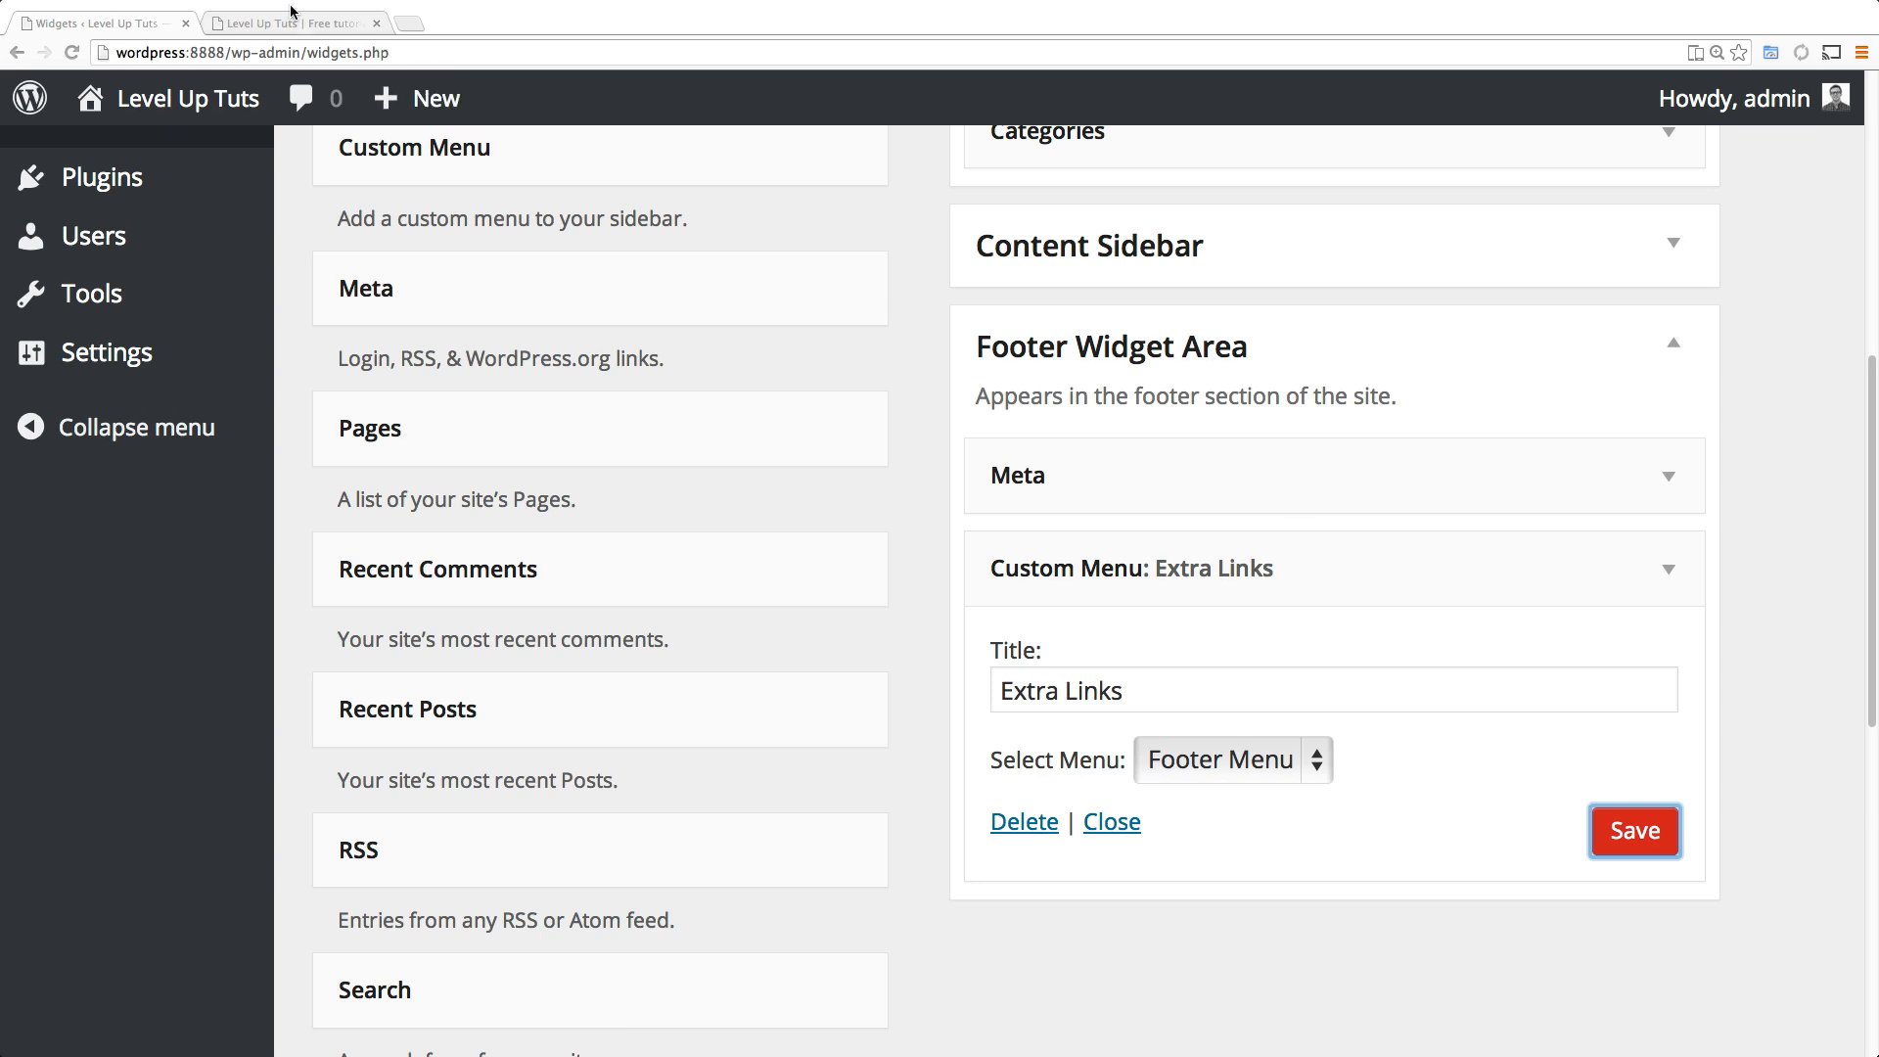
click(294, 24)
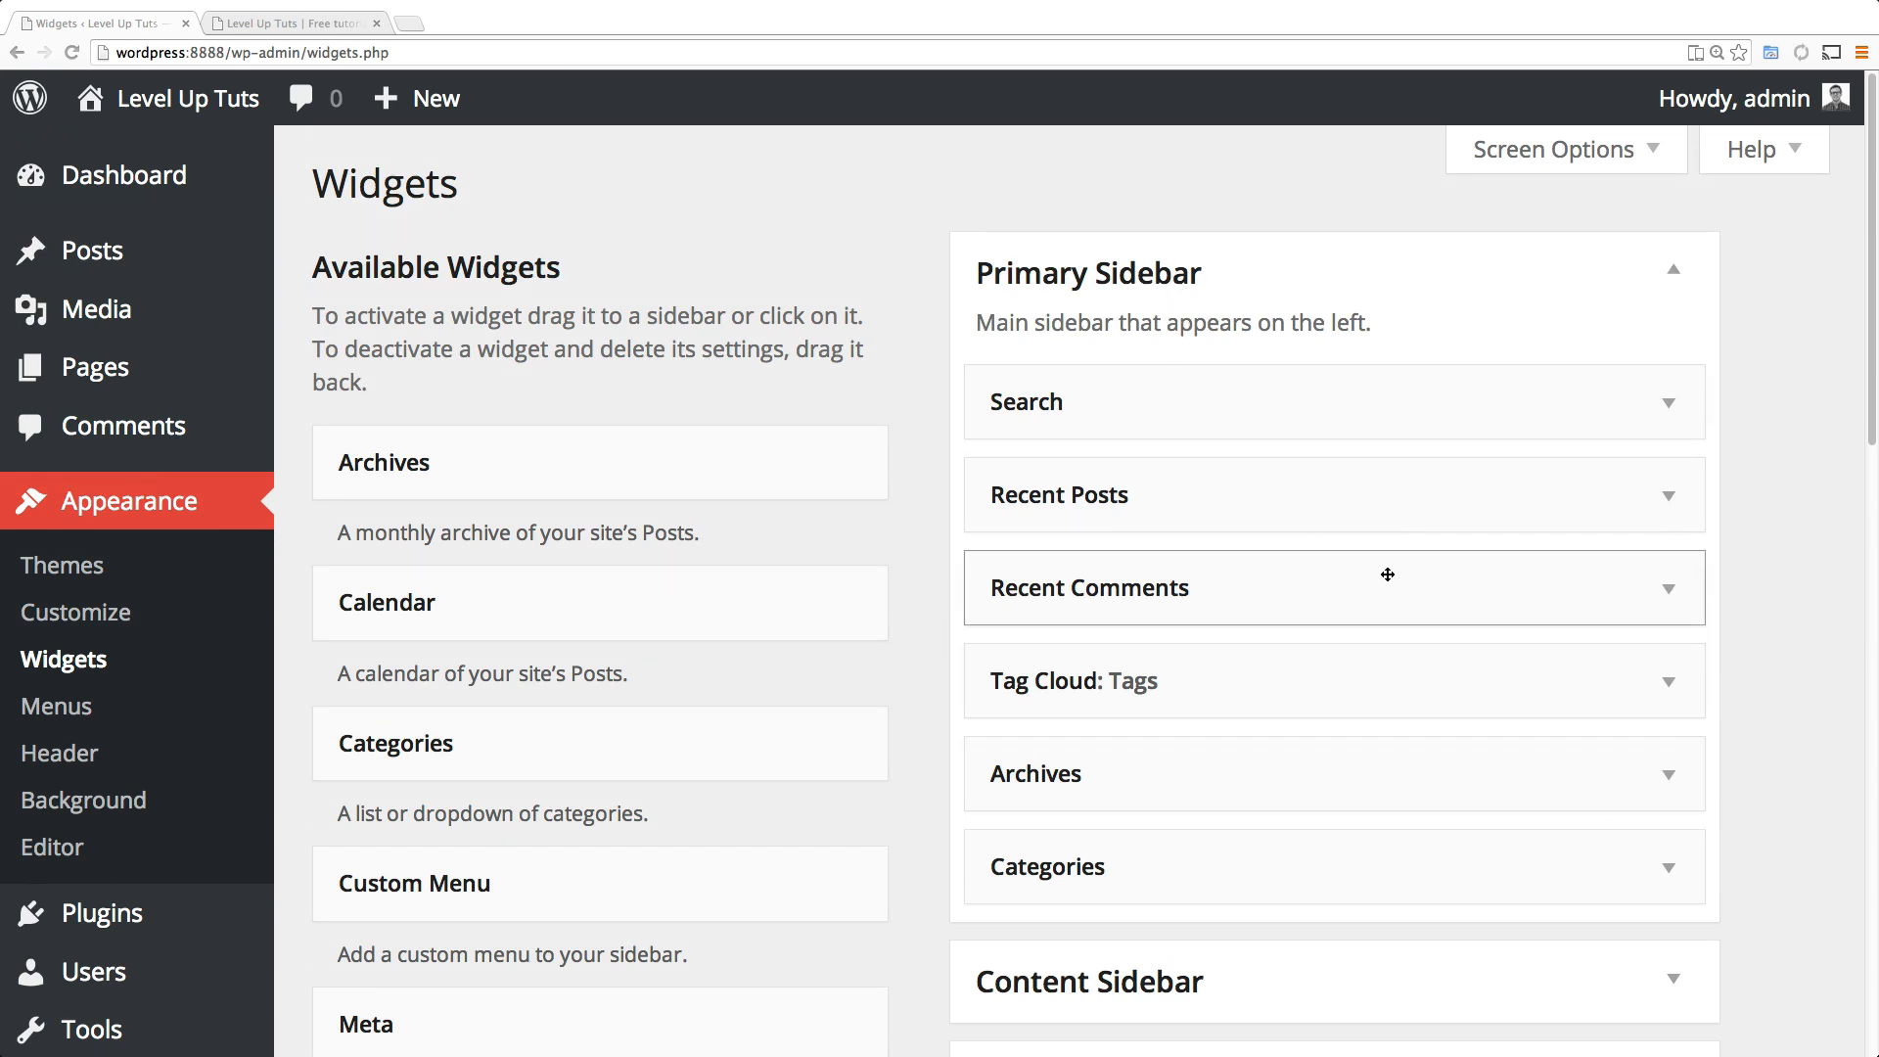
mouse_move(201, 660)
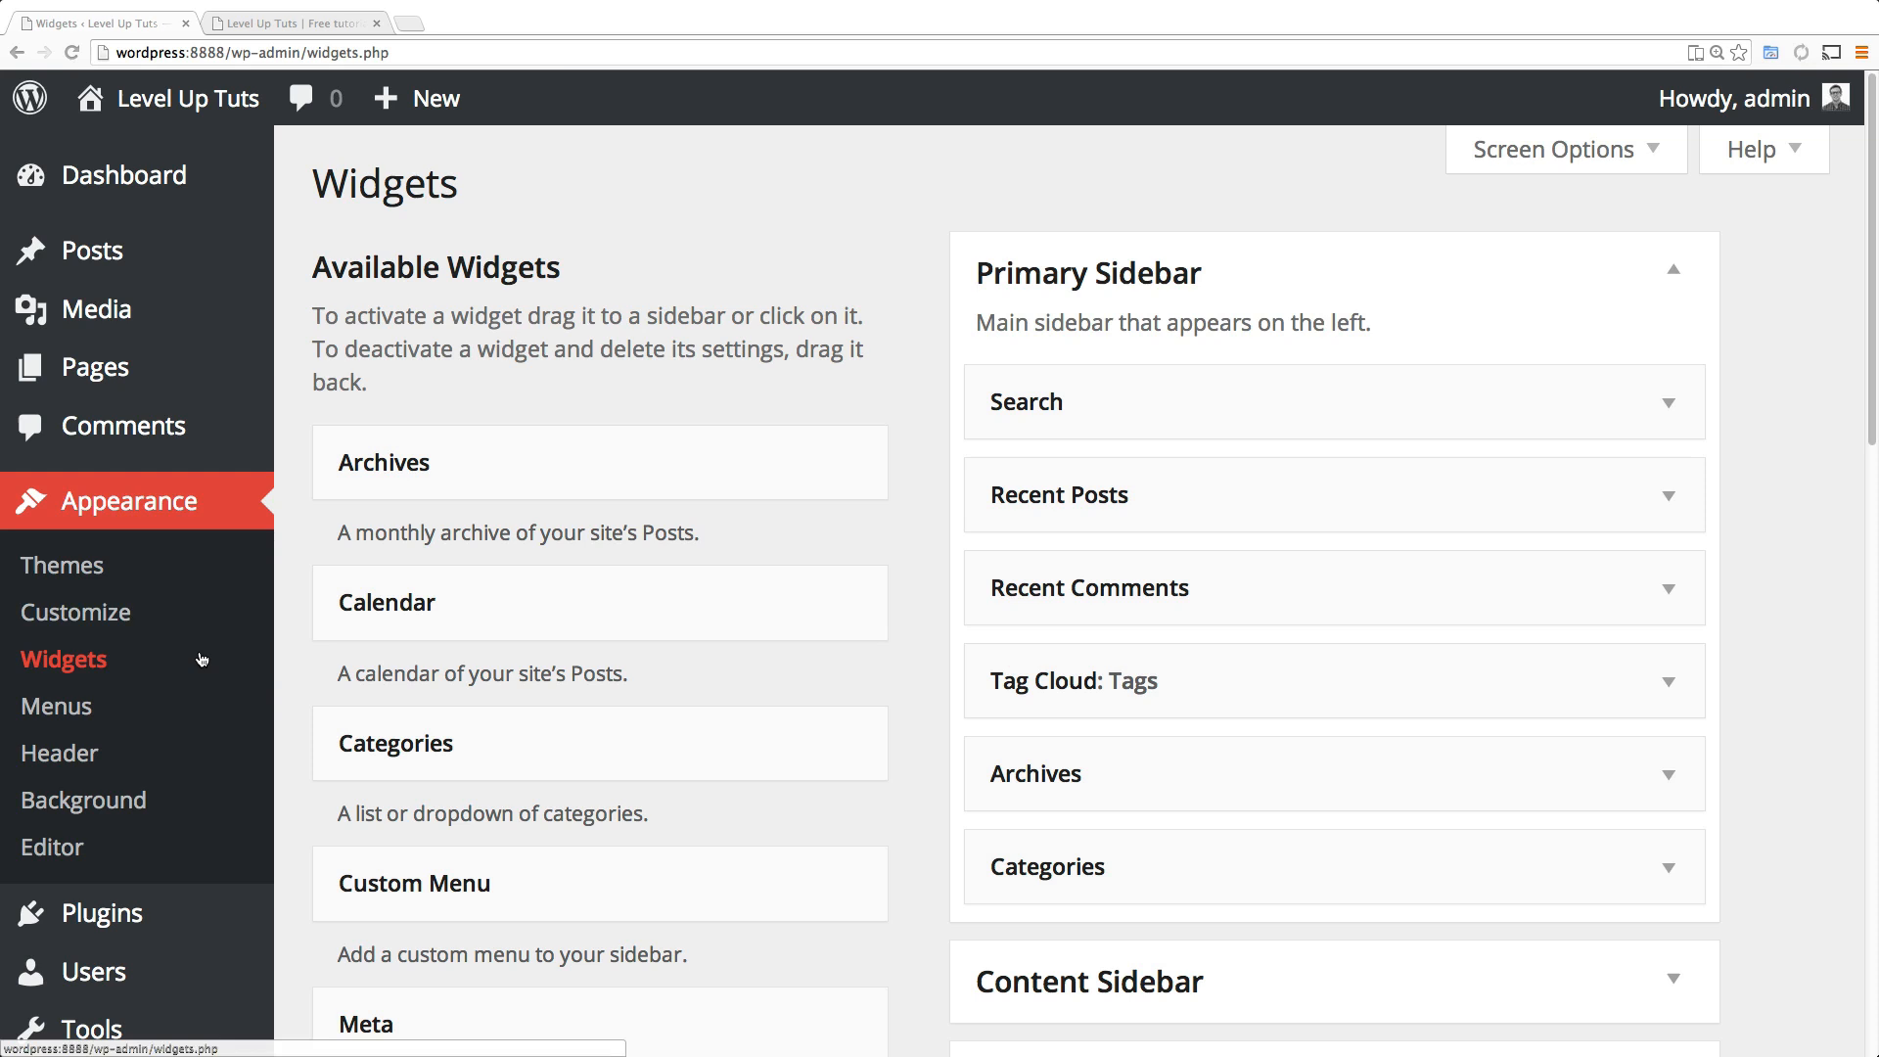
Save the Extra Links widget in the footer area again and switch to the live site.
scroll(down, 3)
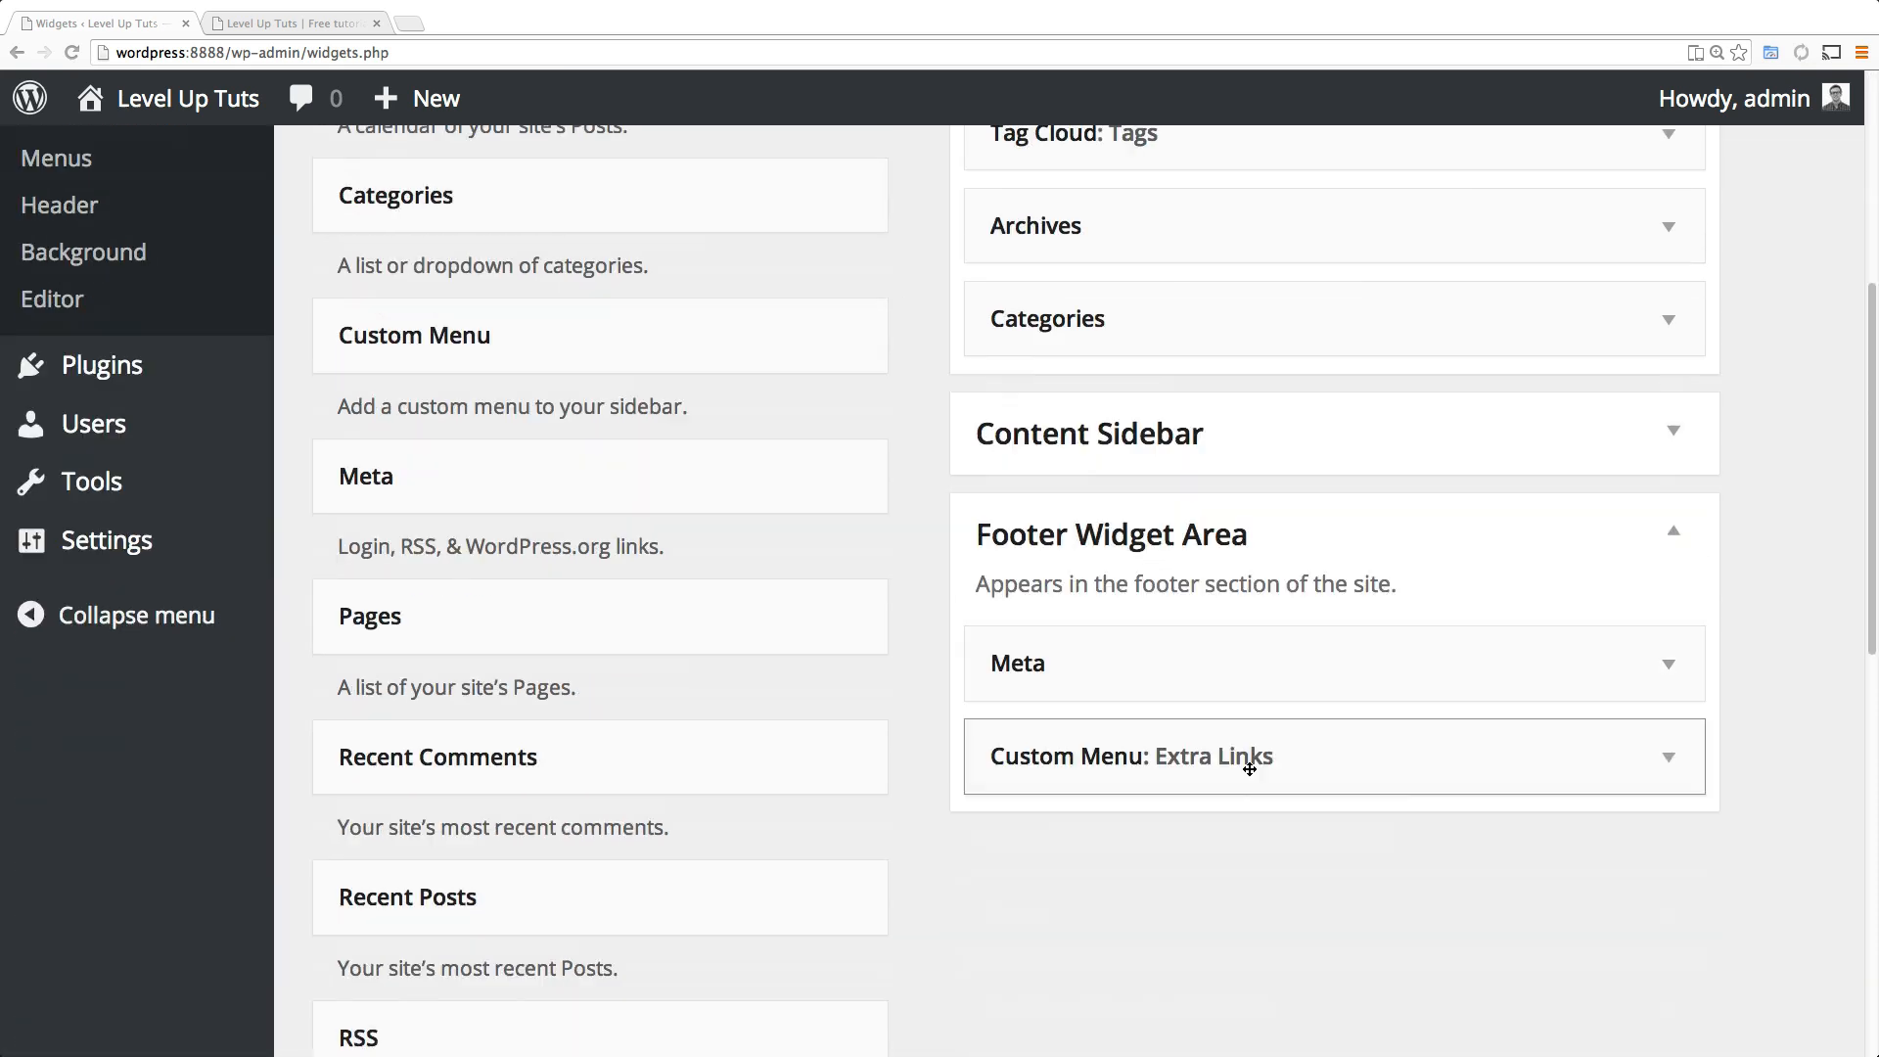
click(1251, 756)
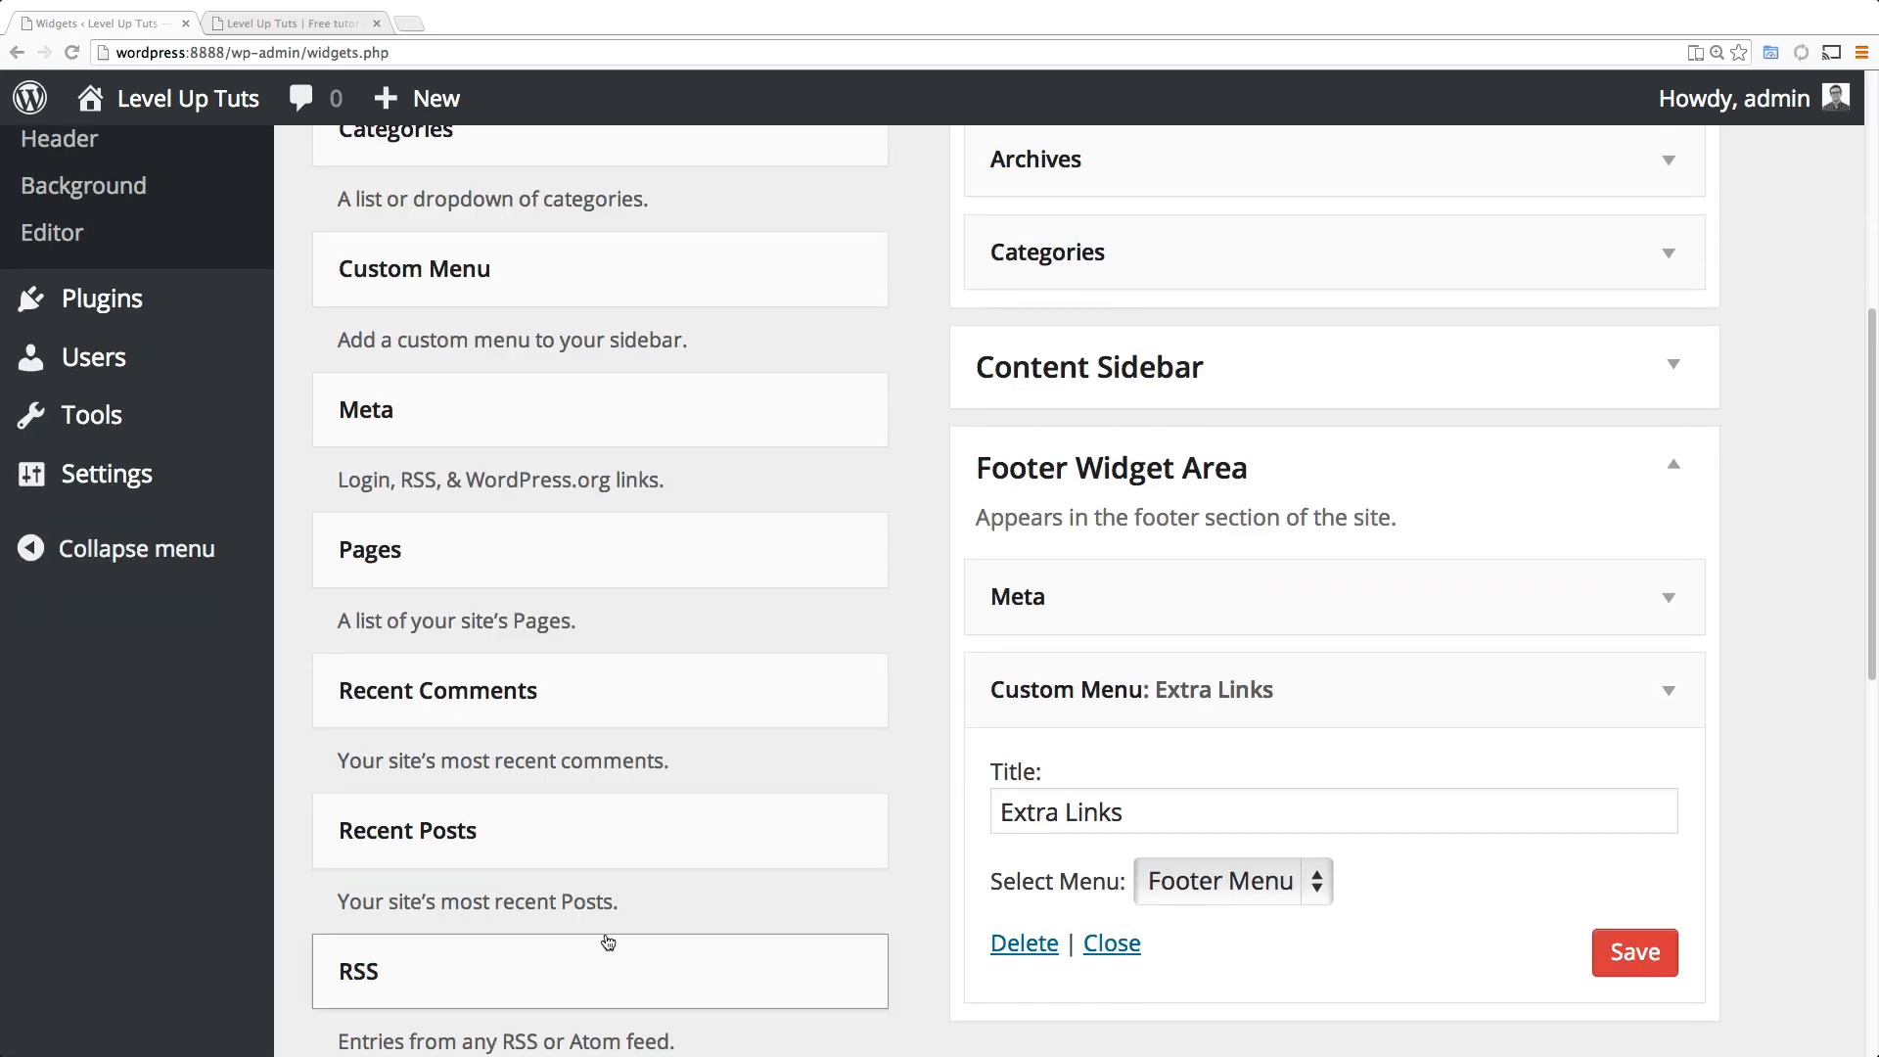
click(1632, 953)
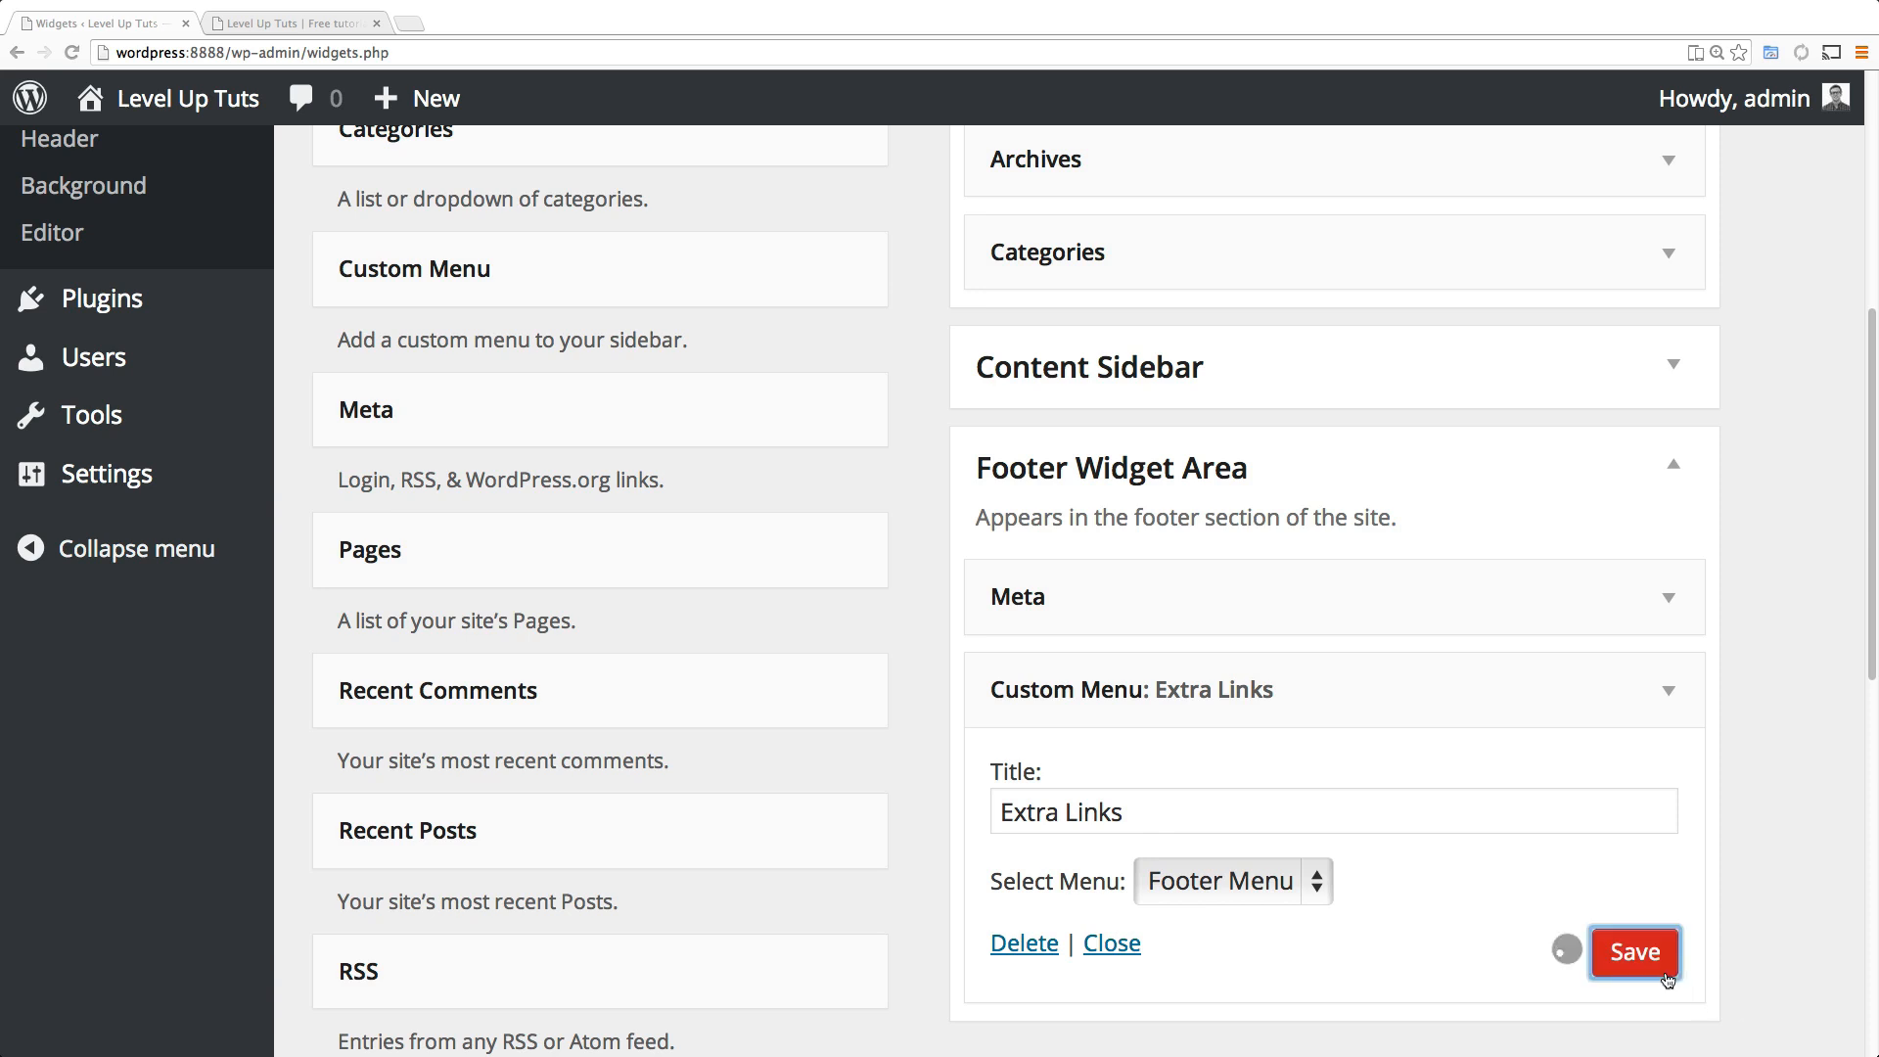
click(293, 22)
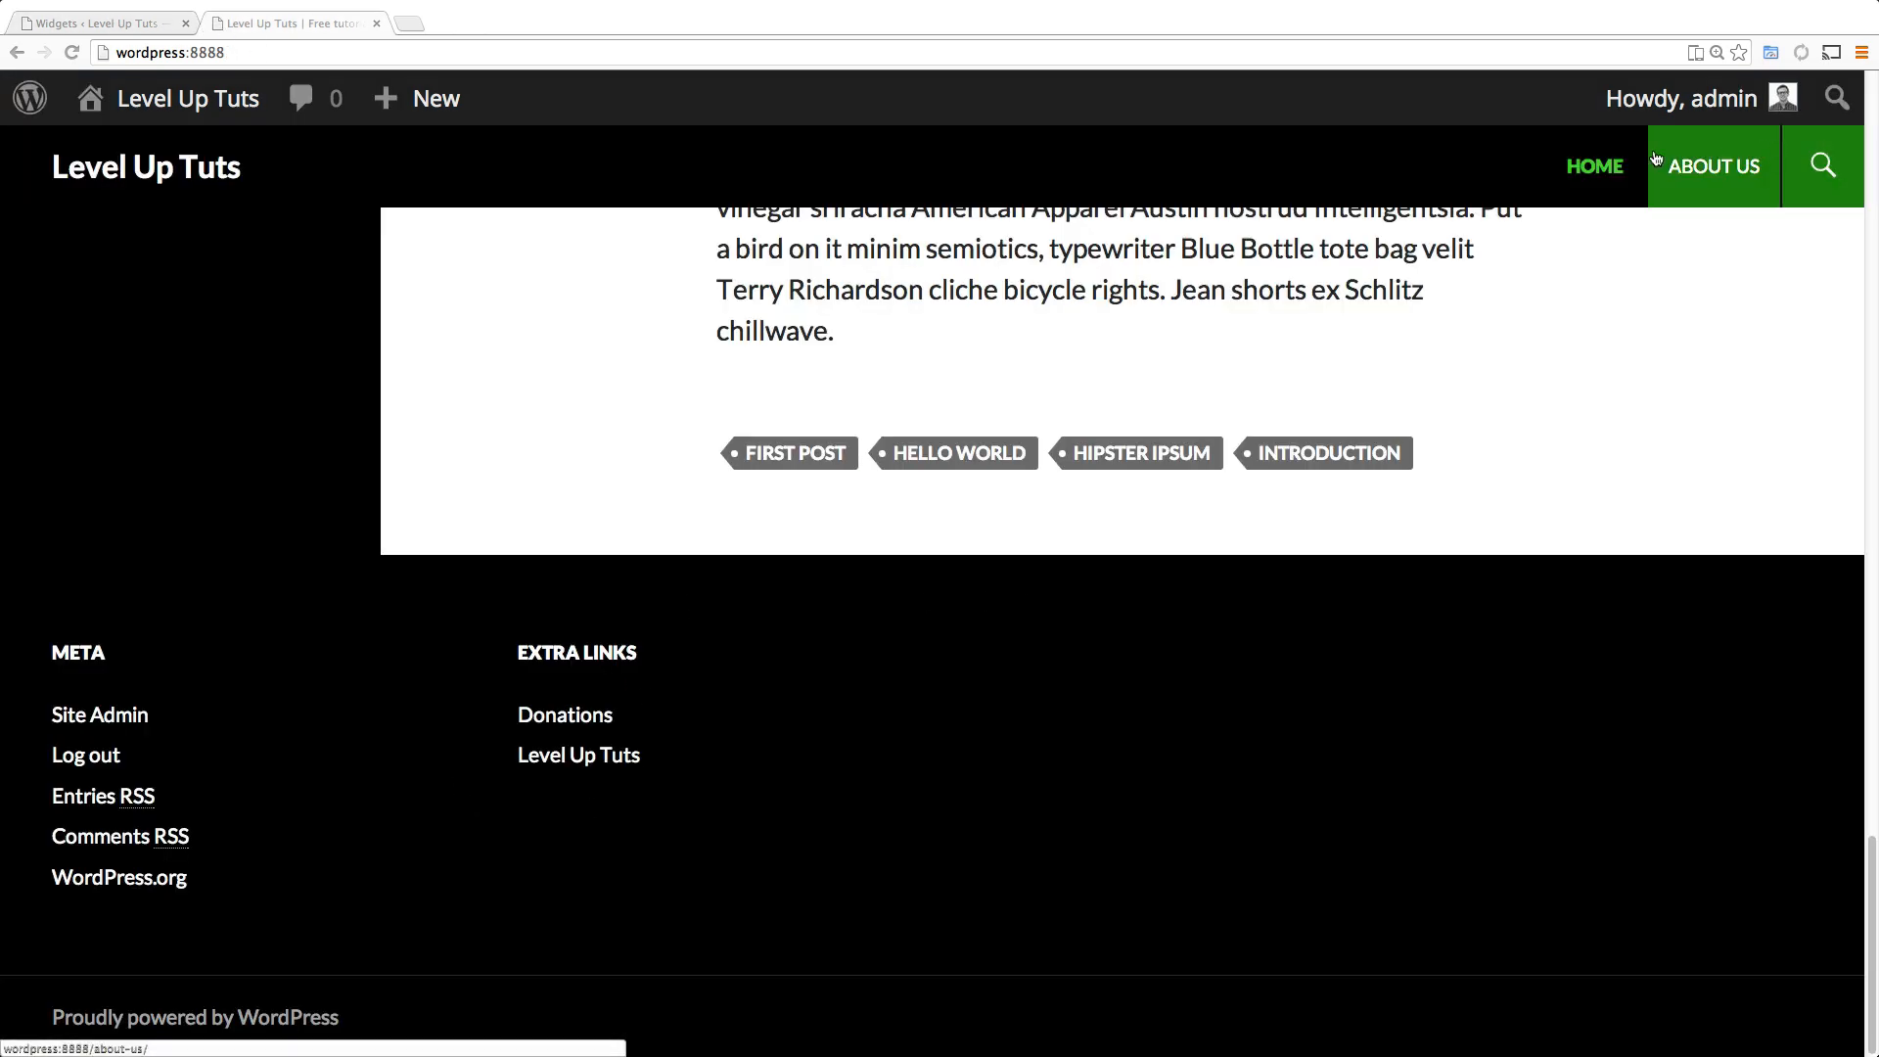
mouse_move(793, 703)
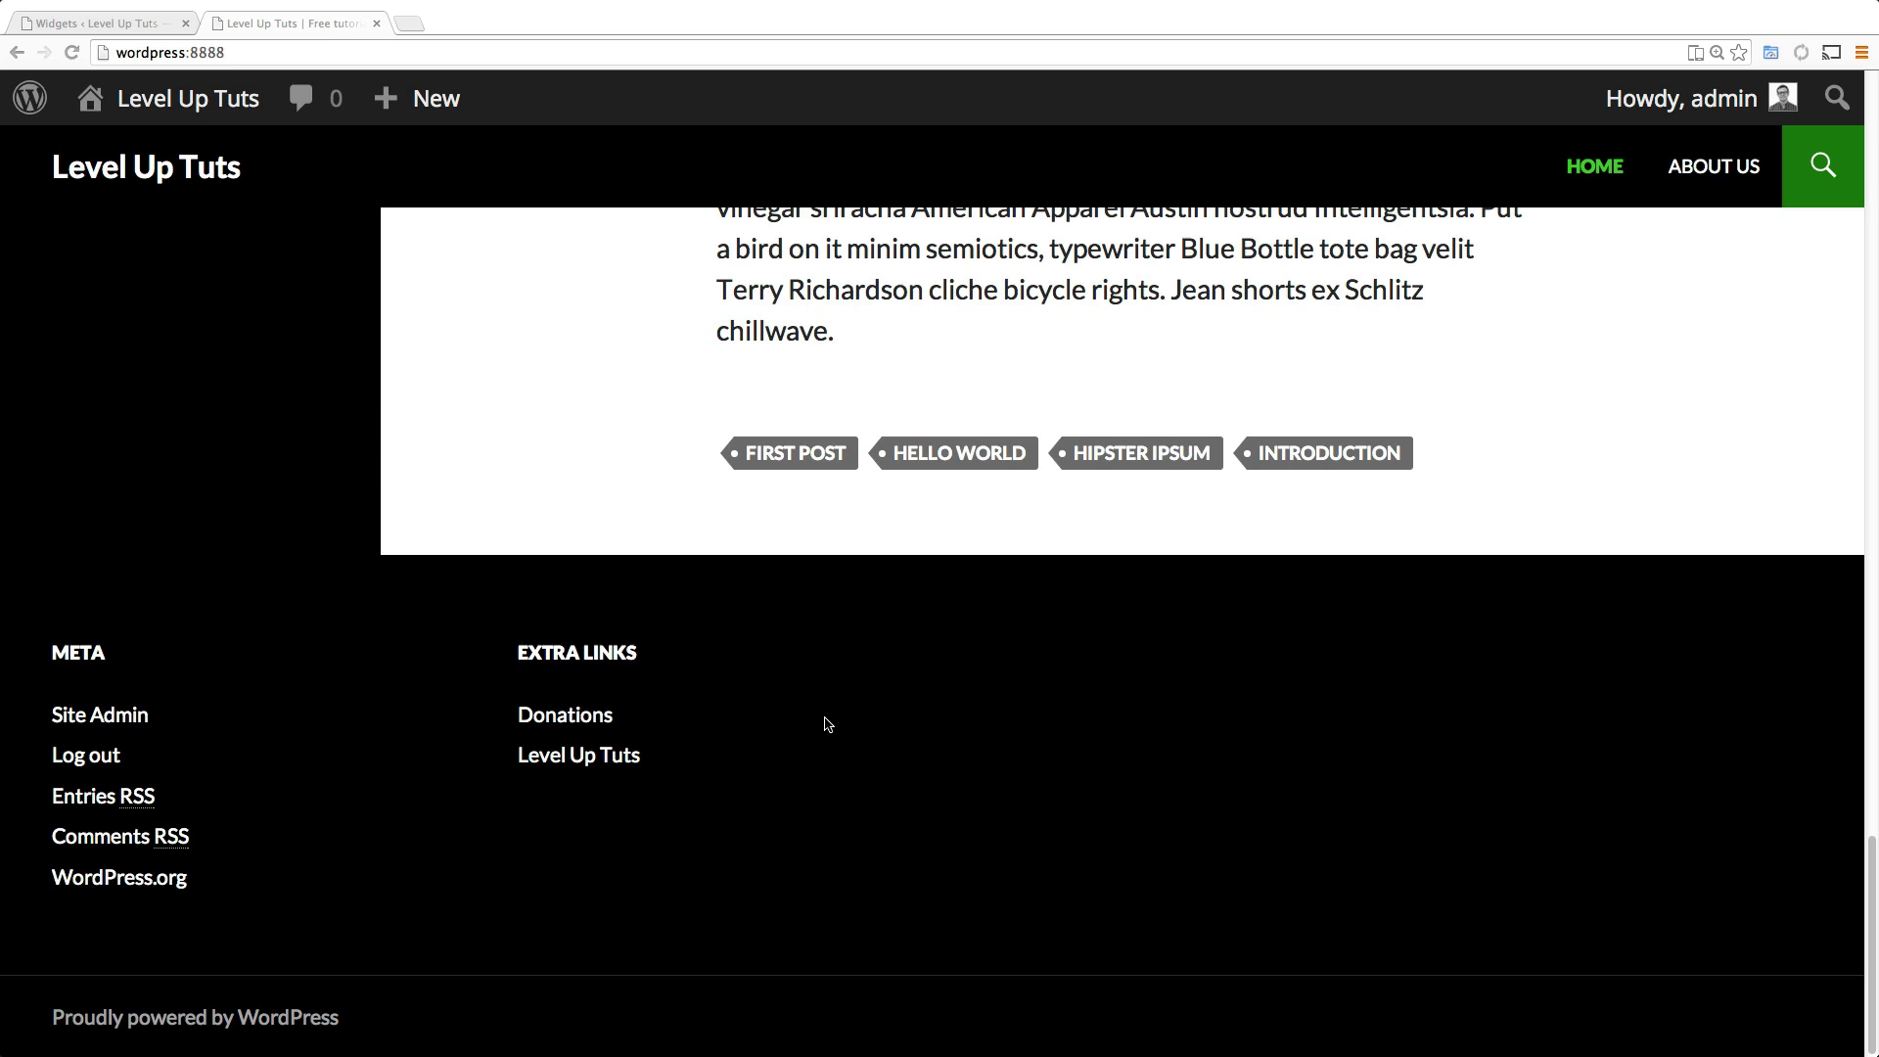
mouse_move(846, 716)
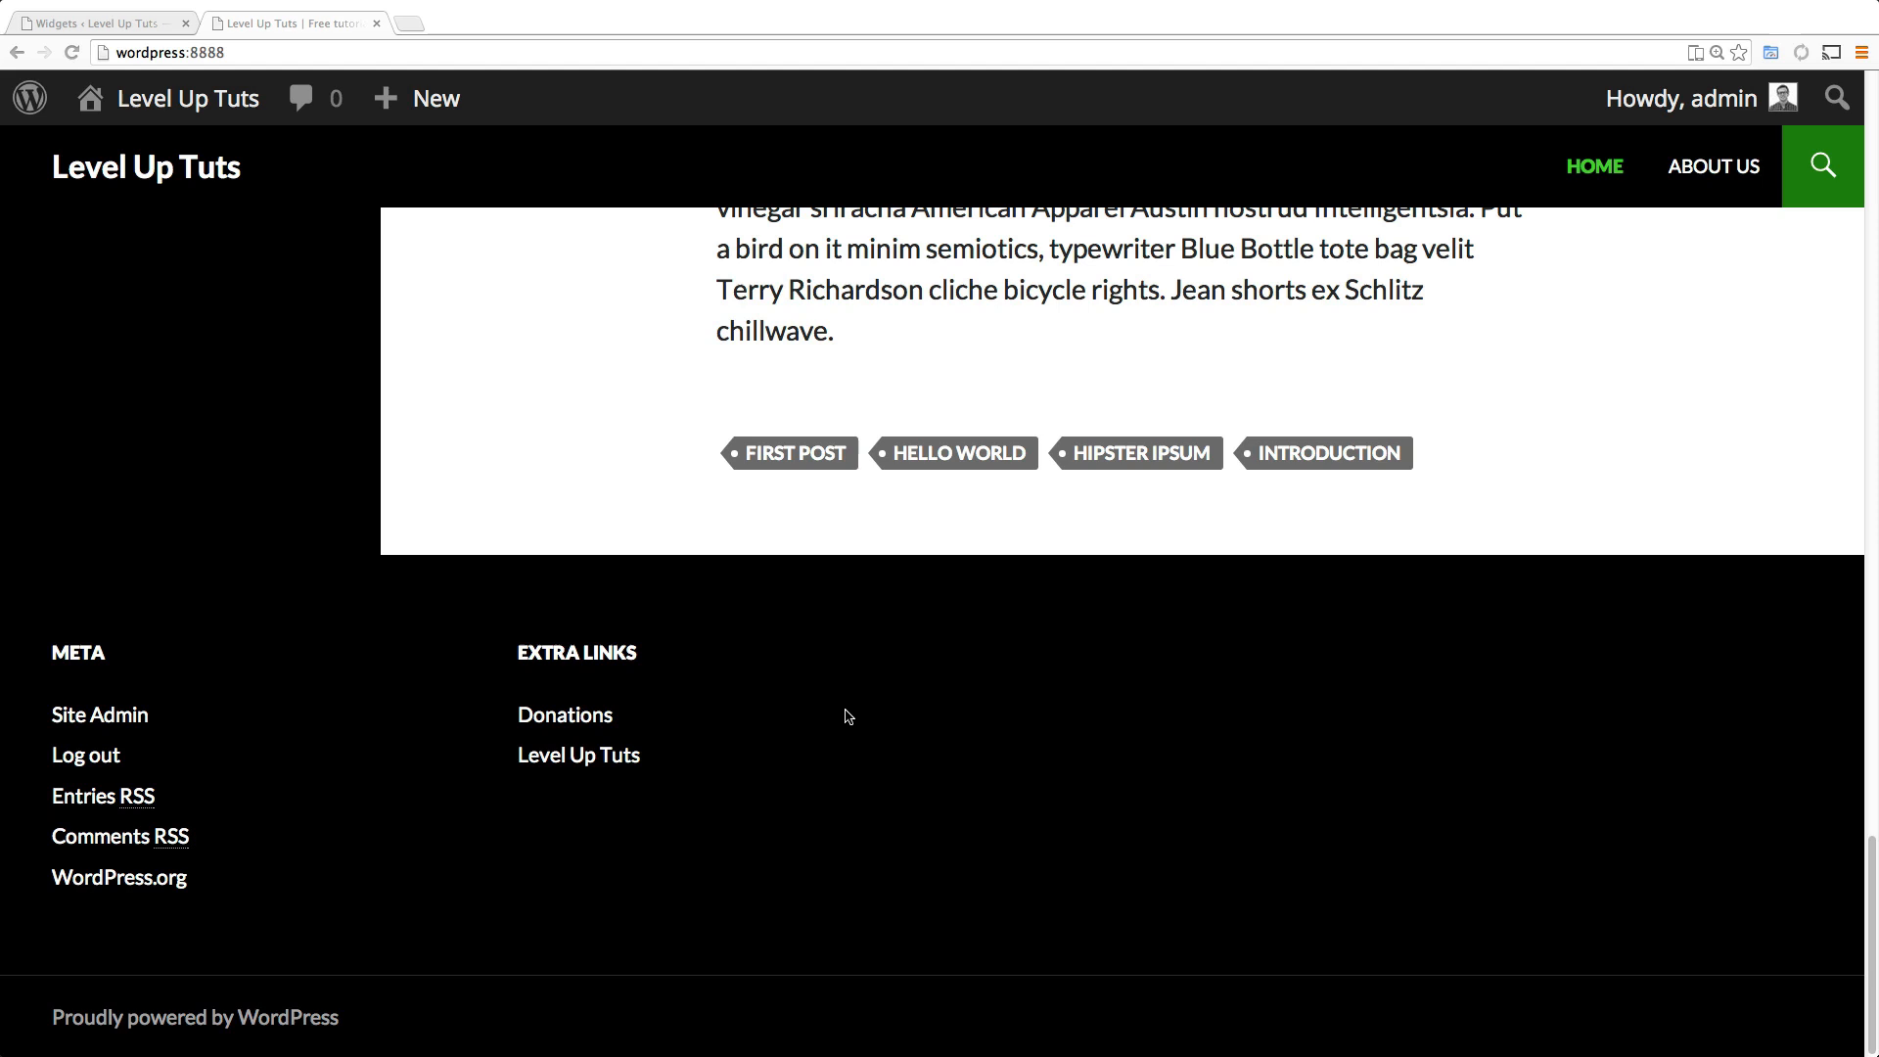
mouse_move(468, 676)
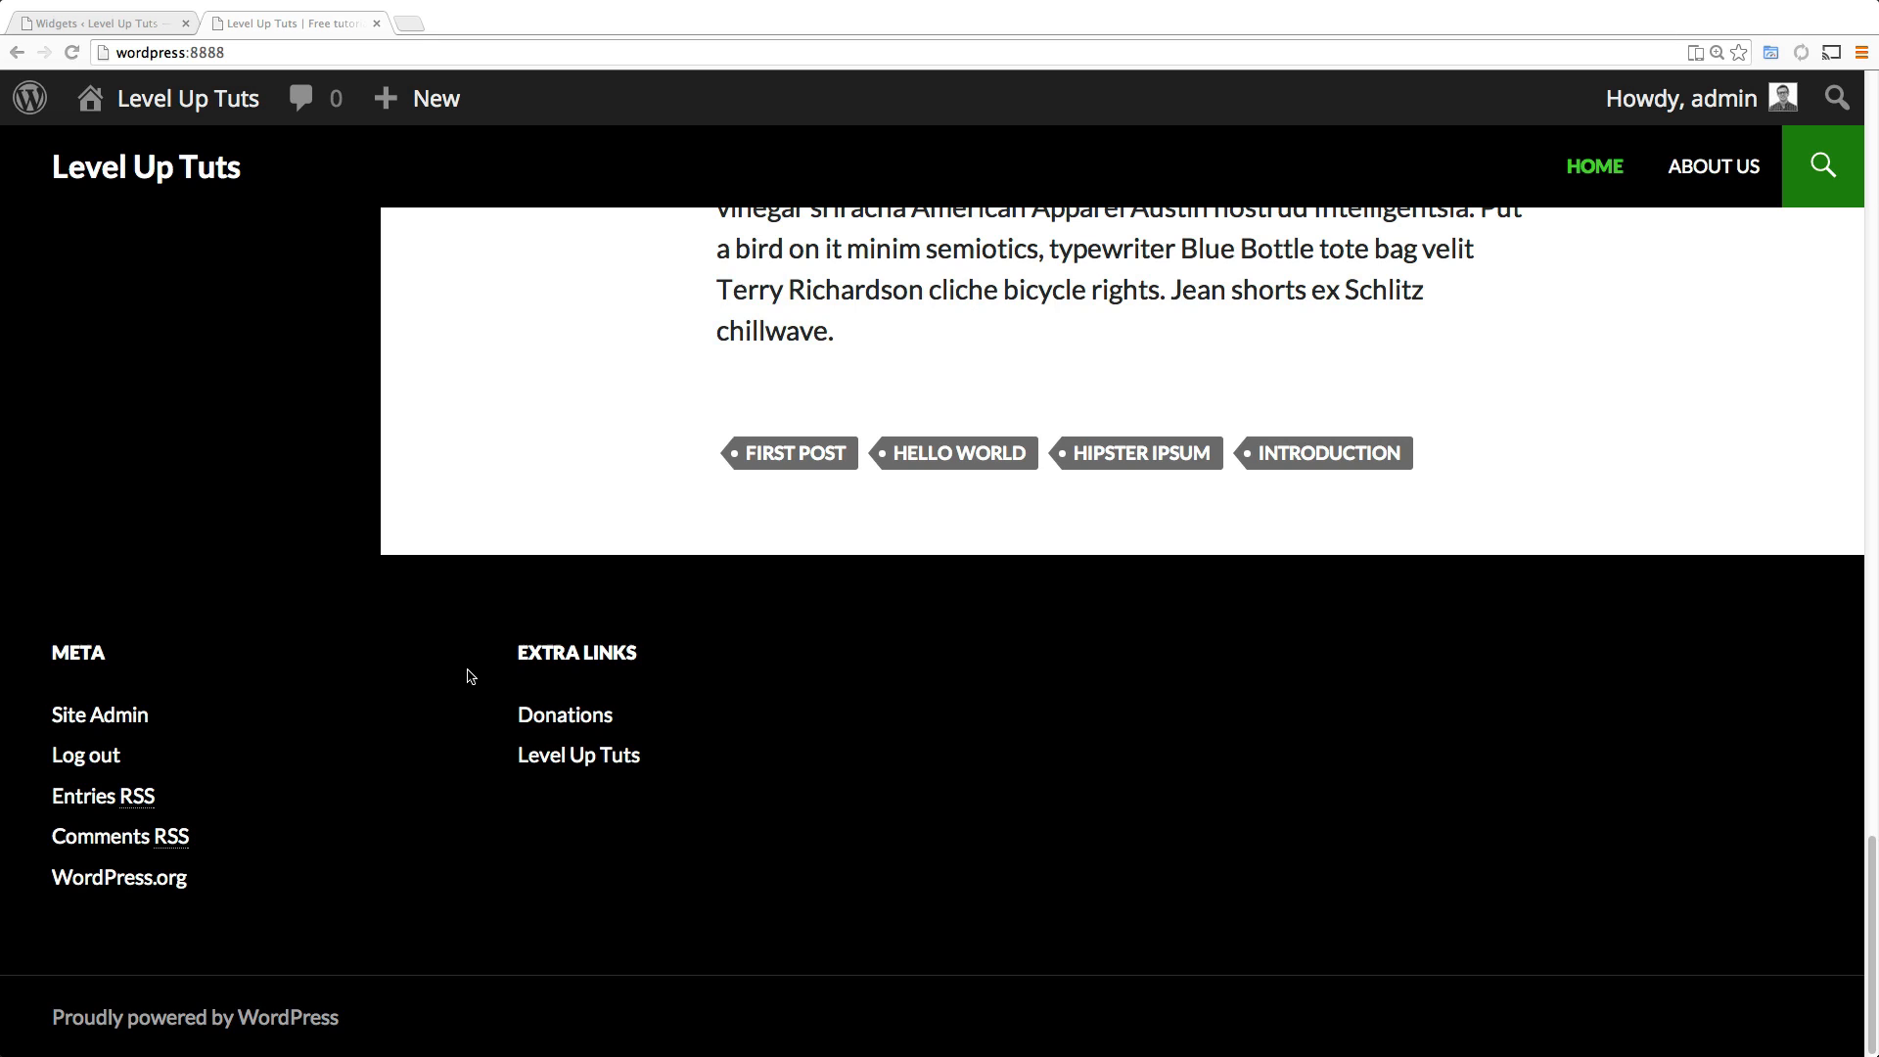
mouse_move(489, 671)
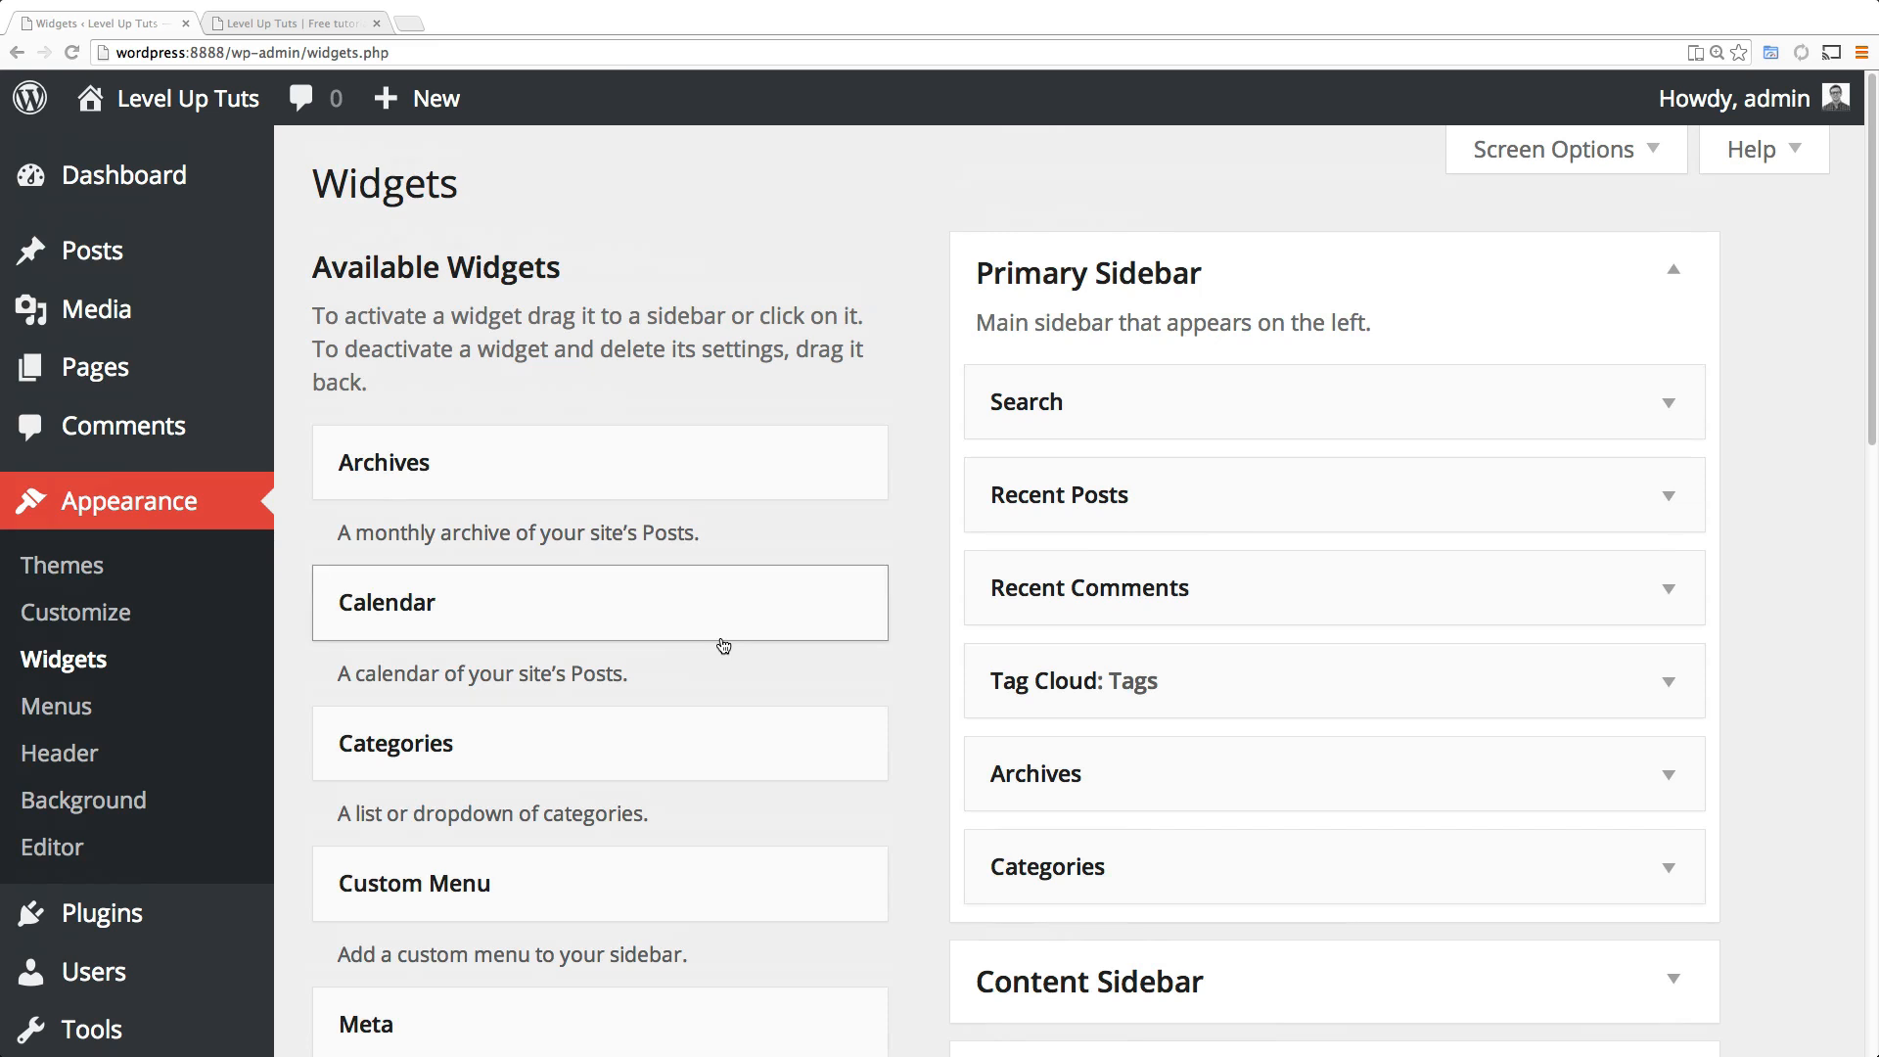
mouse_move(793, 720)
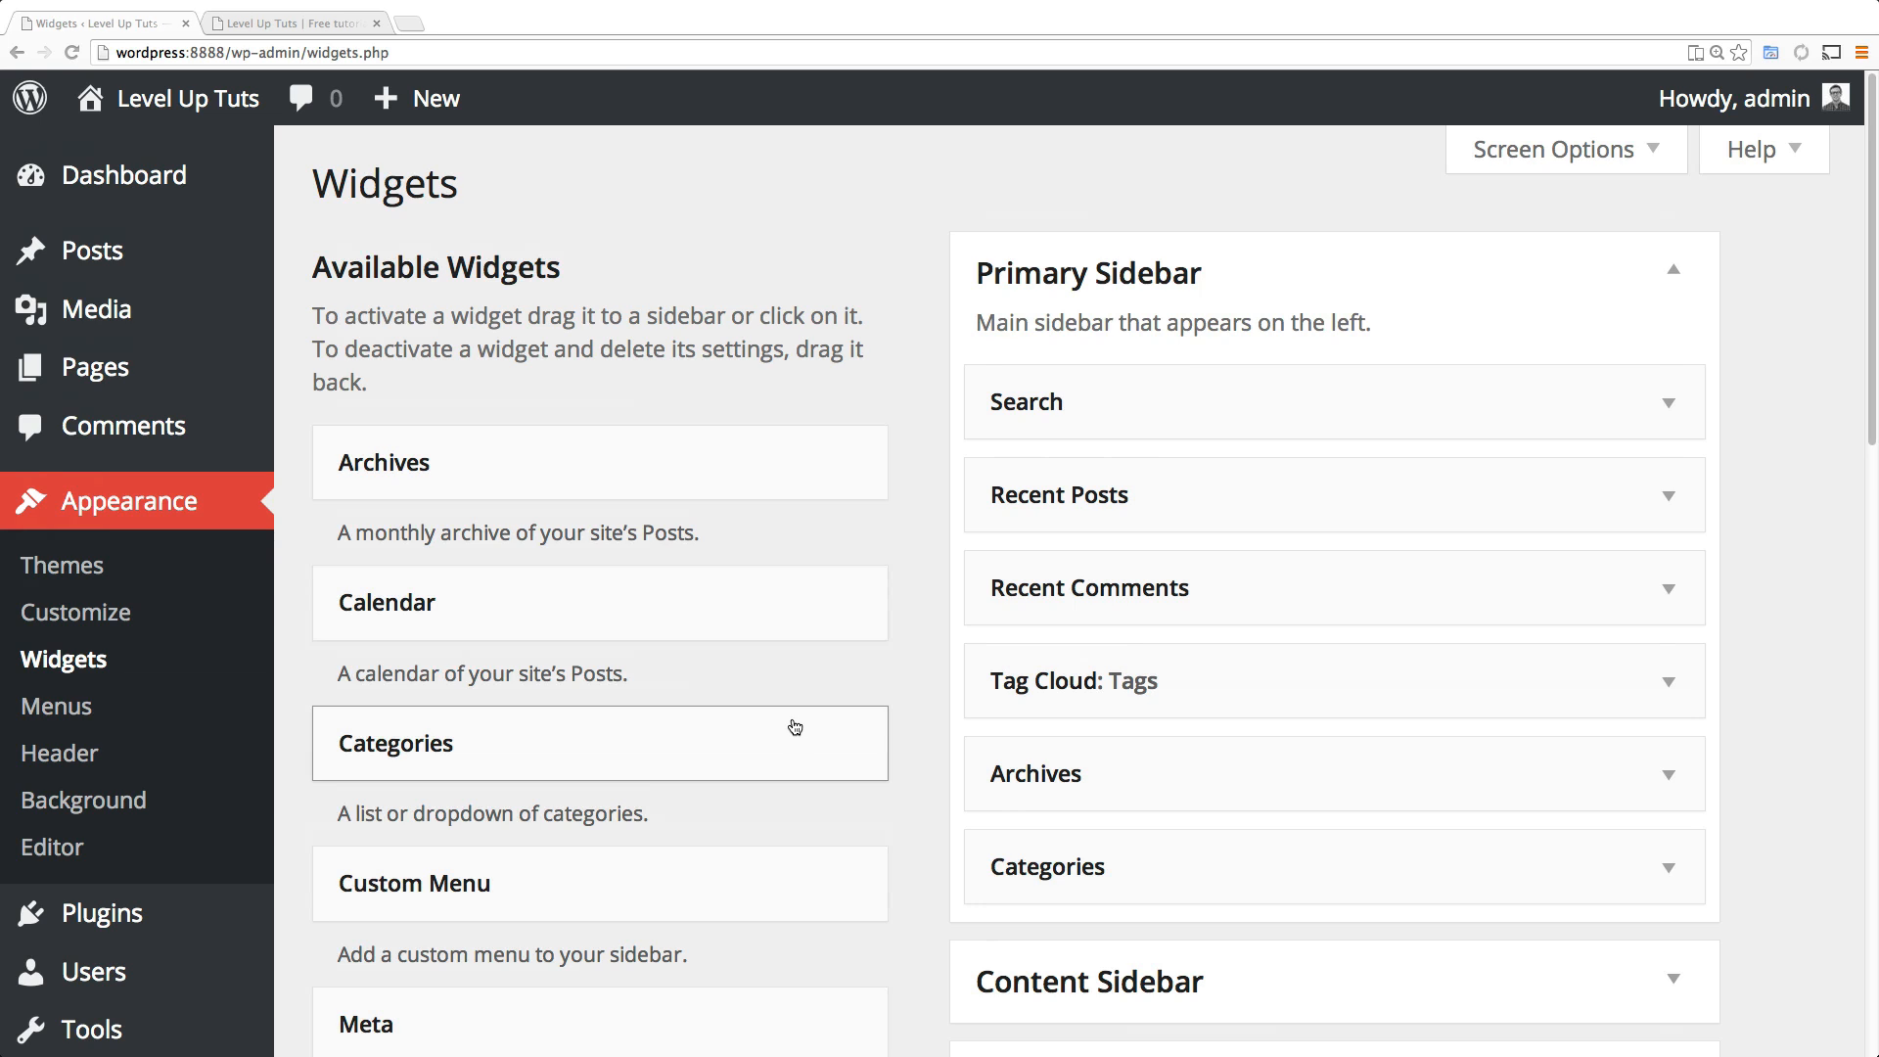
mouse_move(829, 898)
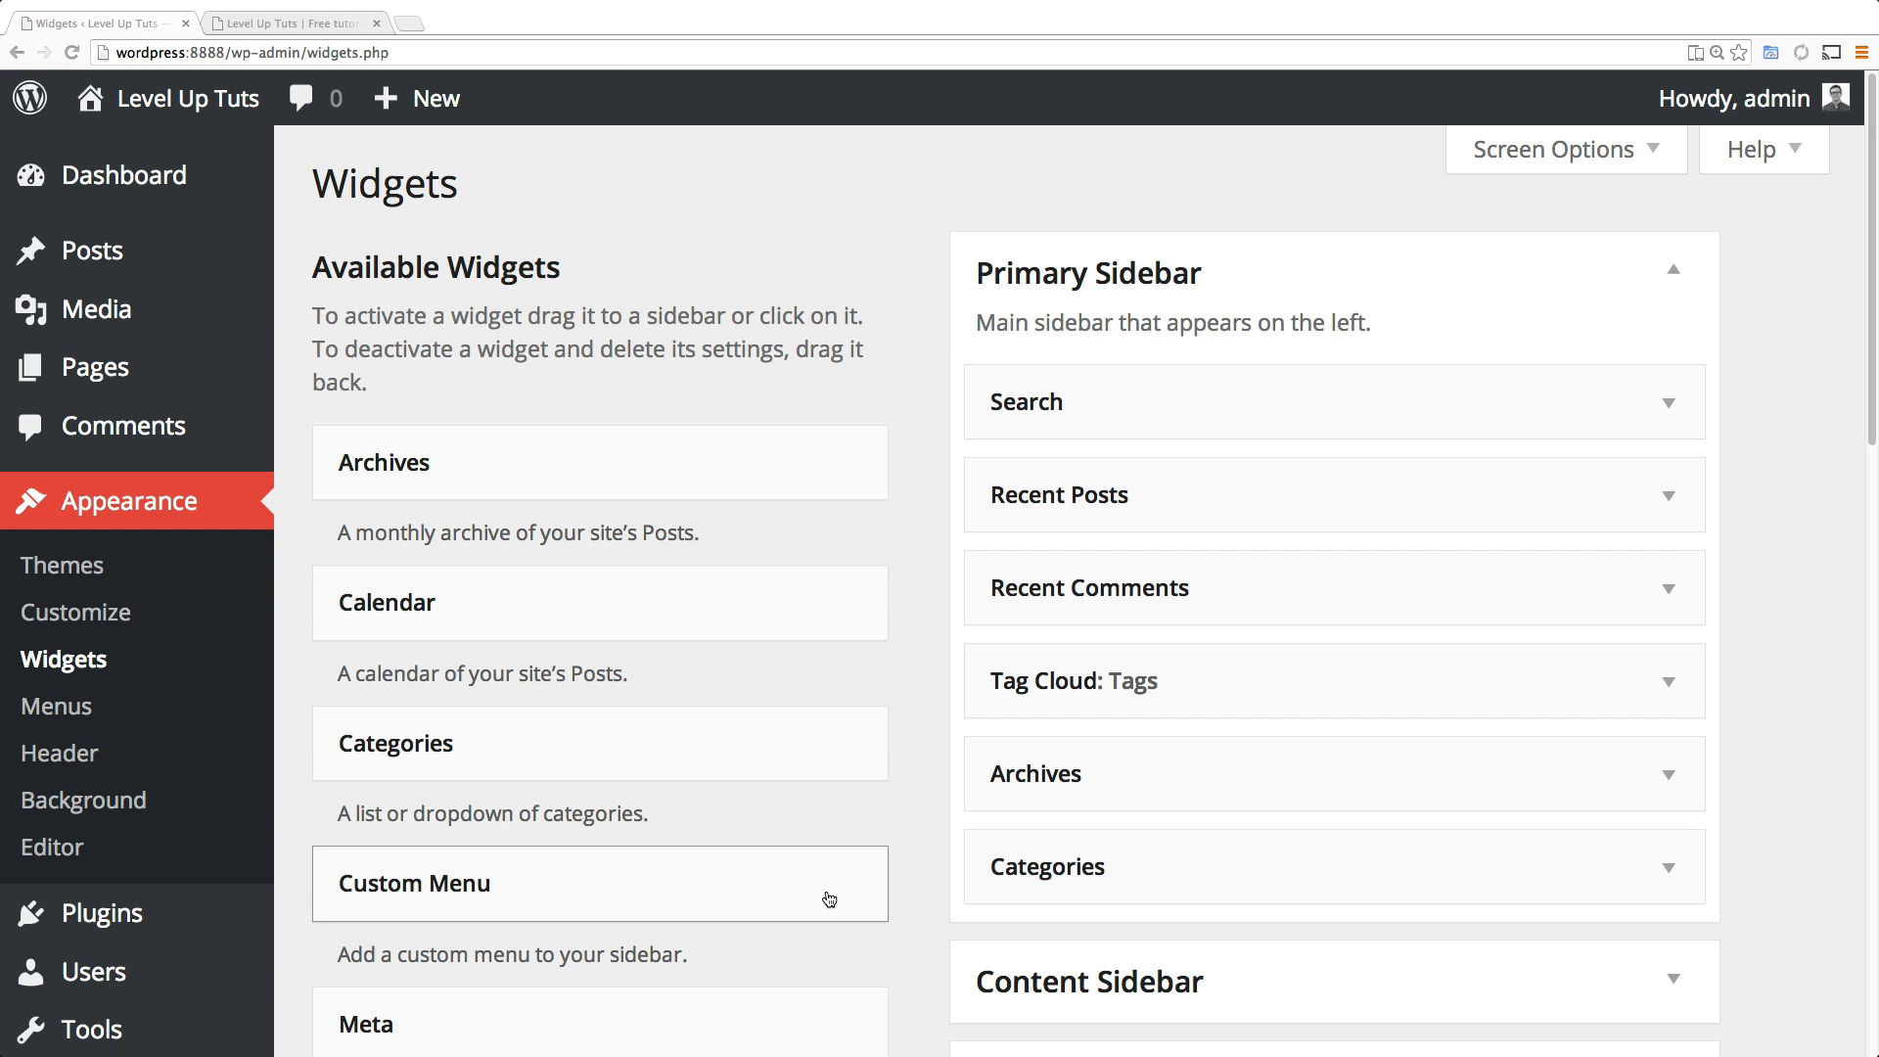